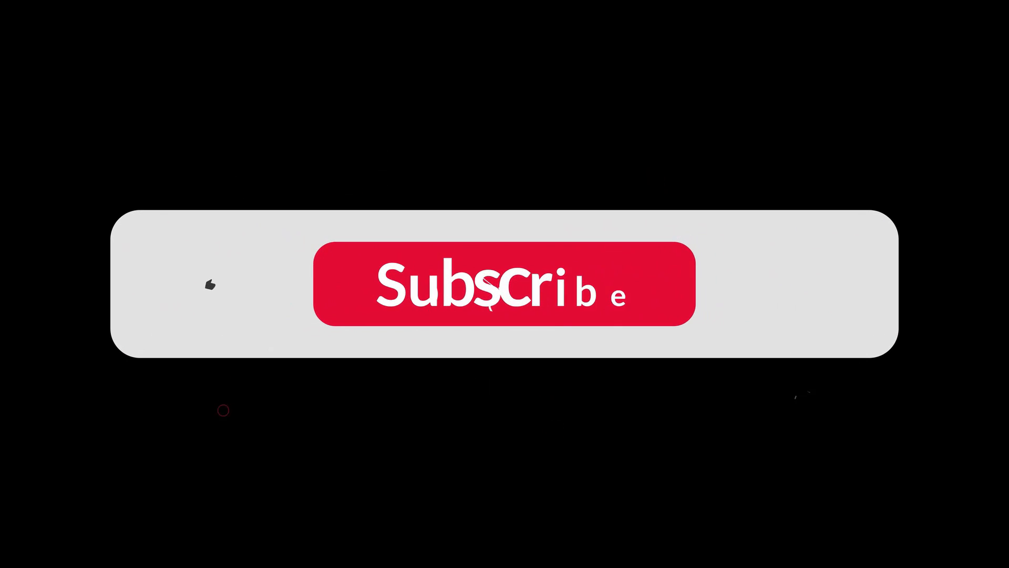
# Step: Scroll down through News.jsx from its state hooks and fetch effect toward the JSX markup
pyautogui.click(505, 285)
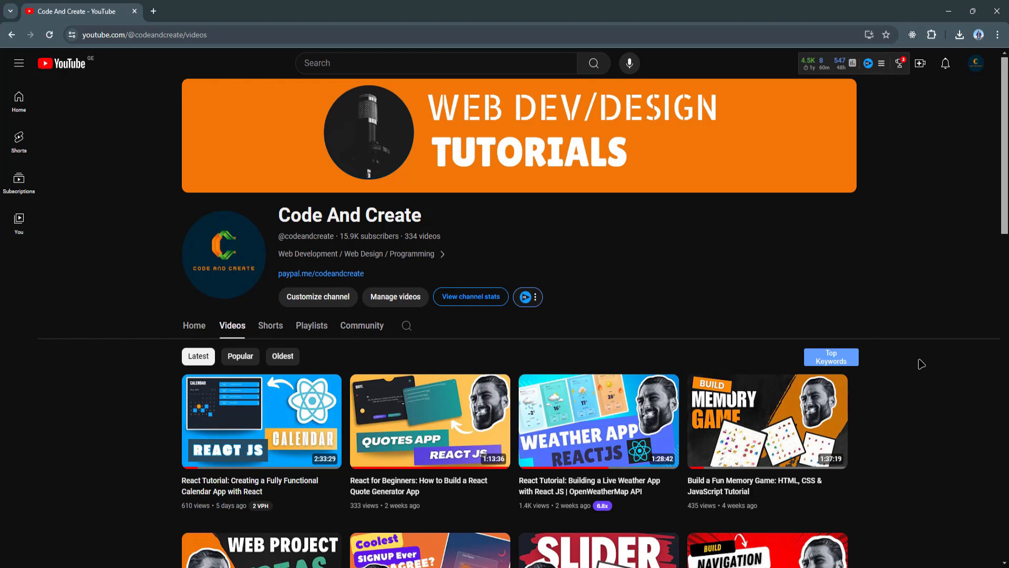
pyautogui.scroll(-3)
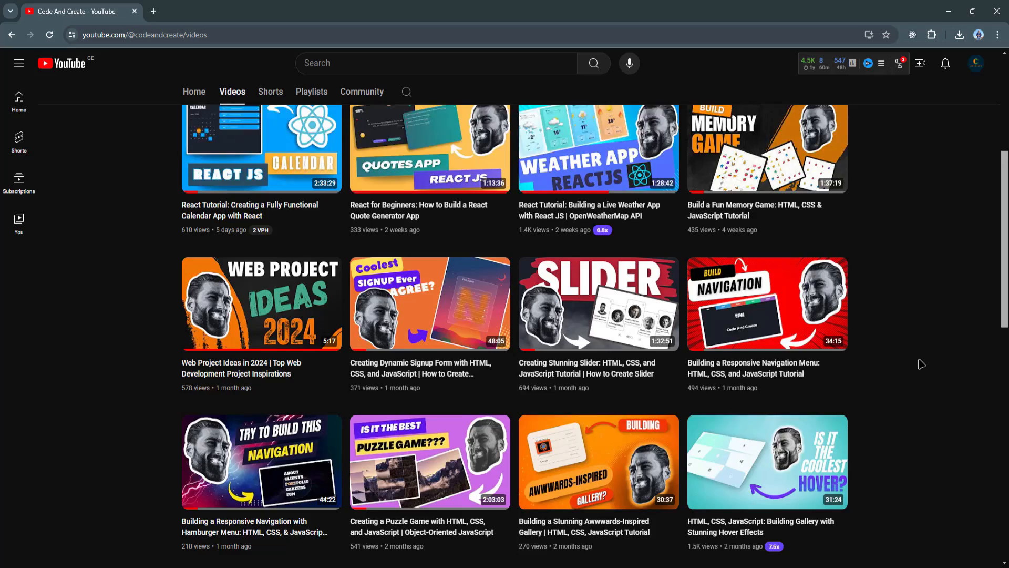
pyautogui.scroll(-3)
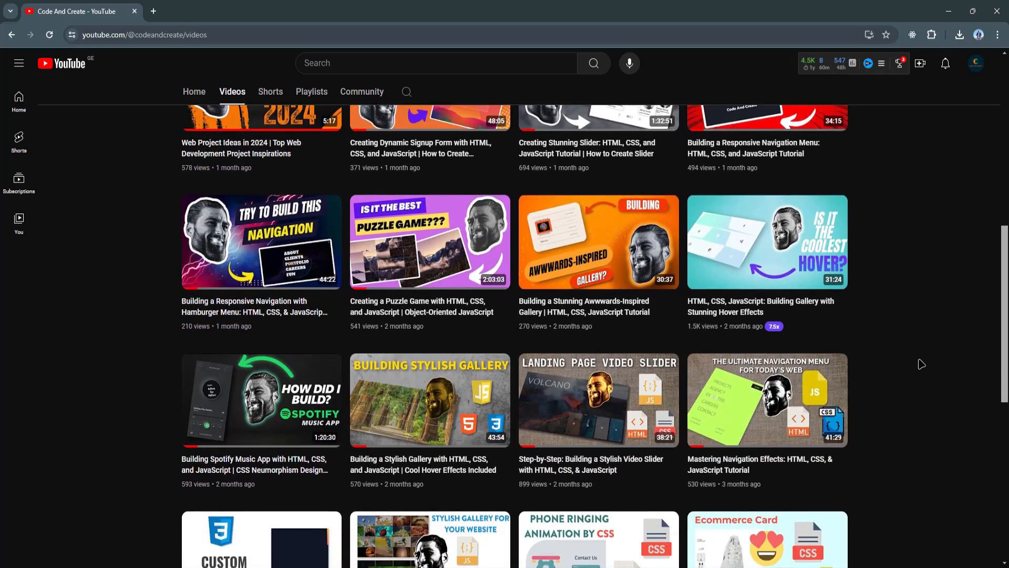
pyautogui.scroll(-3)
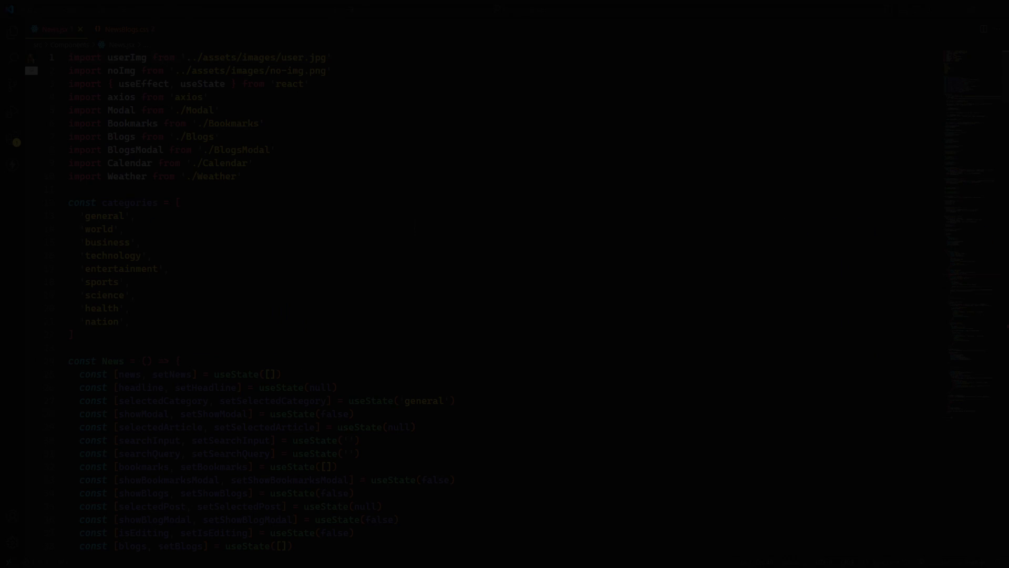
pyautogui.scroll(-3)
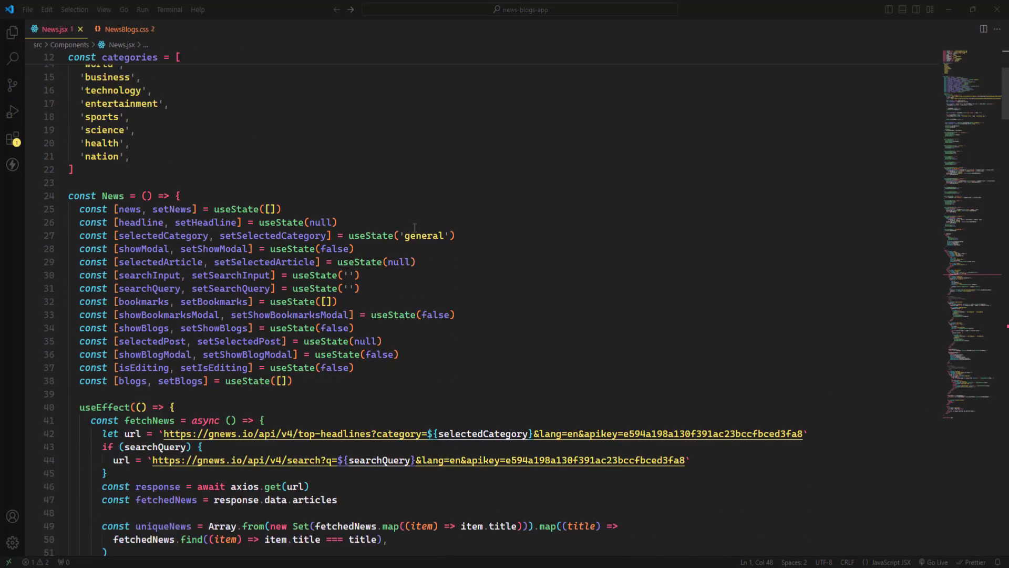
pyautogui.scroll(-3)
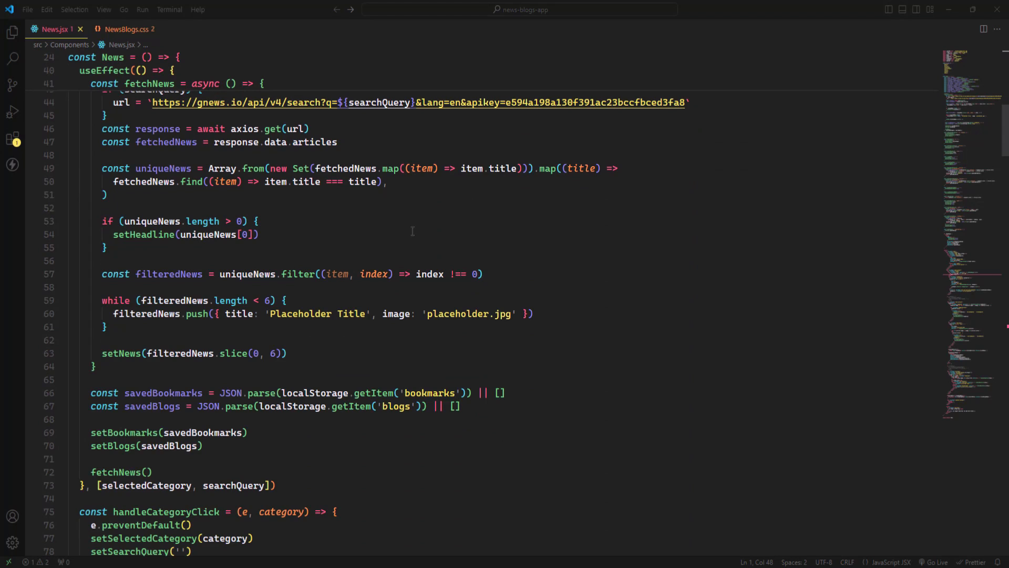
pyautogui.scroll(-3)
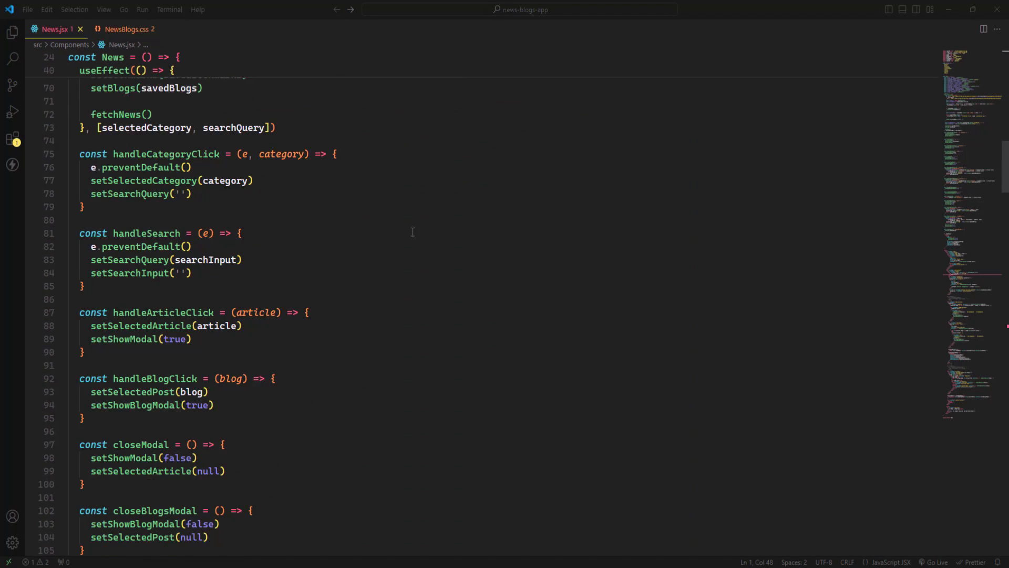
pyautogui.scroll(-3)
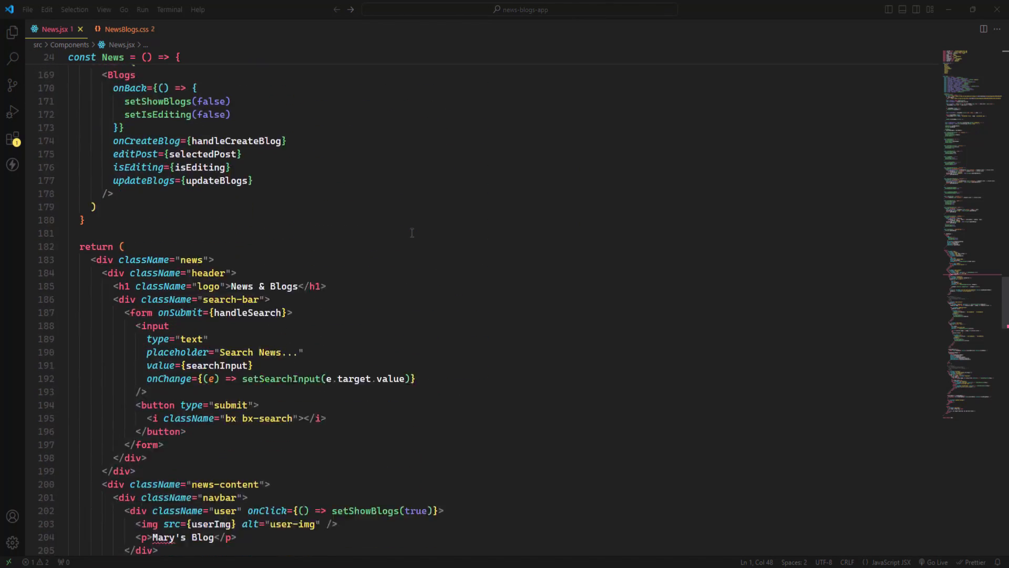
pyautogui.scroll(-3)
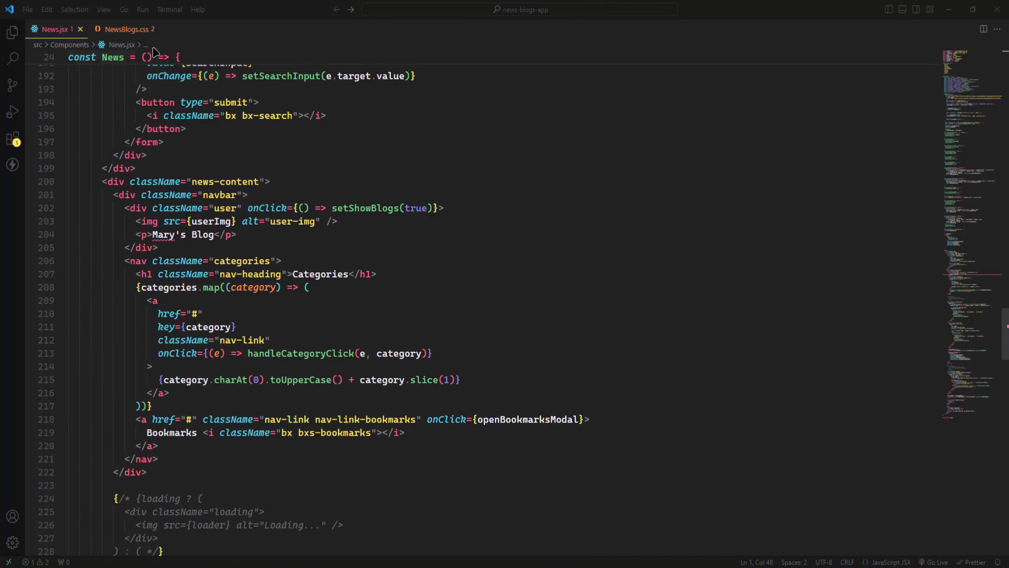
# Step: Review the NewsBlogs.css stylesheet rules under the current theme
pyautogui.click(125, 30)
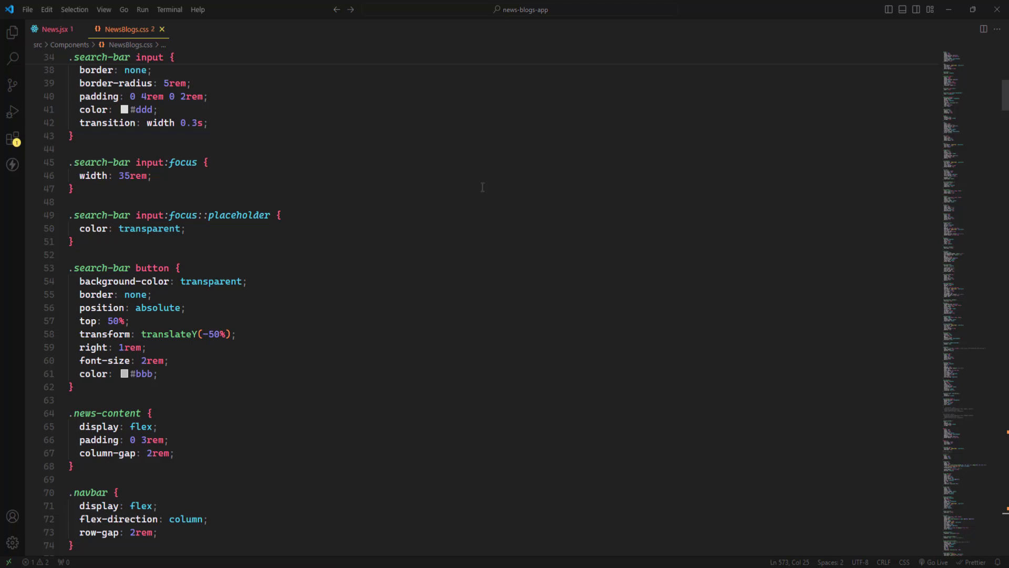
pyautogui.scroll(-3)
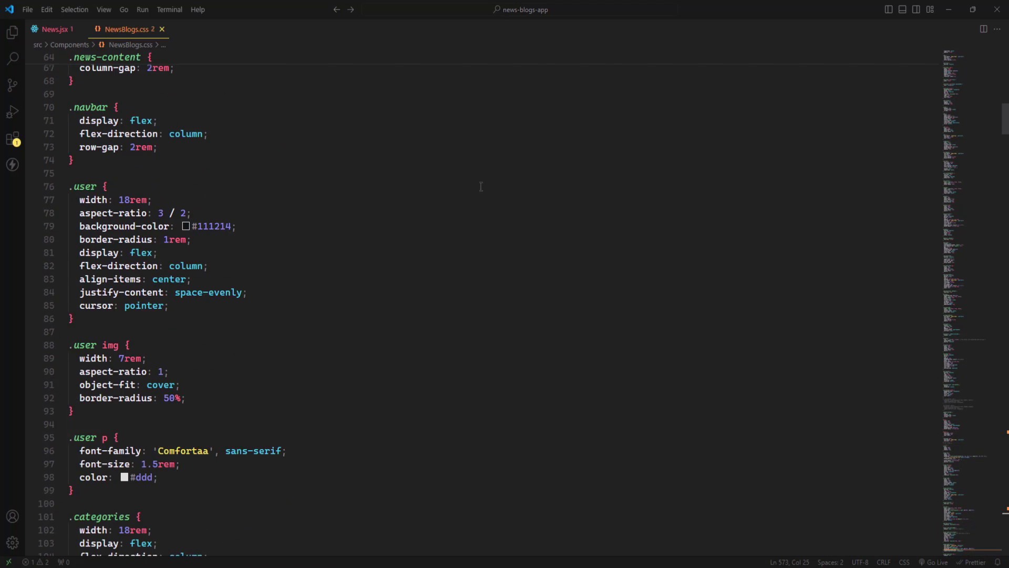
pyautogui.scroll(-3)
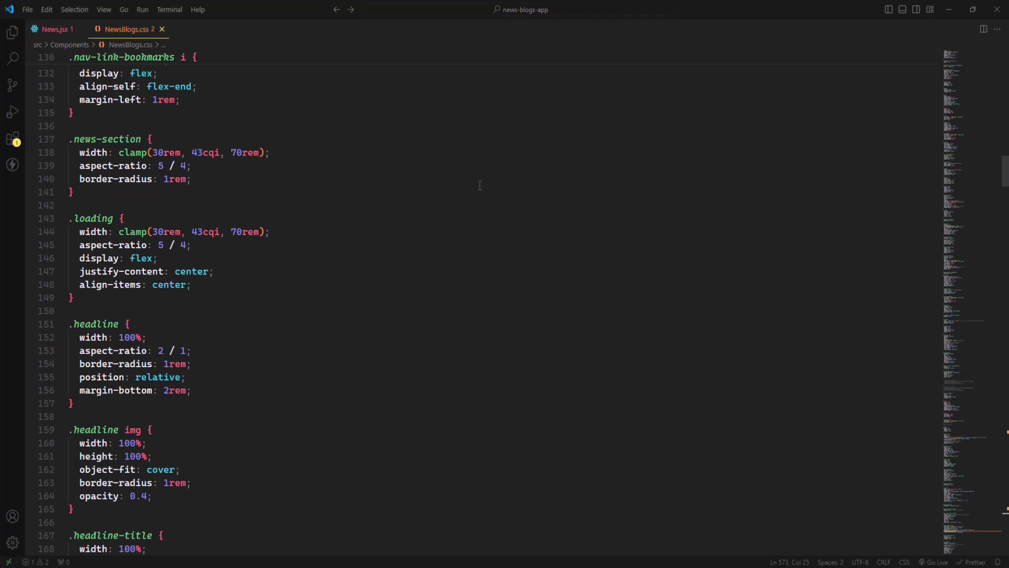
pyautogui.scroll(-3)
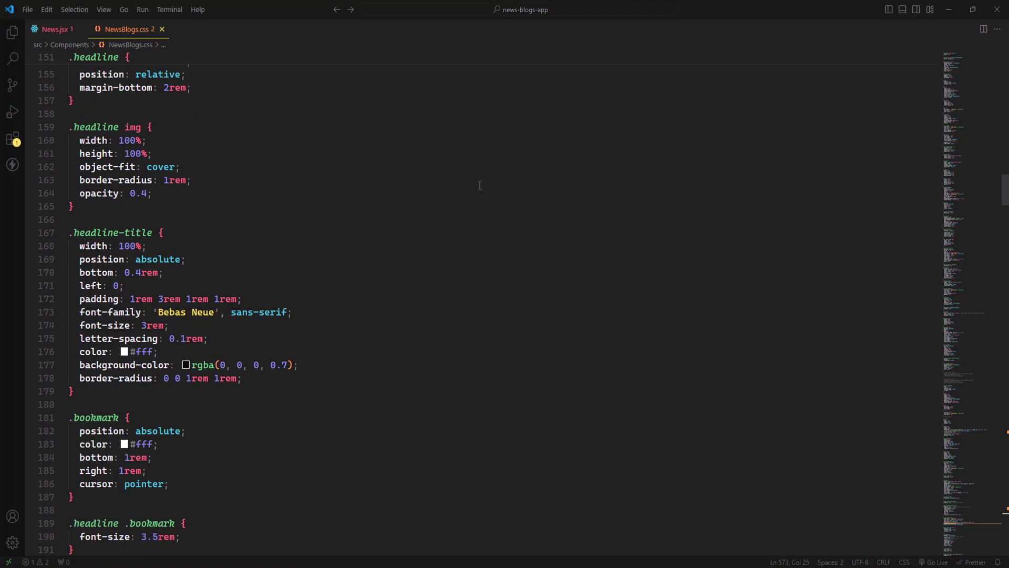
pyautogui.scroll(-3)
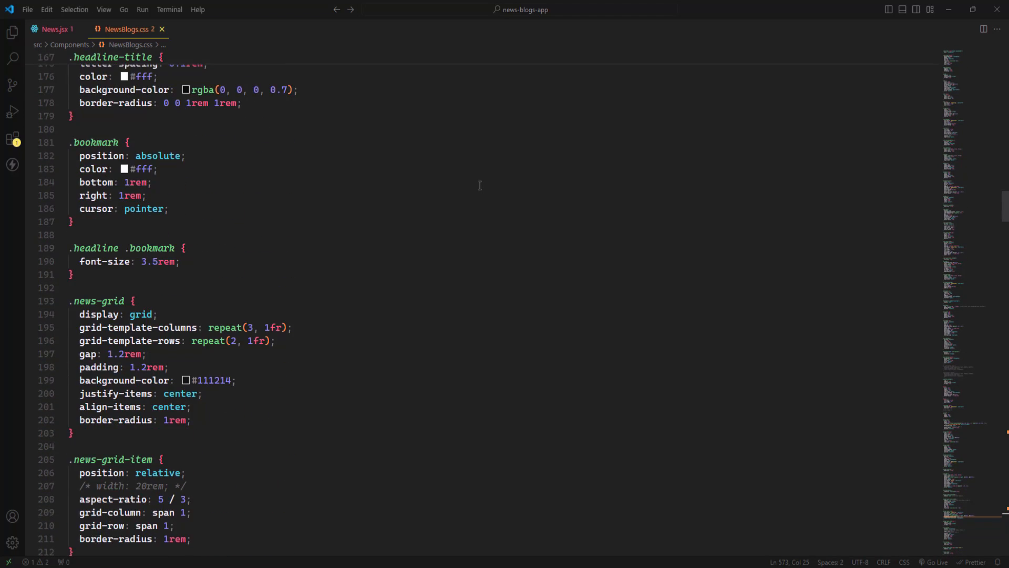
pyautogui.scroll(-3)
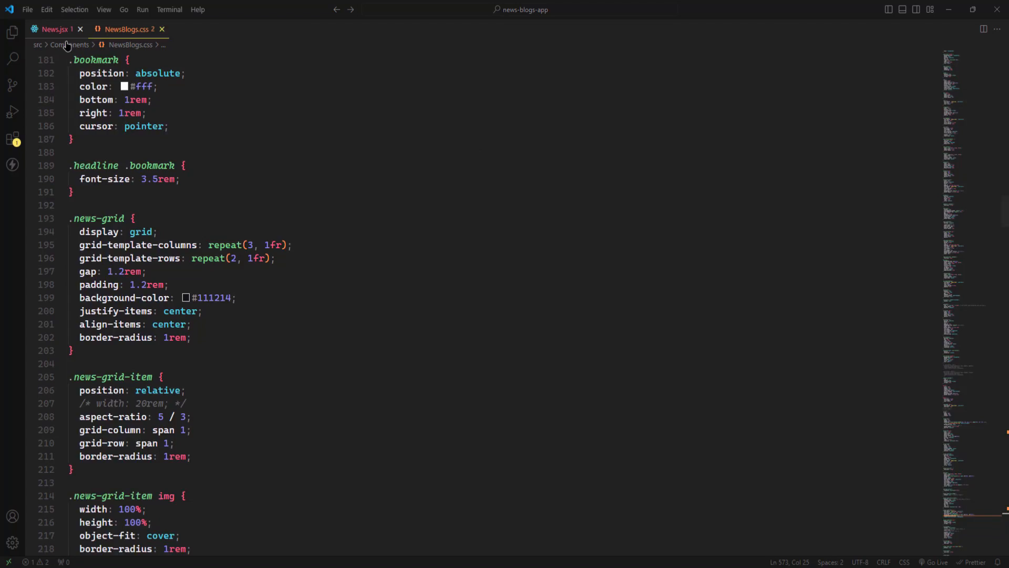
# Step: Return to News.jsx, scroll its markup through the export, then bring NewsBlogs.css back up
pyautogui.click(51, 29)
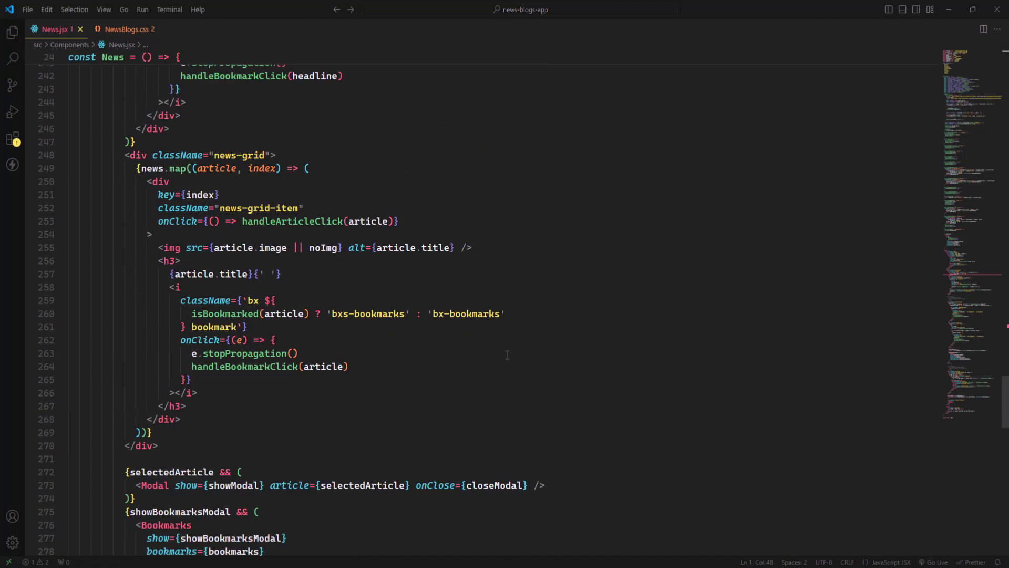
pyautogui.scroll(-3)
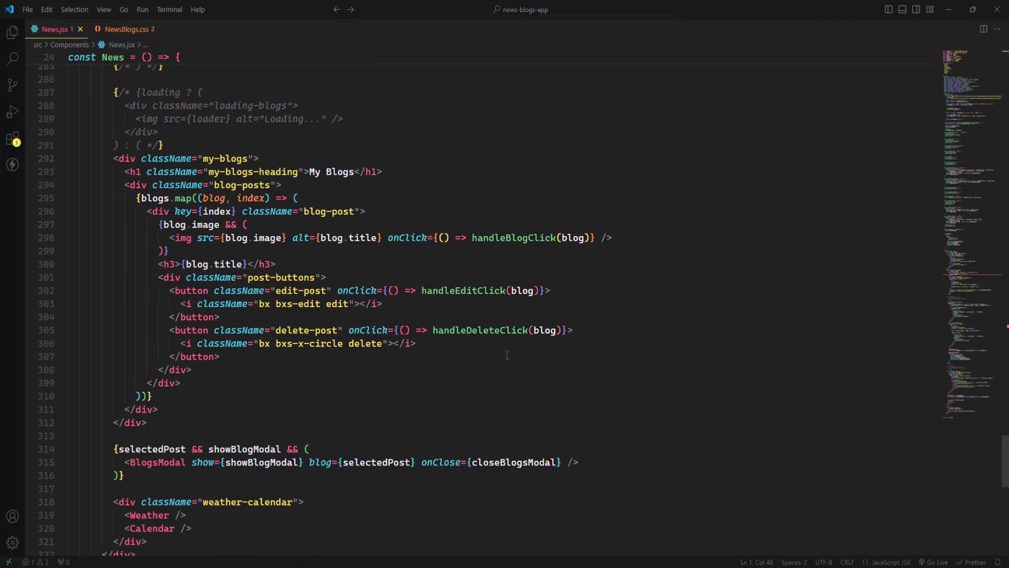
pyautogui.scroll(-3)
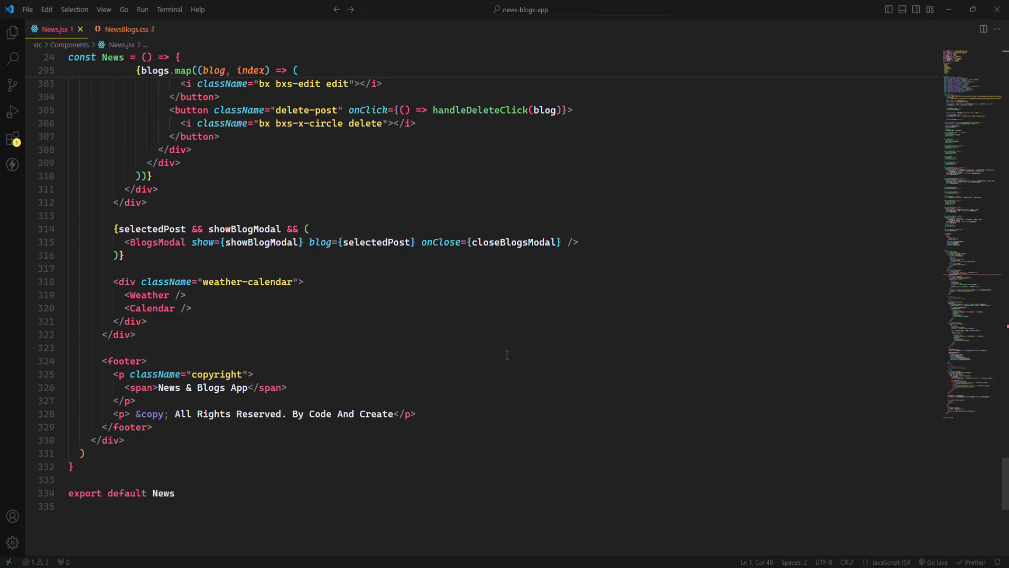
pyautogui.click(123, 29)
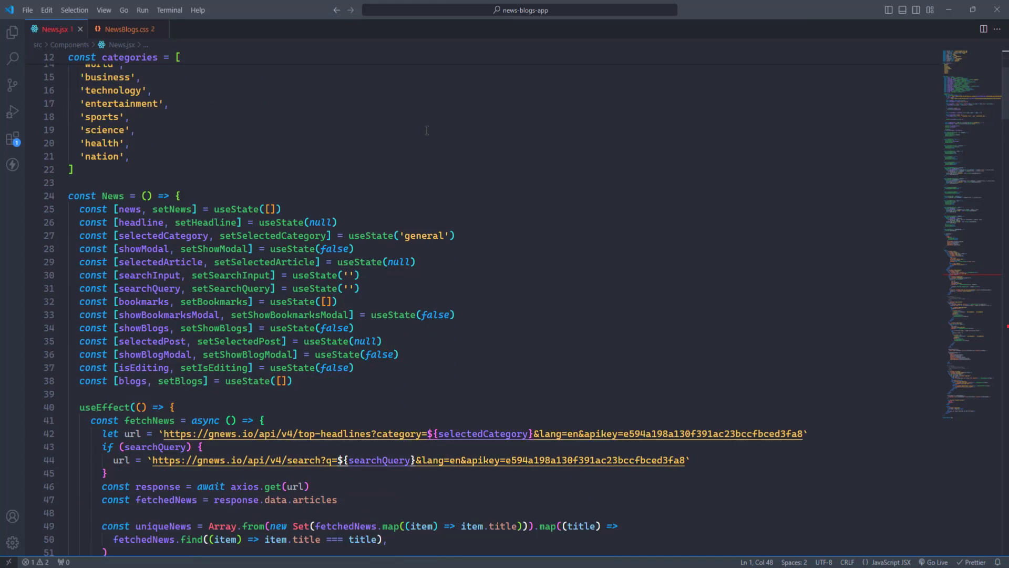
pyautogui.scroll(-3)
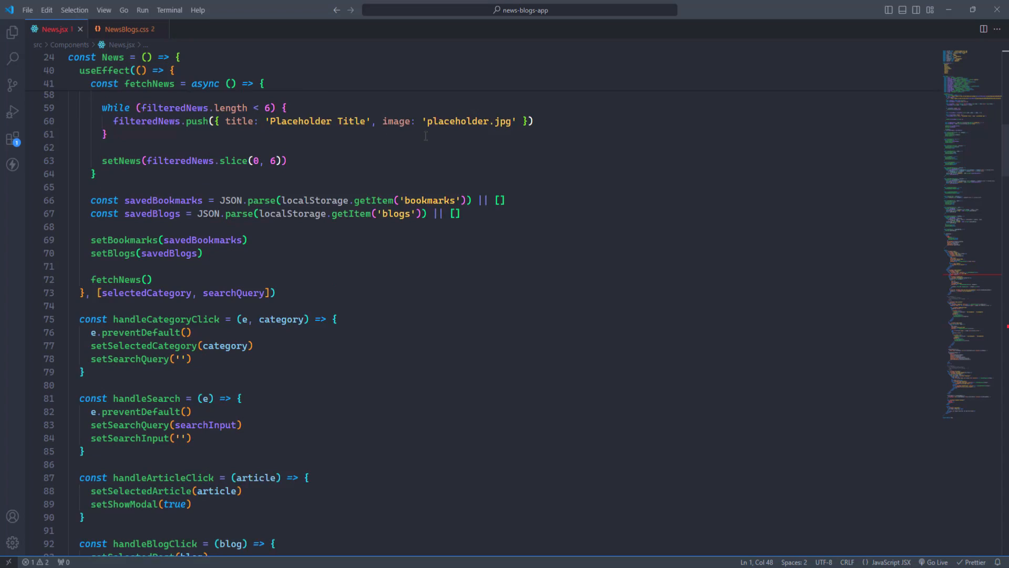
pyautogui.scroll(-3)
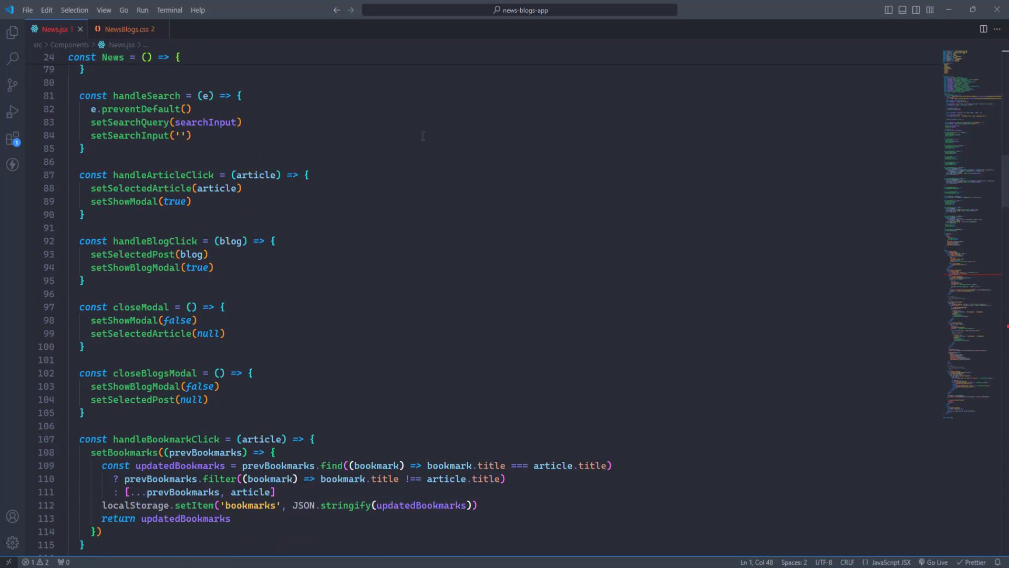
pyautogui.scroll(-3)
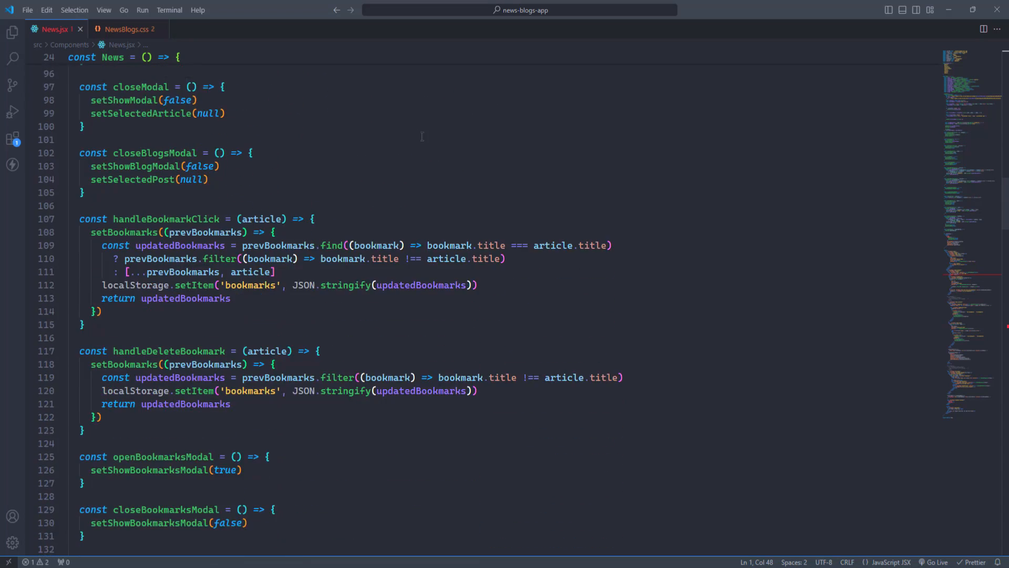
pyautogui.scroll(-3)
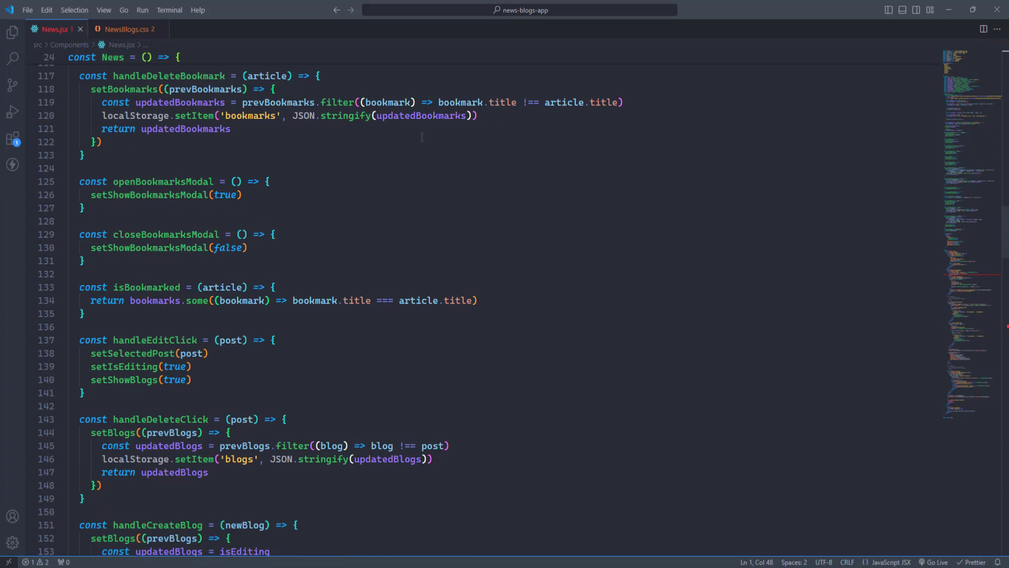
pyautogui.scroll(-3)
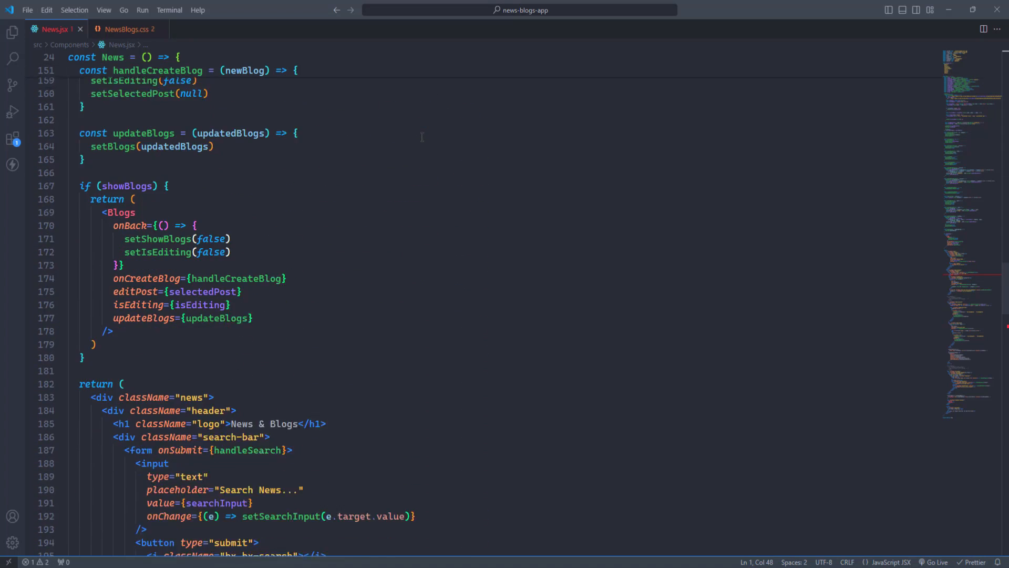
pyautogui.scroll(-3)
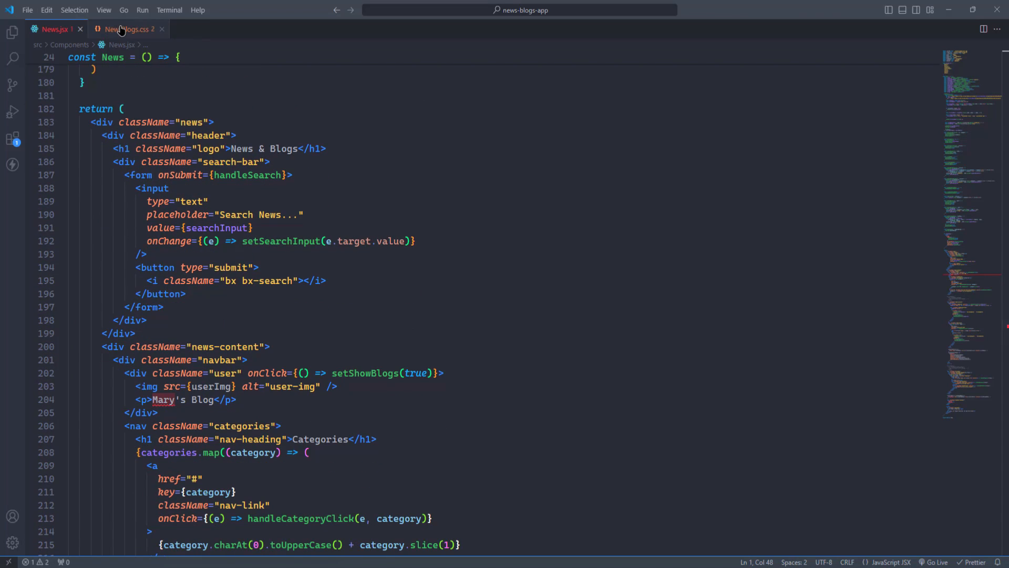
pyautogui.click(125, 30)
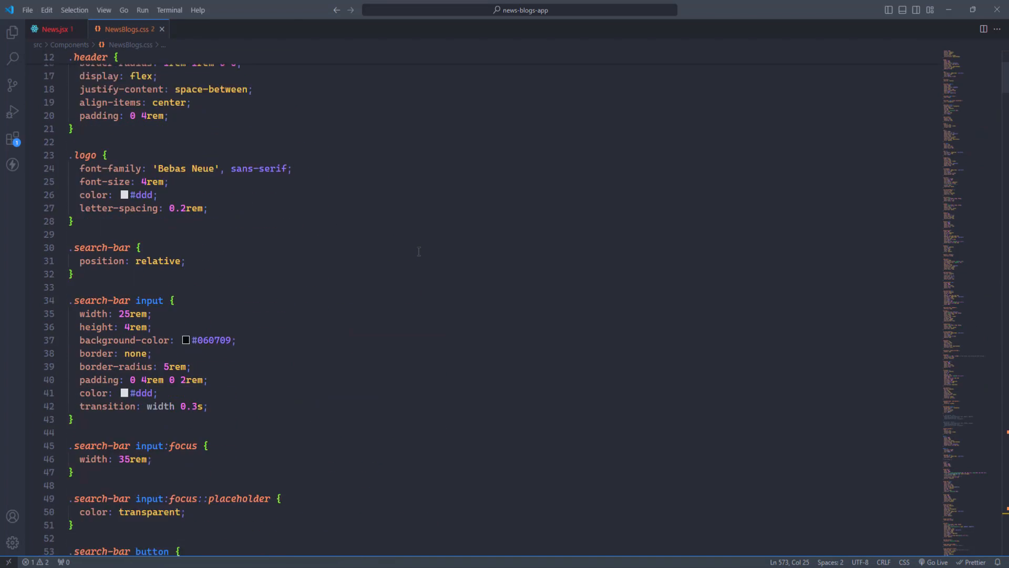
pyautogui.scroll(-3)
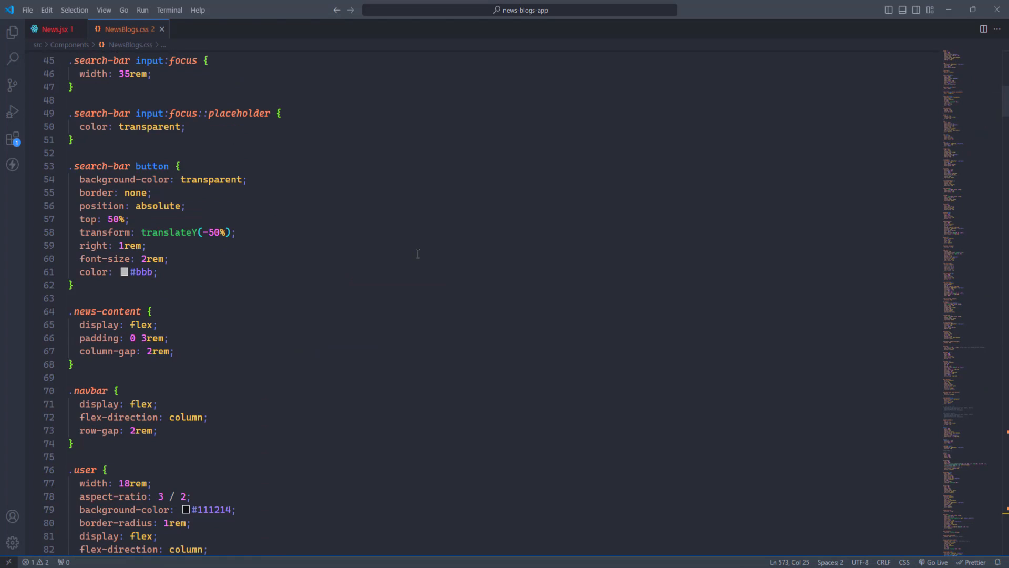
pyautogui.scroll(-3)
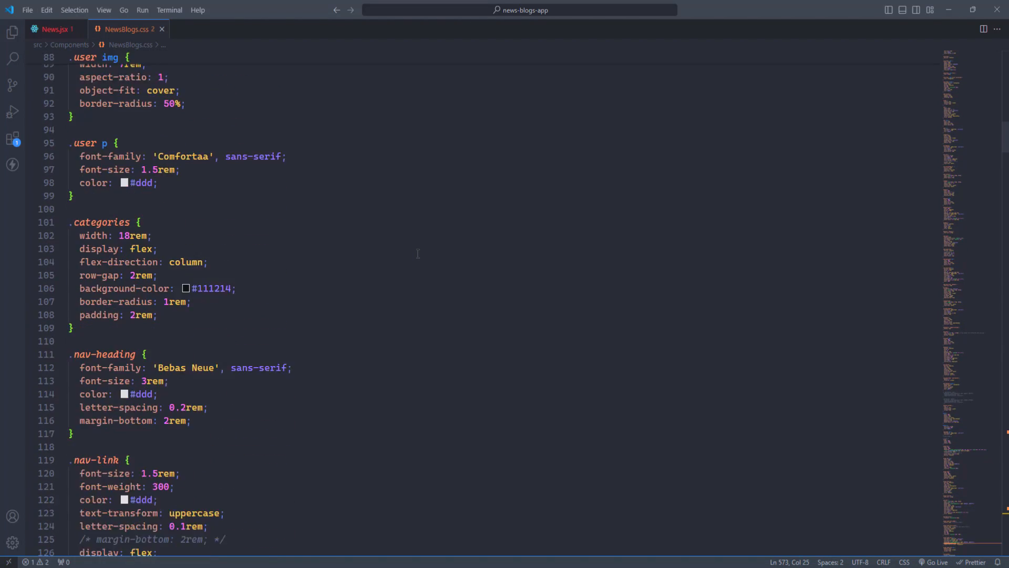
pyautogui.click(51, 30)
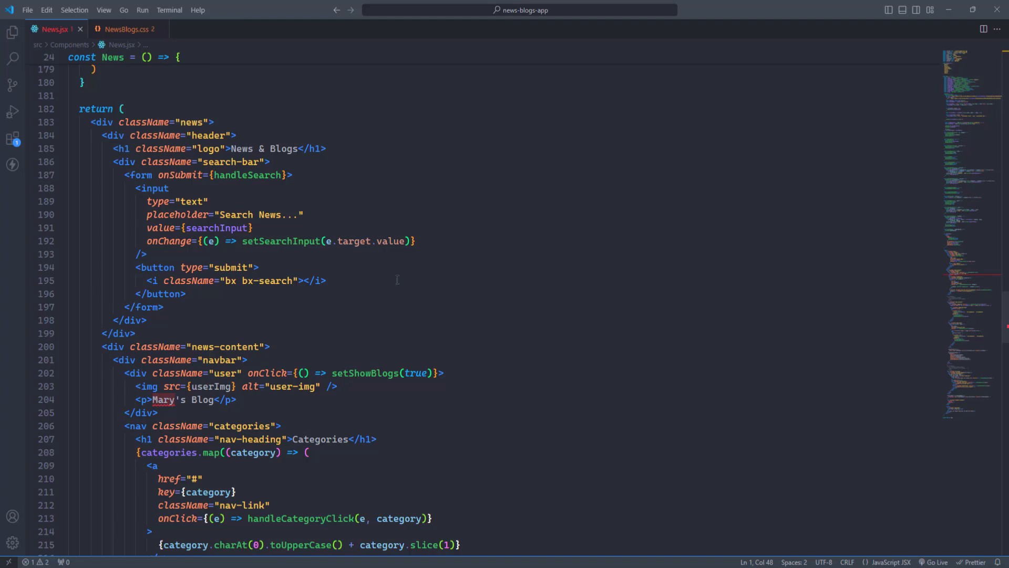
pyautogui.scroll(-3)
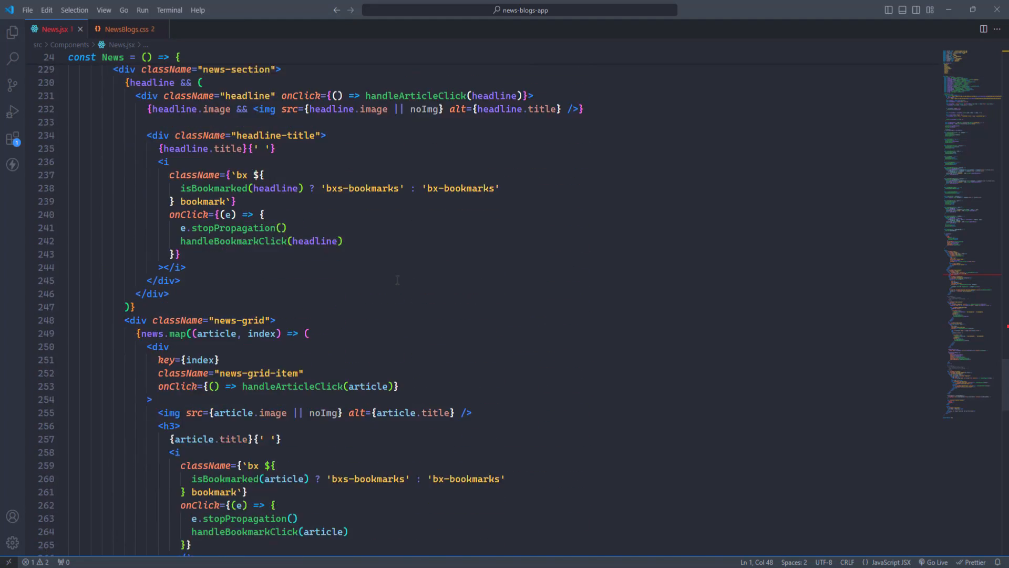
pyautogui.scroll(-3)
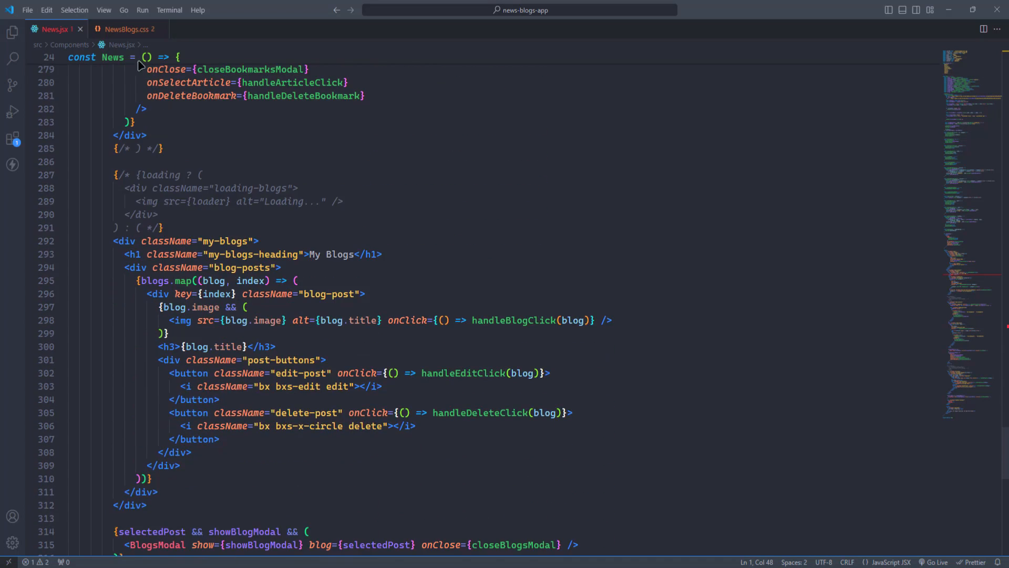
pyautogui.click(125, 30)
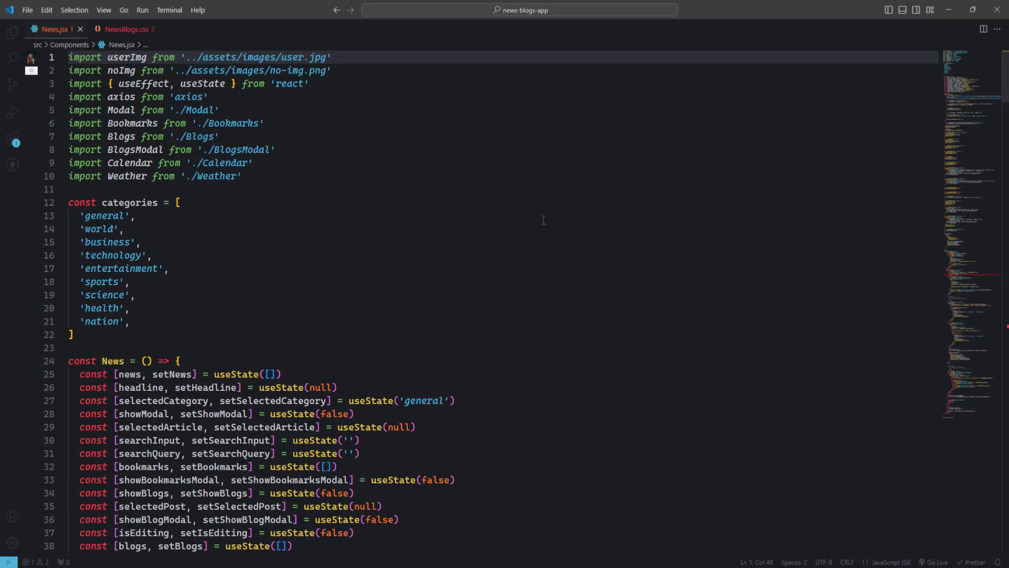
# Step: Scroll News.jsx from its categories and state hooks down through the header-to-news-grid markup
pyautogui.scroll(-3)
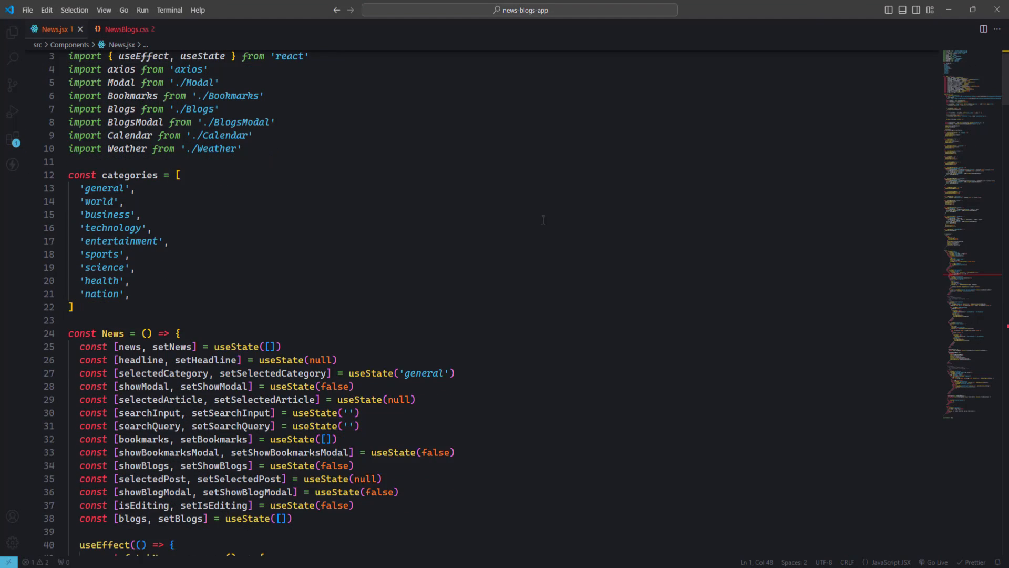
pyautogui.scroll(-3)
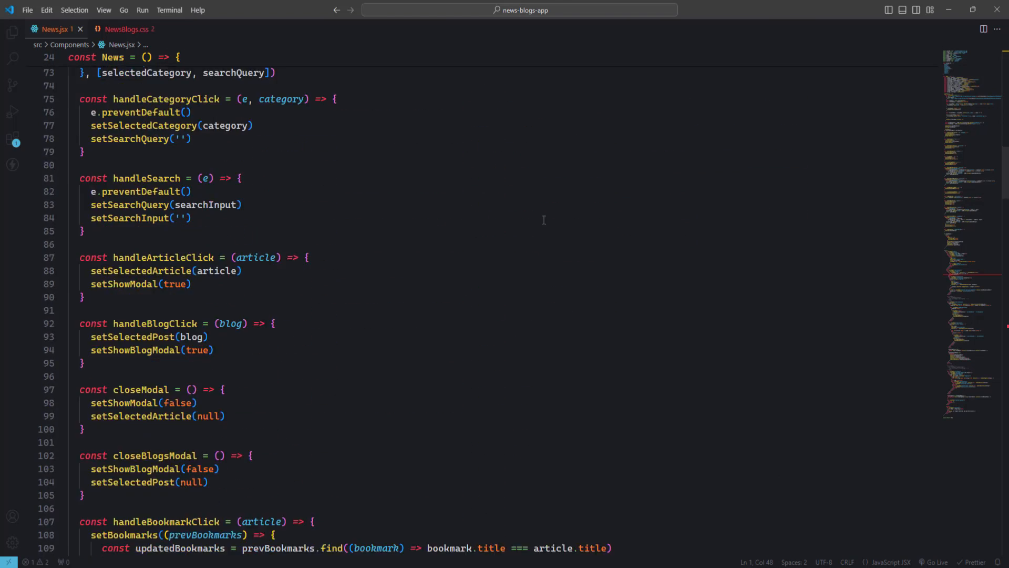
pyautogui.scroll(-3)
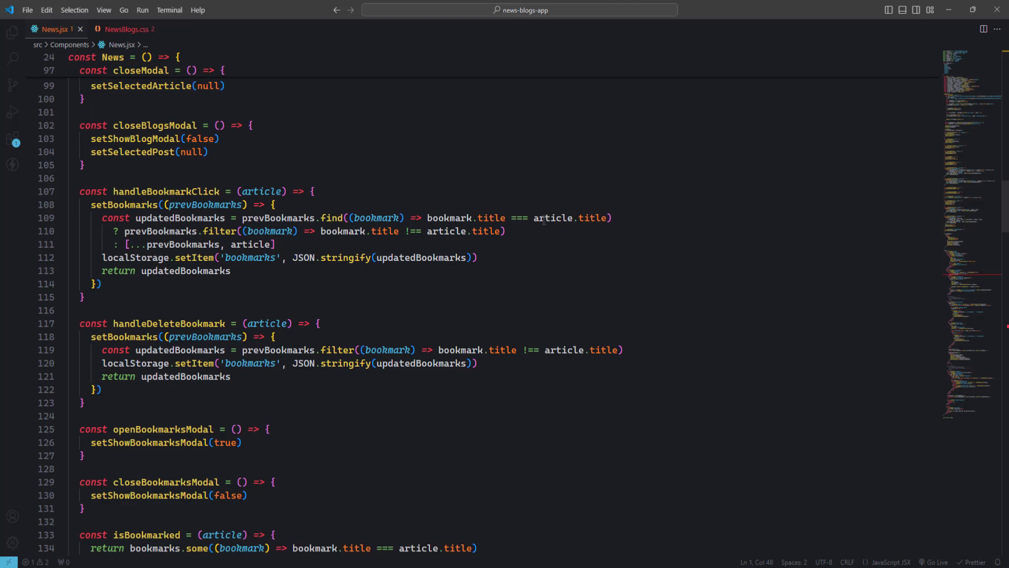
pyautogui.scroll(-3)
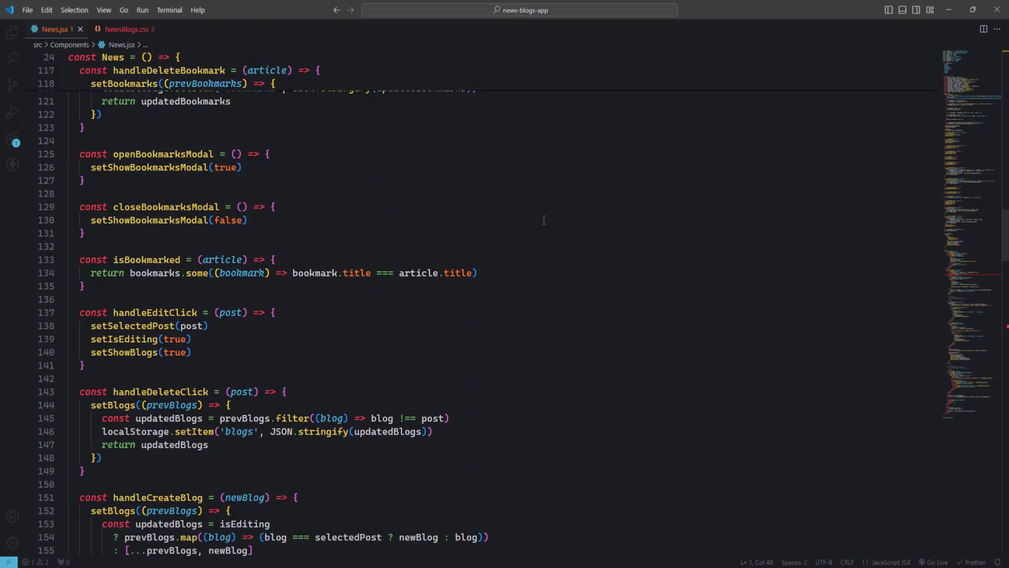
pyautogui.scroll(-3)
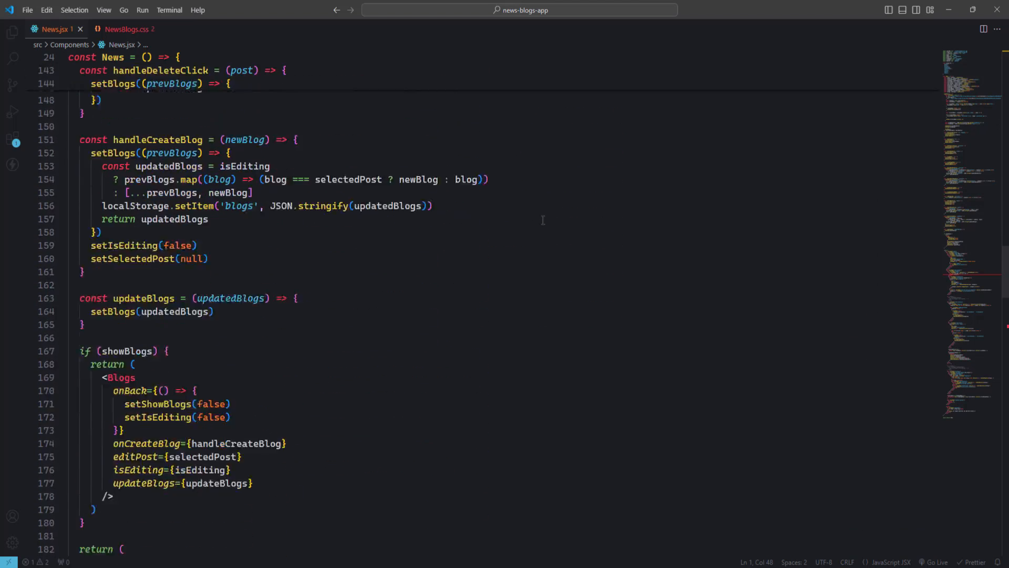
pyautogui.scroll(-3)
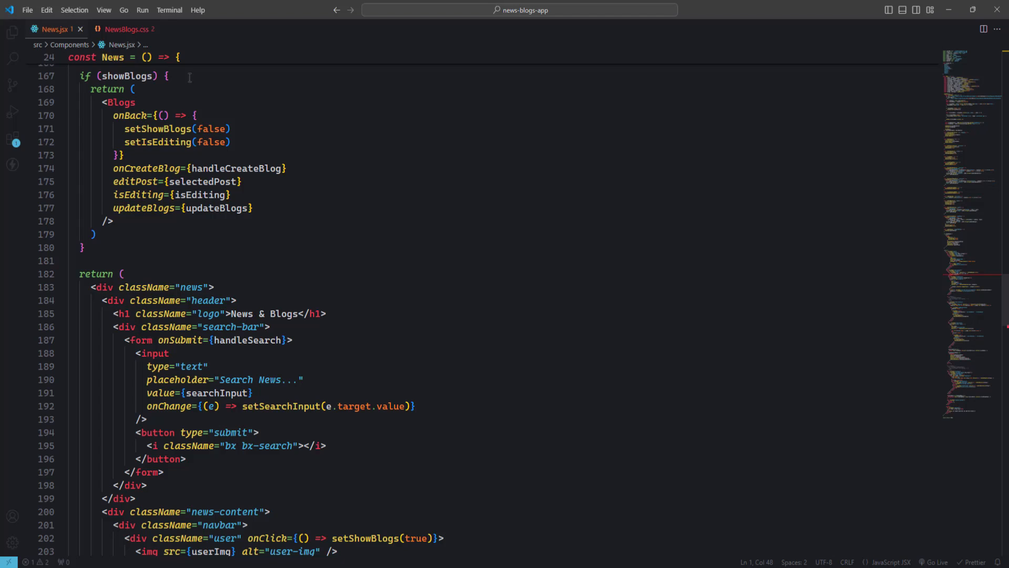
# Step: Browse the NewsBlogs.css search bar, navbar and category styles, ending on the stylesheet
pyautogui.click(128, 29)
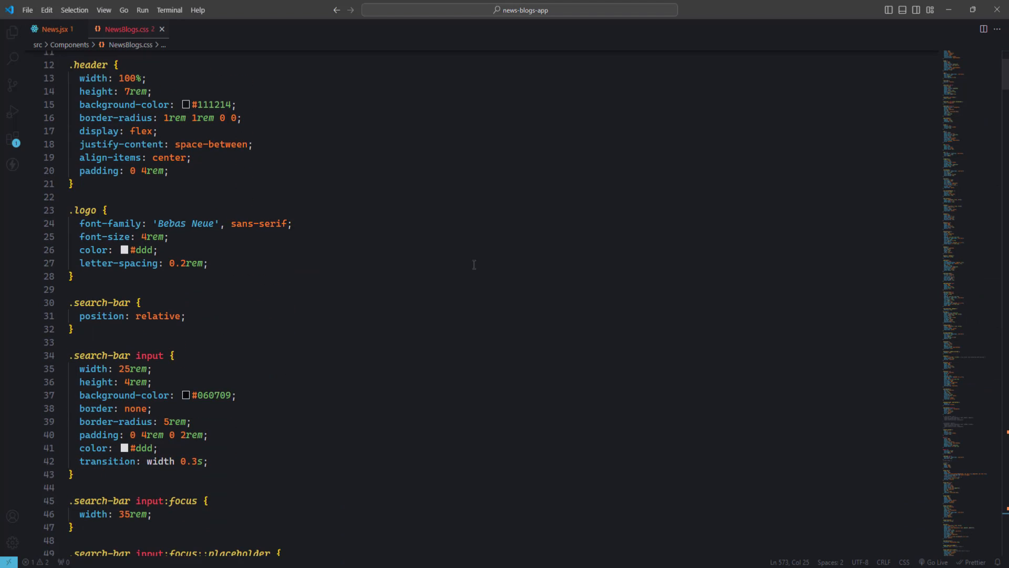
pyautogui.scroll(-3)
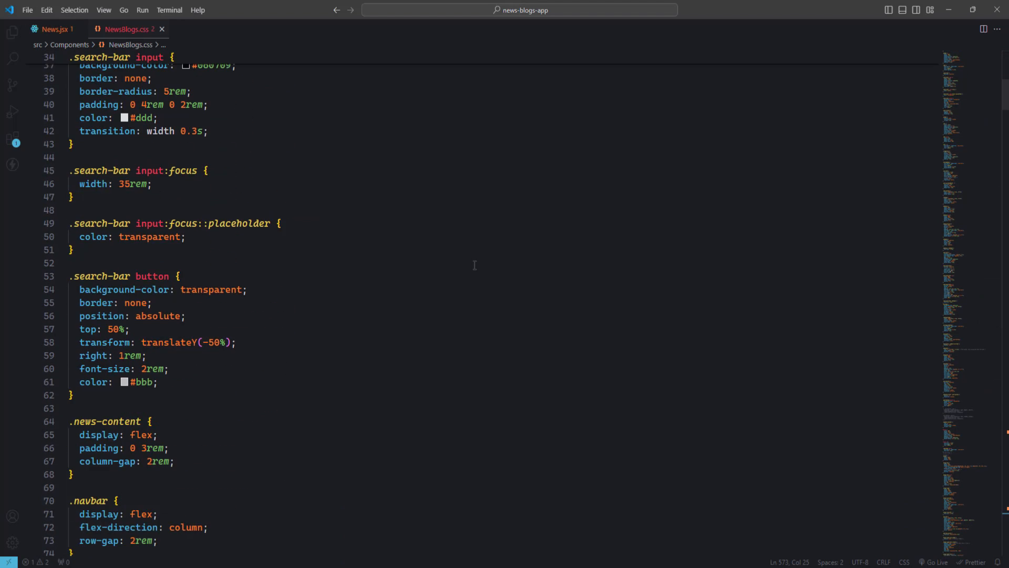
pyautogui.scroll(-3)
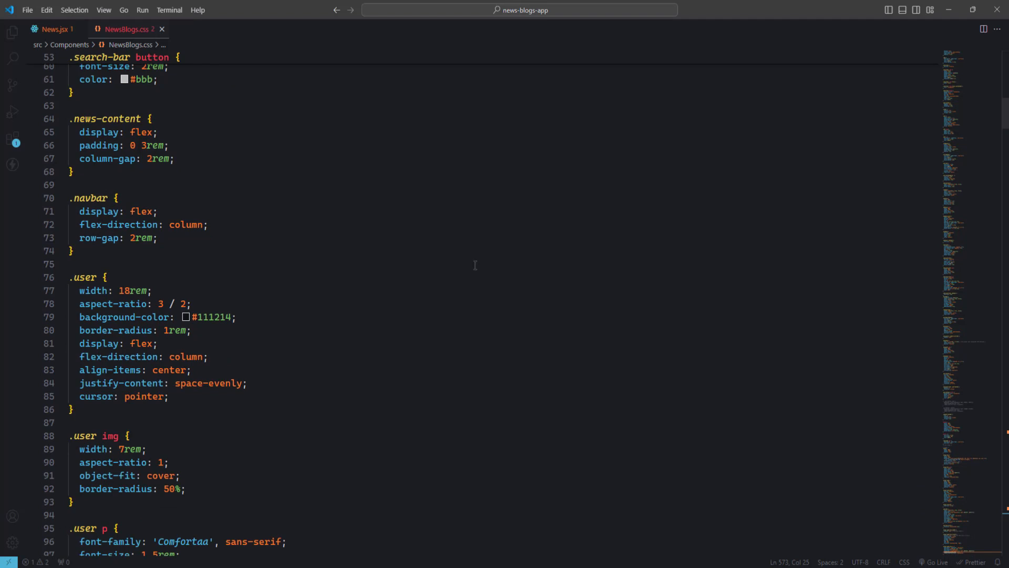
pyautogui.scroll(-3)
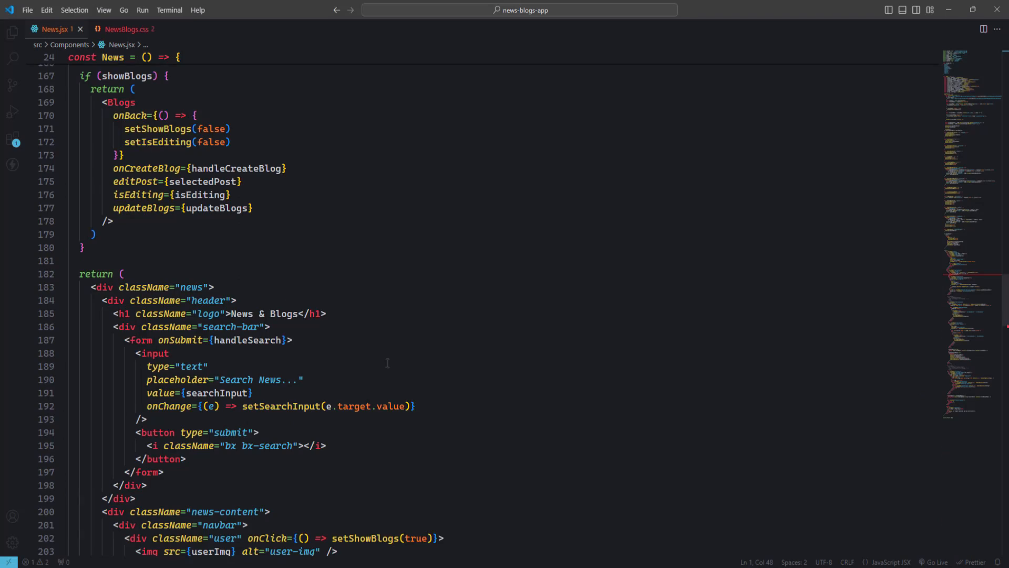
pyautogui.scroll(-3)
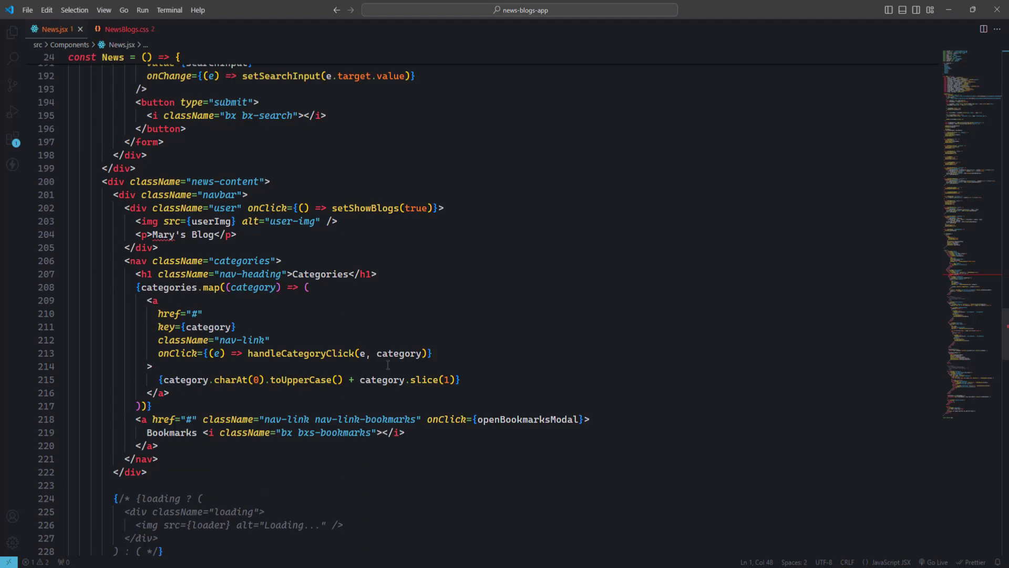
pyautogui.scroll(-3)
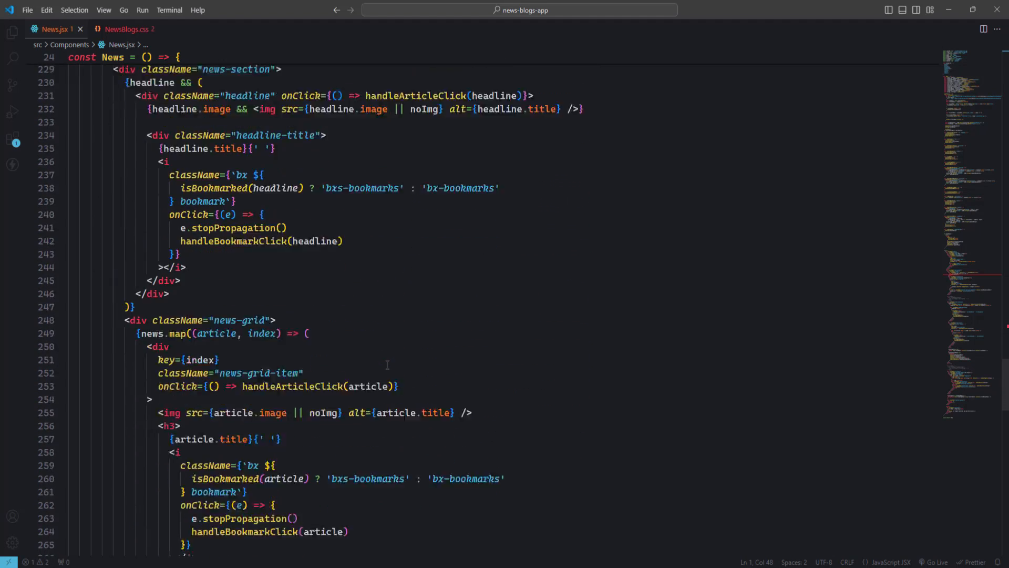
pyautogui.scroll(-3)
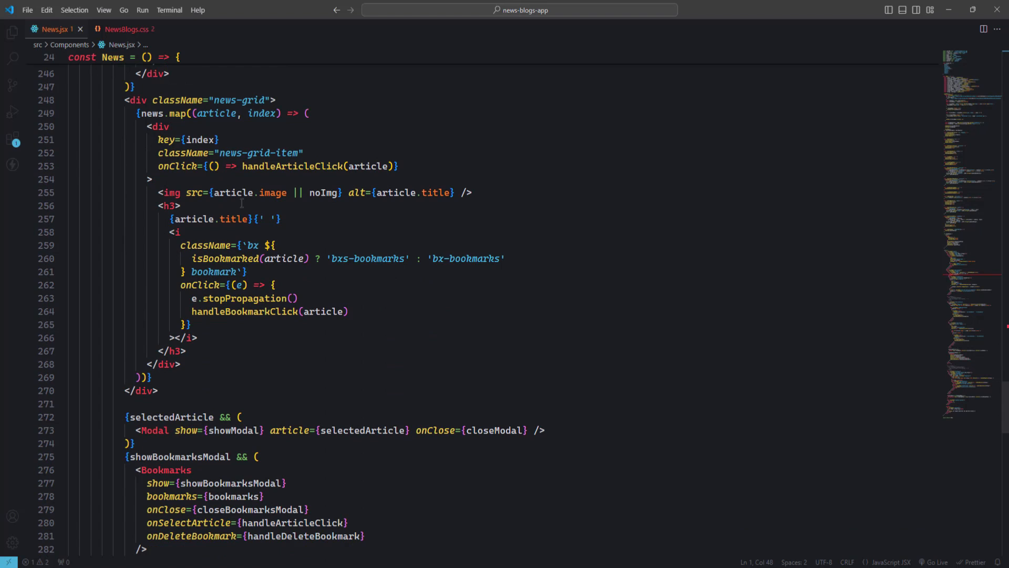
pyautogui.click(126, 30)
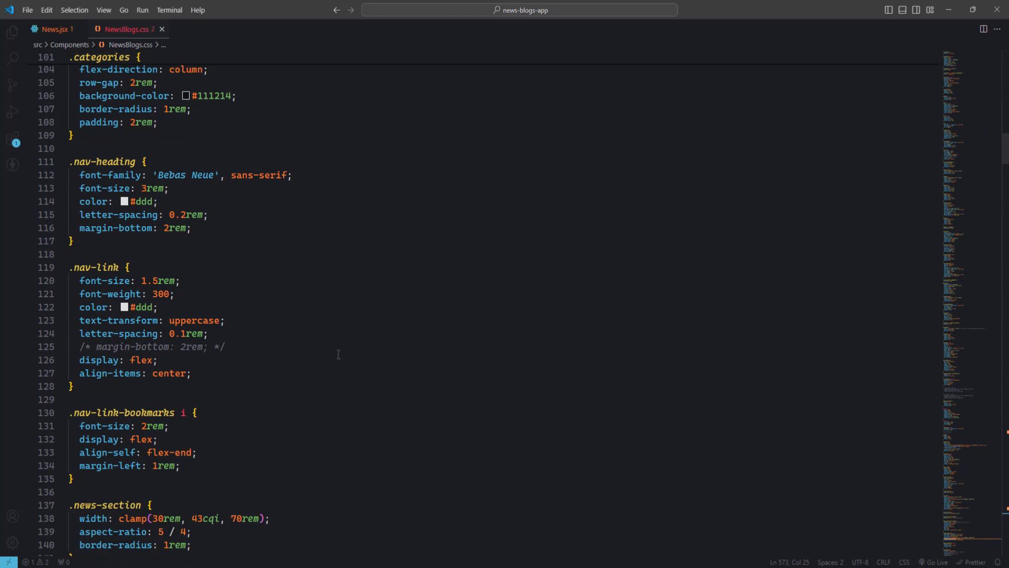
pyautogui.scroll(-3)
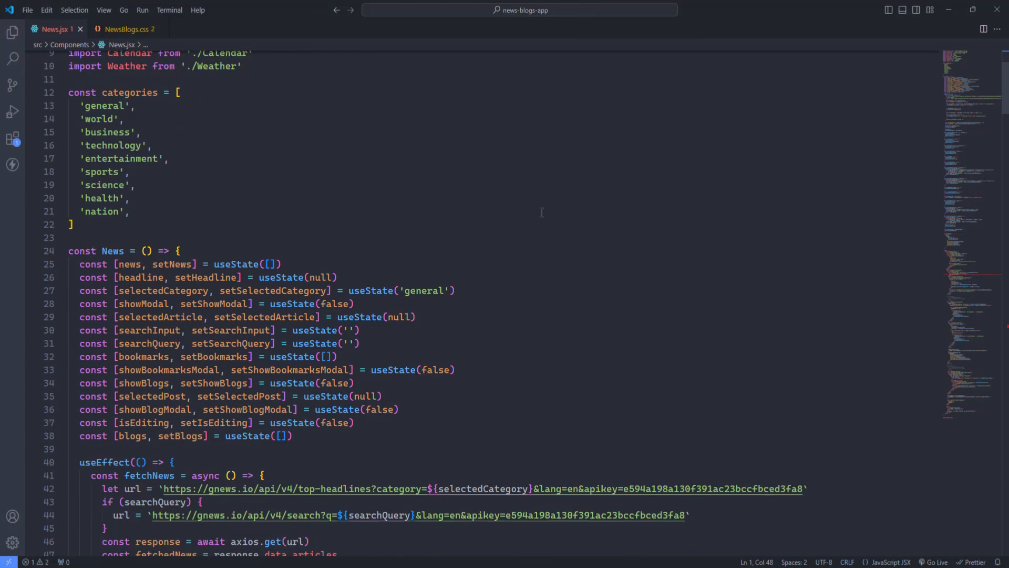
pyautogui.scroll(-3)
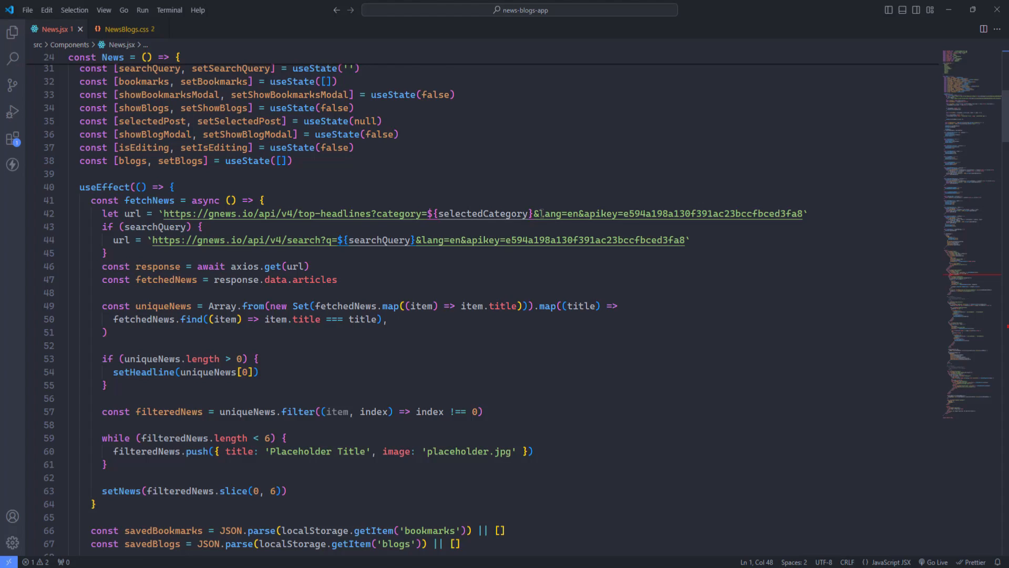
pyautogui.scroll(-3)
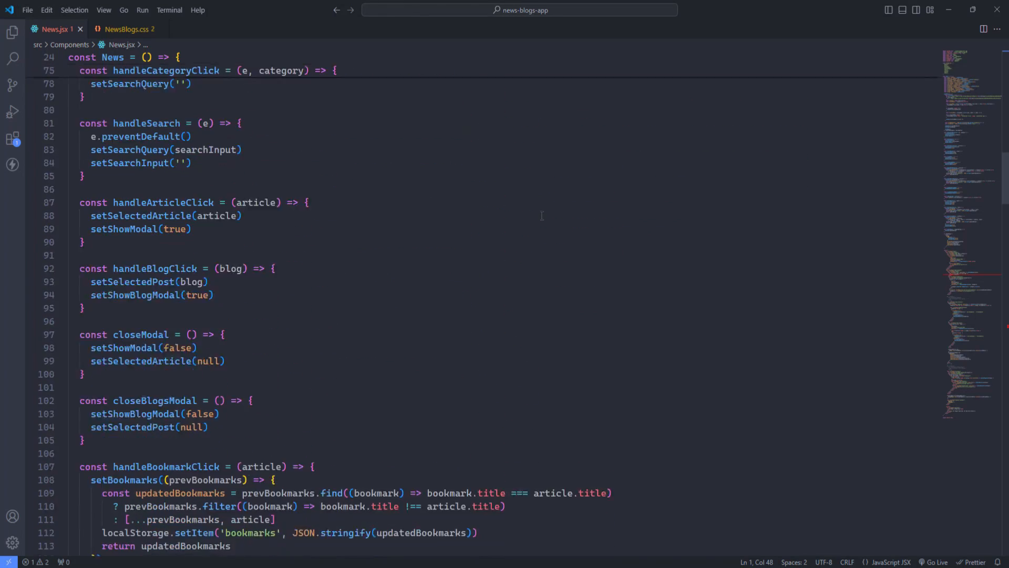
pyautogui.scroll(-3)
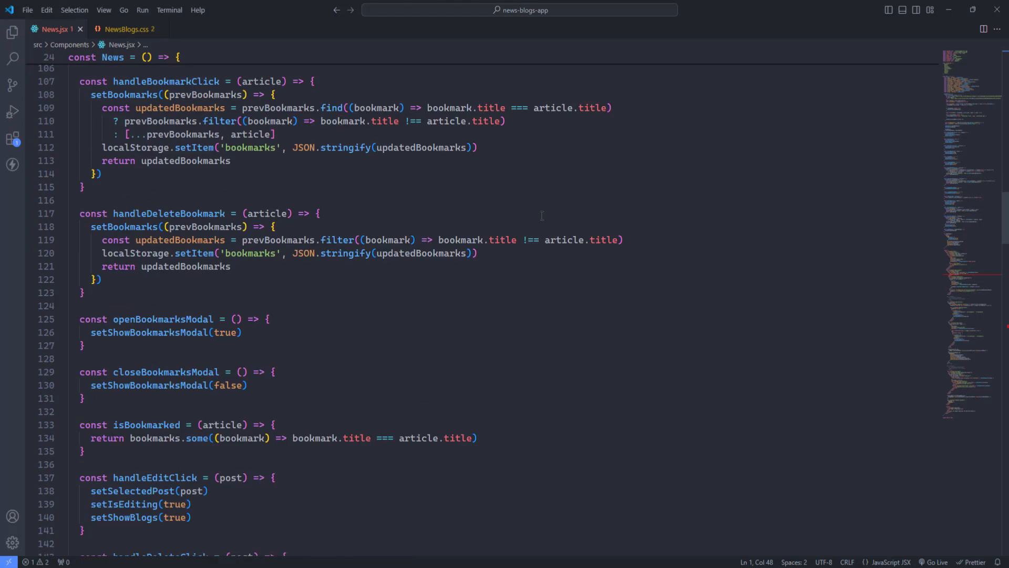
pyautogui.scroll(-3)
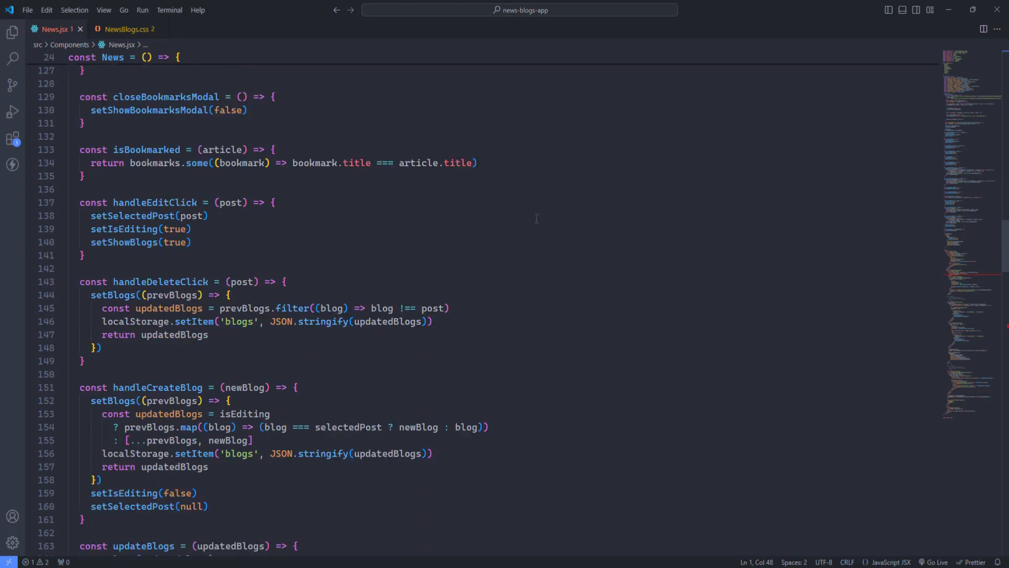
pyautogui.scroll(-3)
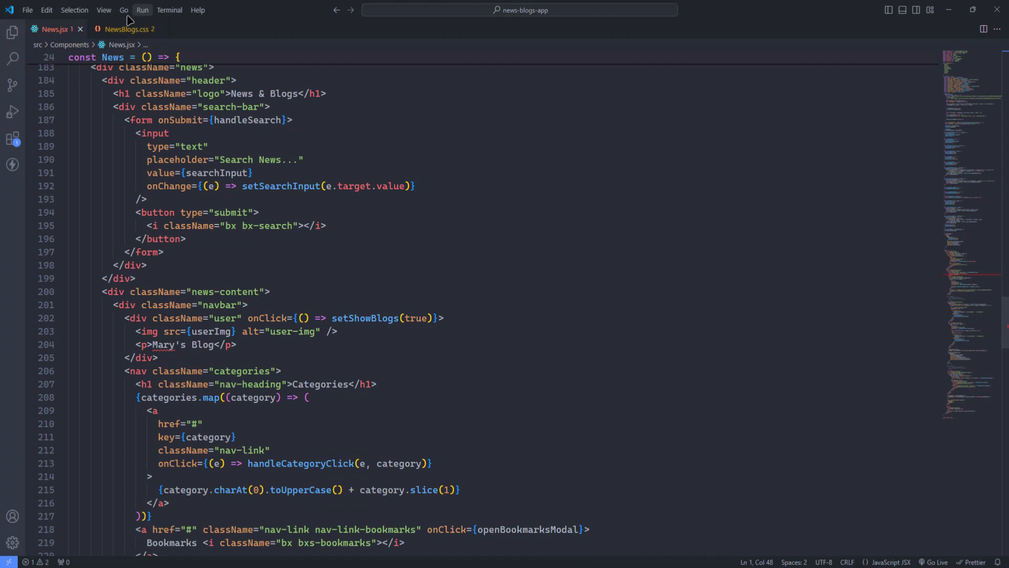
pyautogui.click(125, 30)
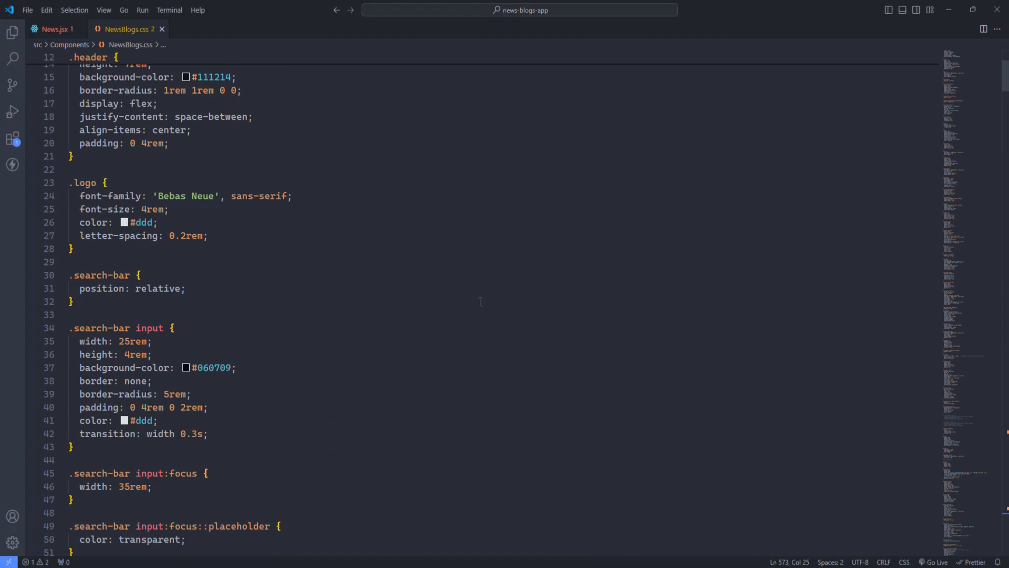
pyautogui.scroll(-3)
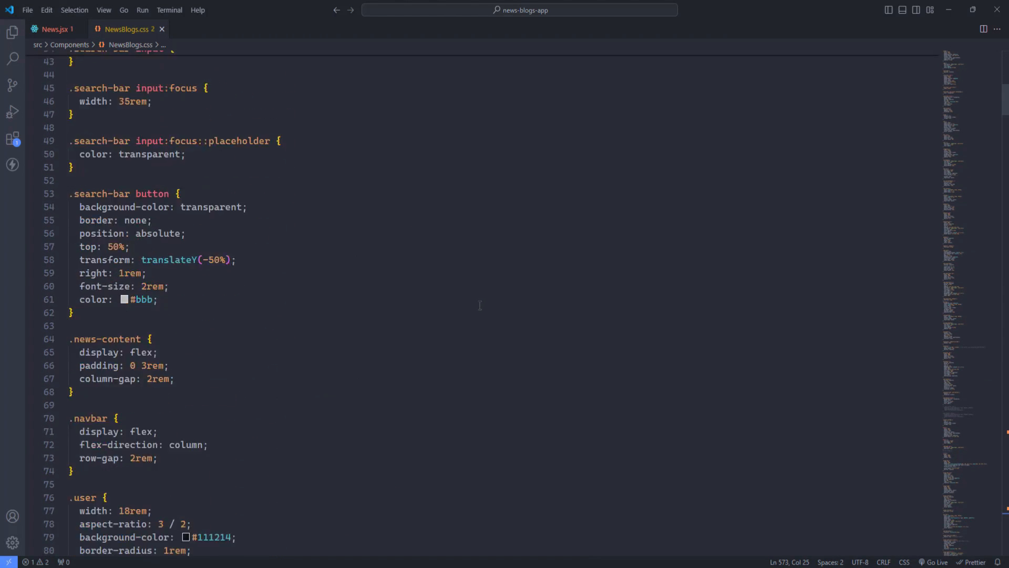
pyautogui.scroll(-3)
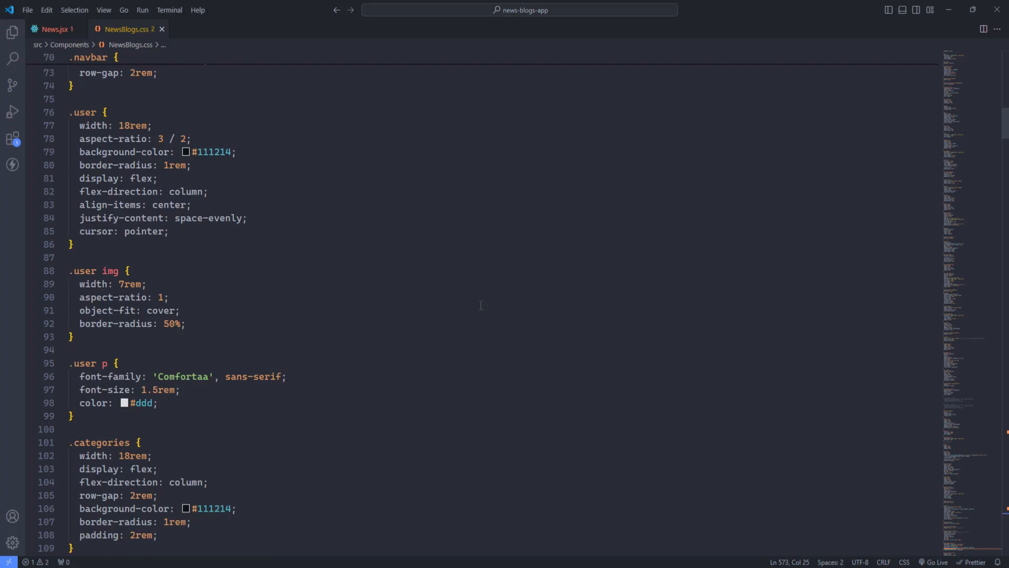
pyautogui.scroll(-3)
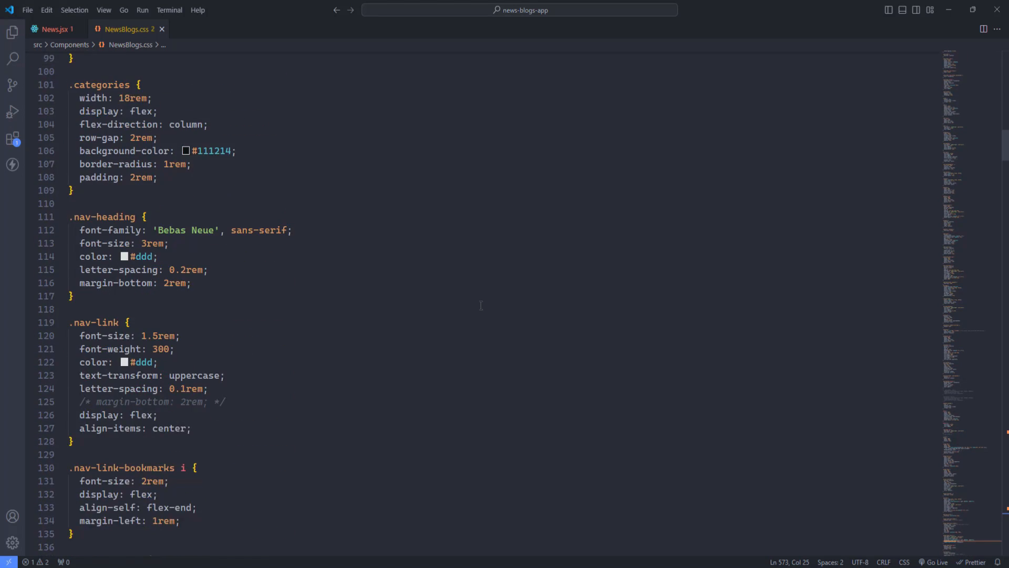
pyautogui.scroll(-3)
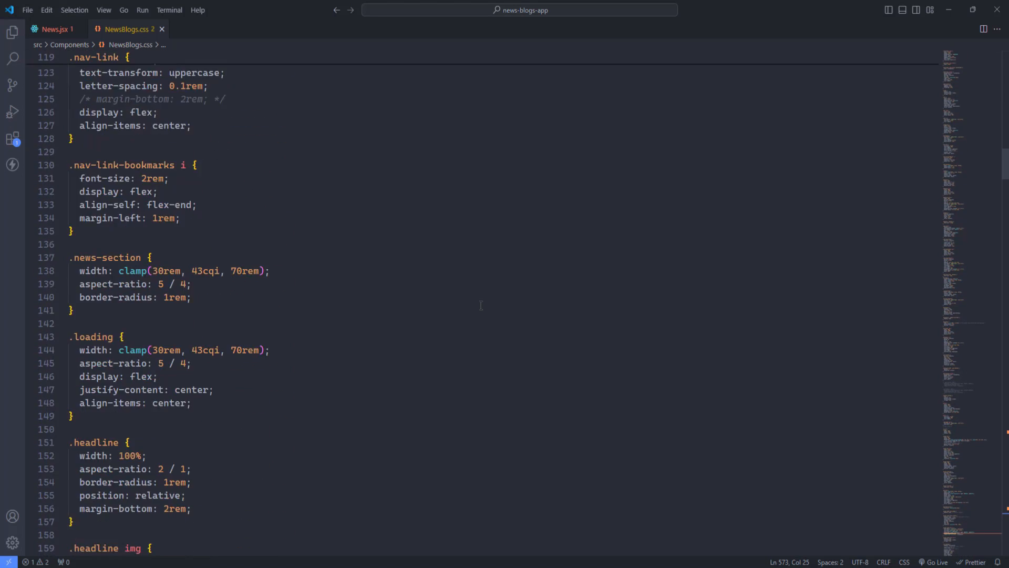
pyautogui.scroll(-3)
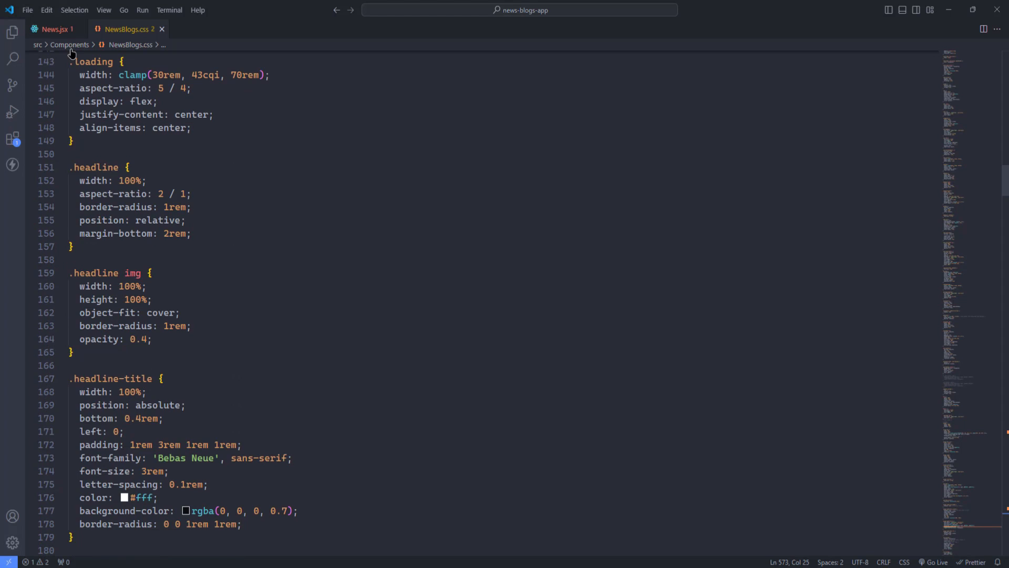
pyautogui.click(55, 29)
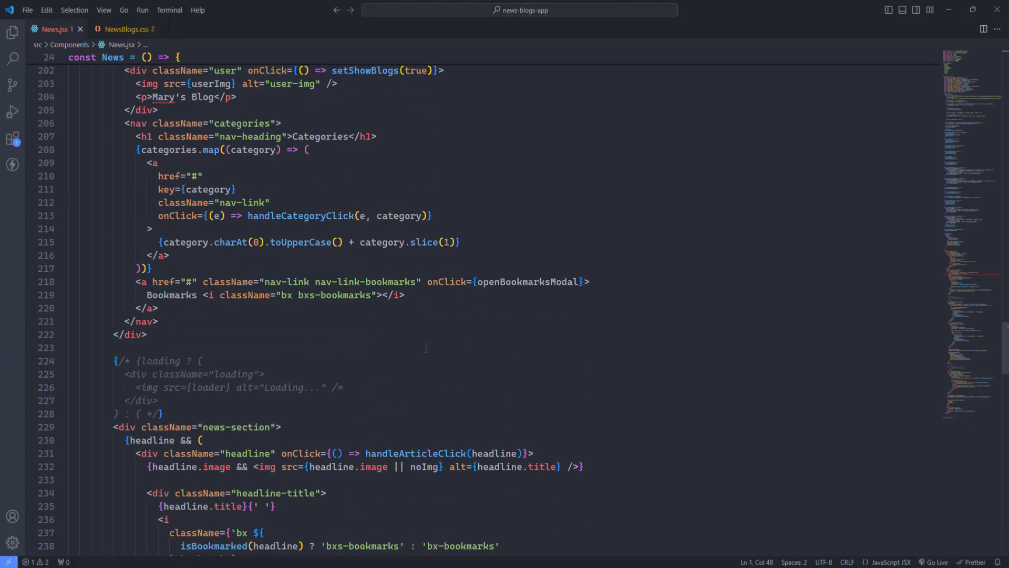
pyautogui.scroll(-3)
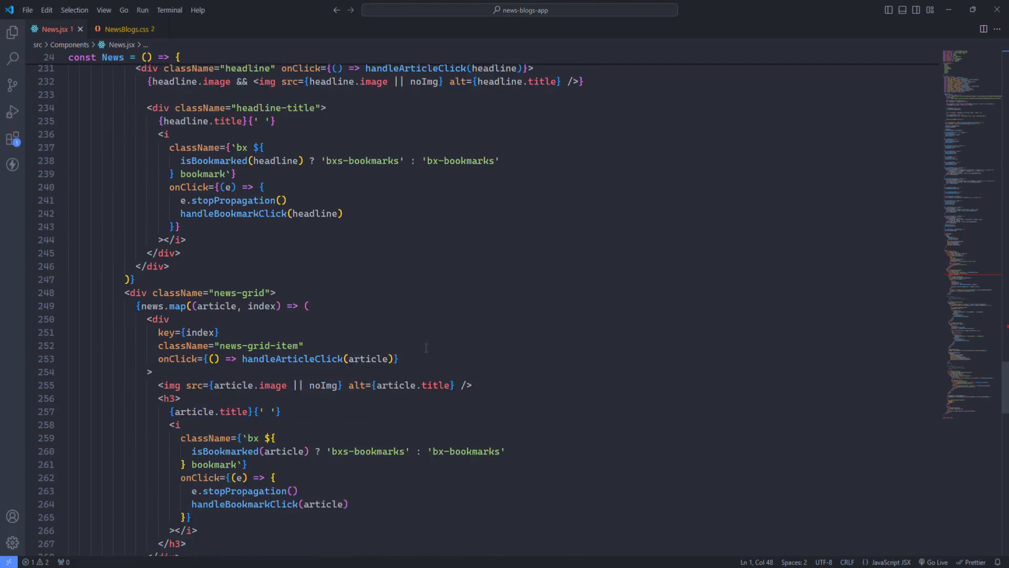
pyautogui.scroll(-3)
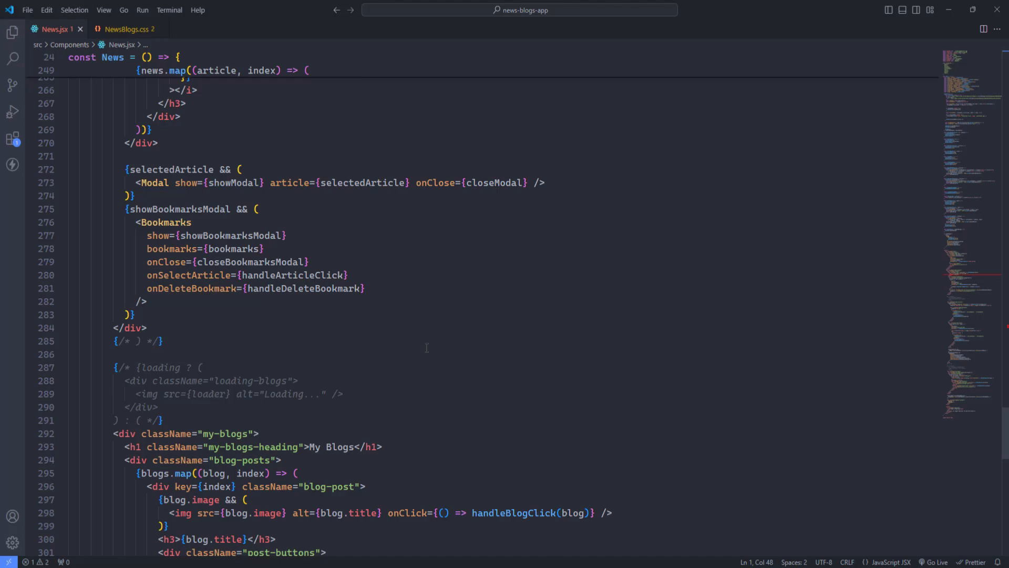
pyautogui.scroll(-3)
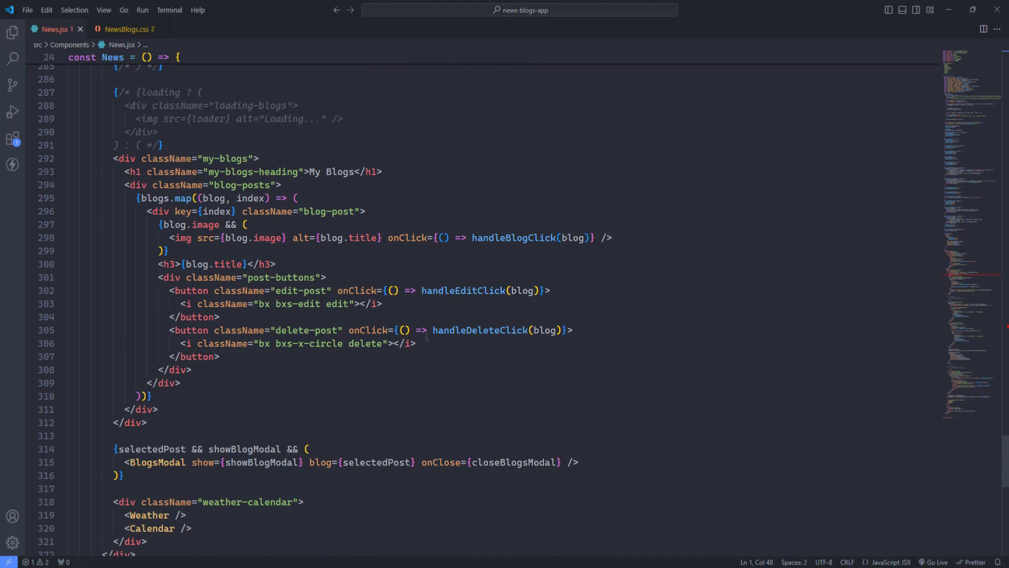
pyautogui.scroll(-3)
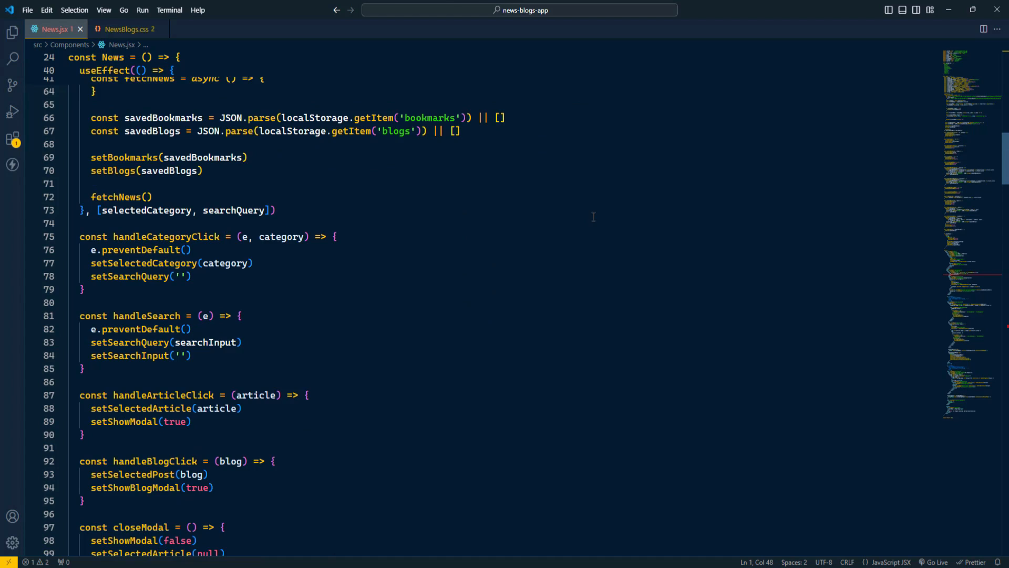
# Step: Scroll News.jsx past its categories and state hooks under the dark navy theme
pyautogui.scroll(-3)
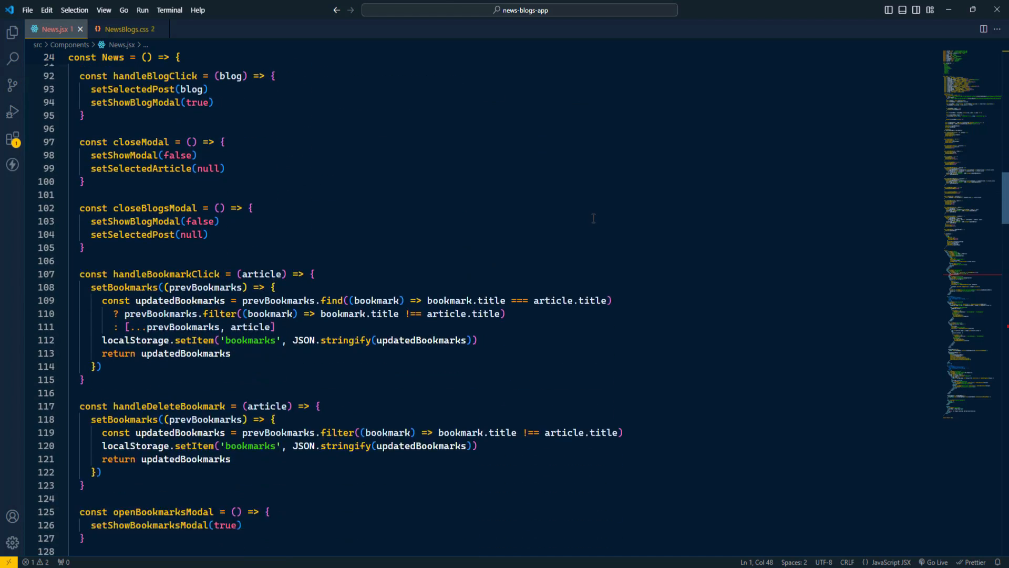
pyautogui.scroll(-3)
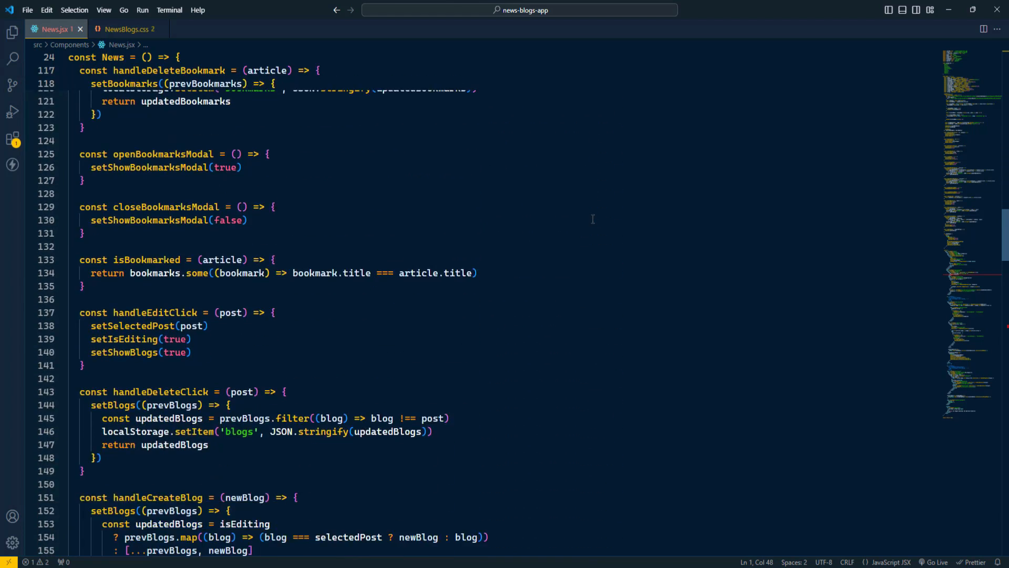
pyautogui.scroll(-3)
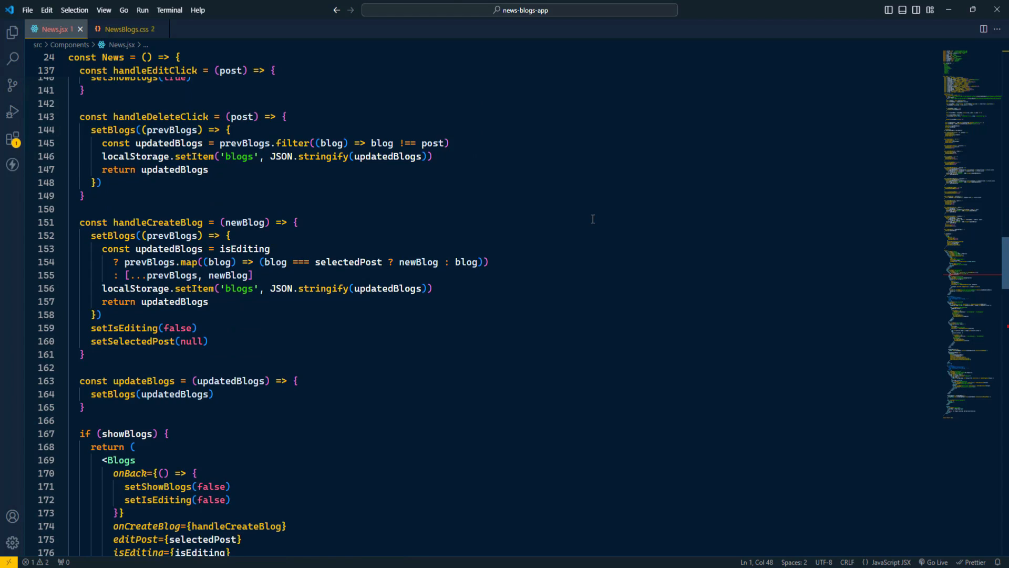
pyautogui.scroll(-3)
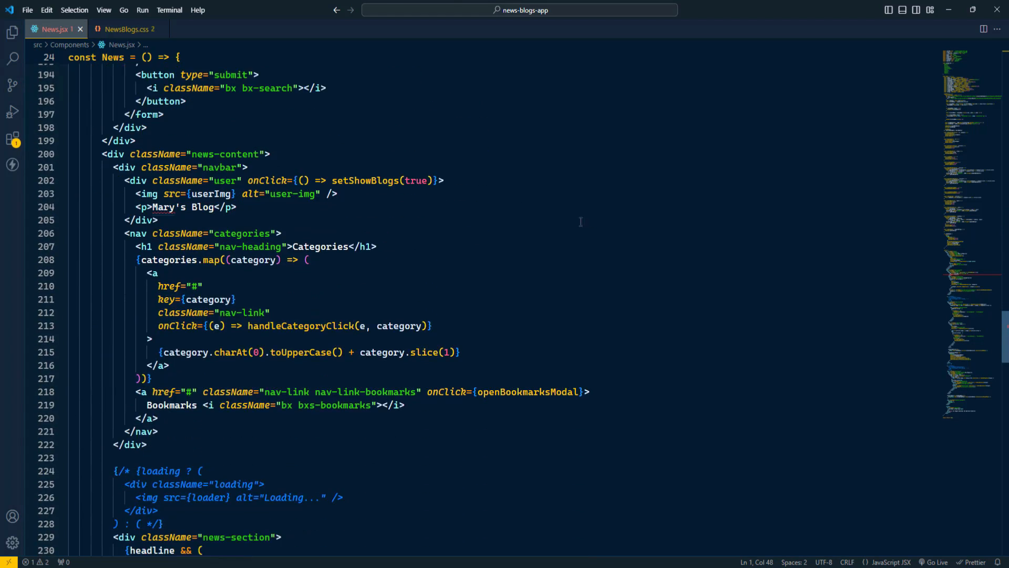
# Step: Look through NewsBlogs.css user, categories, nav and headline rules
pyautogui.click(126, 29)
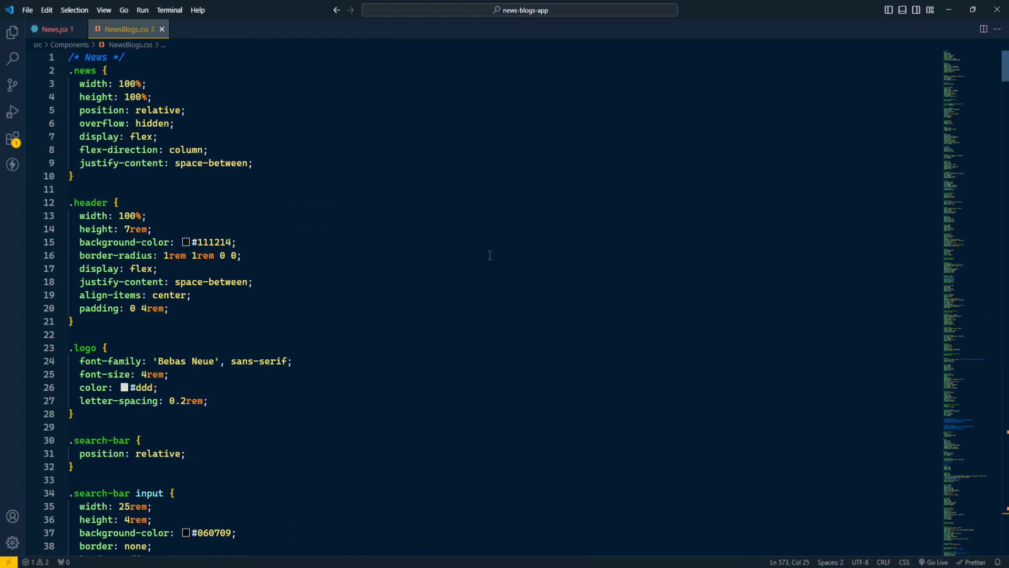
pyautogui.scroll(-3)
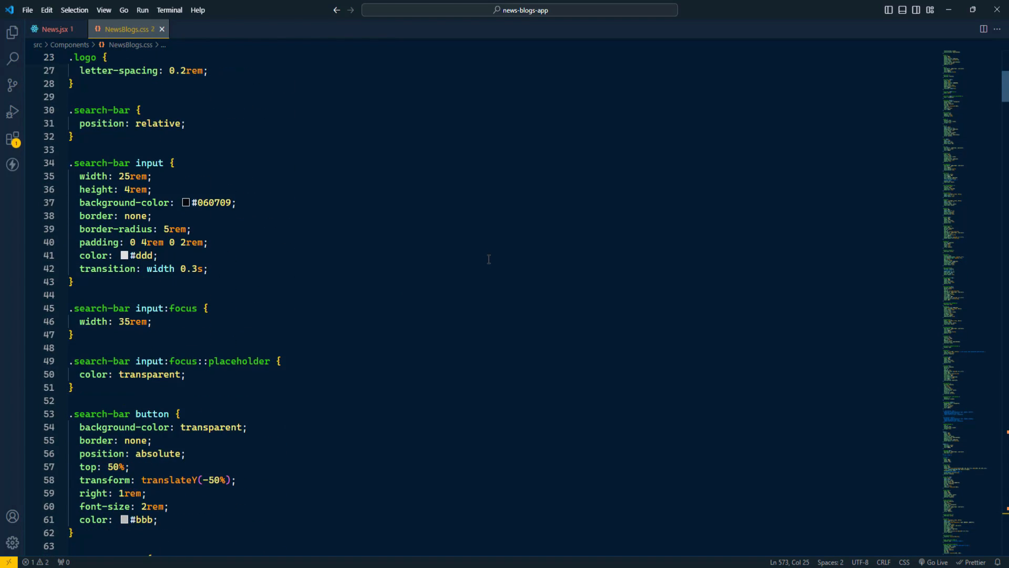
pyautogui.scroll(-3)
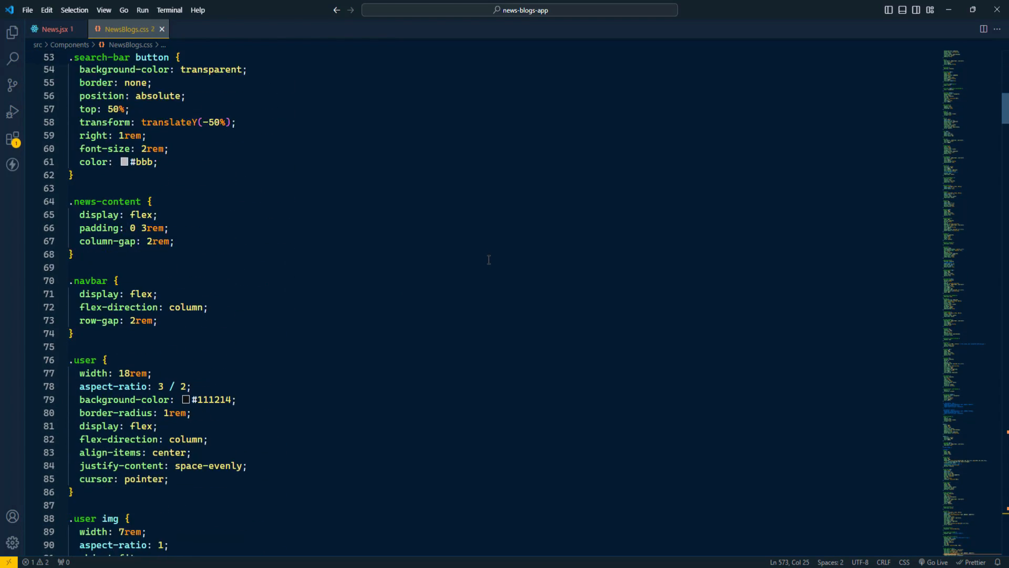
pyautogui.scroll(-3)
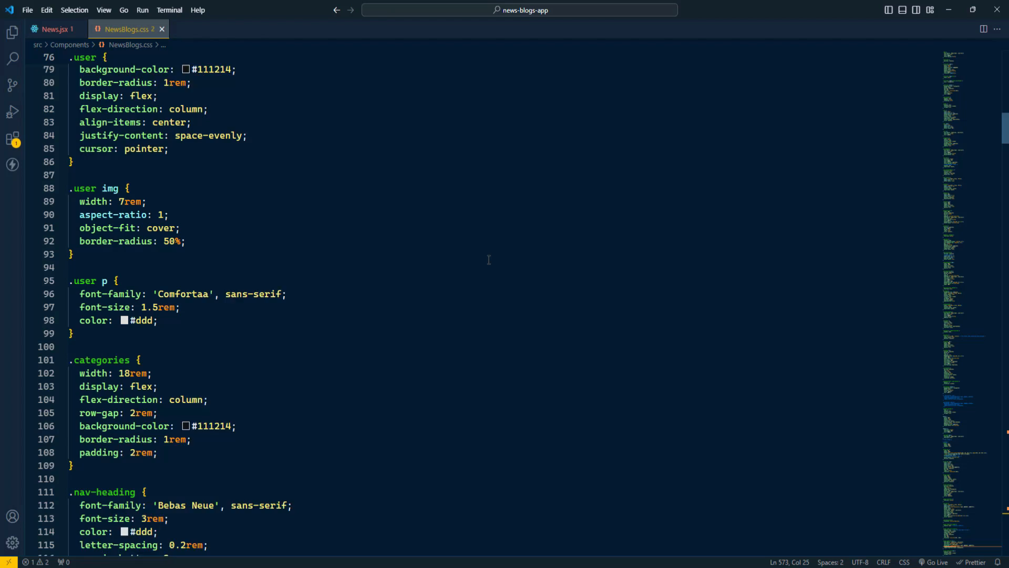
pyautogui.scroll(-3)
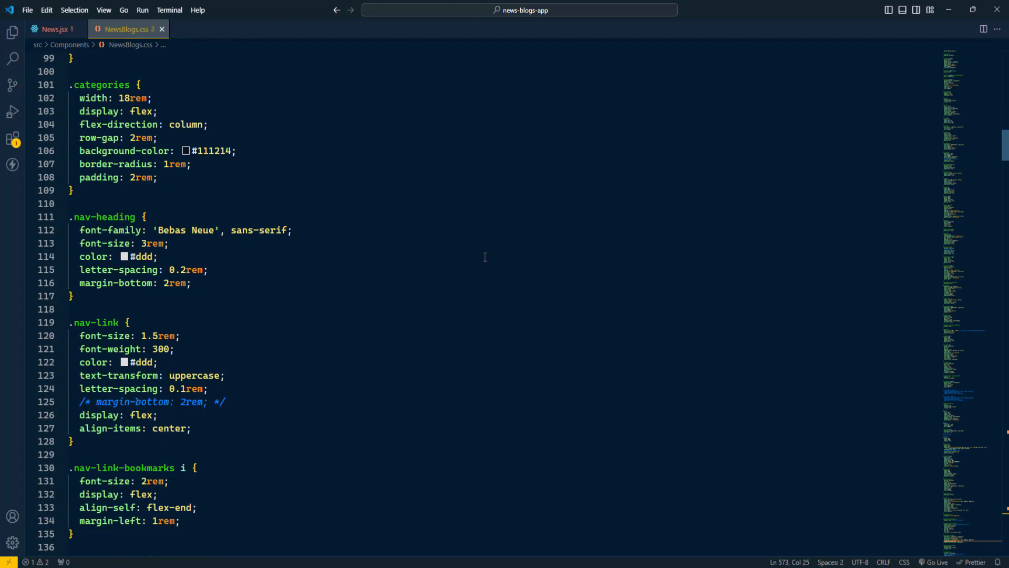
# Step: Scroll News.jsx's navbar-to-My-Blogs markup, then finish on the NewsBlogs.css stylesheet
pyautogui.click(52, 29)
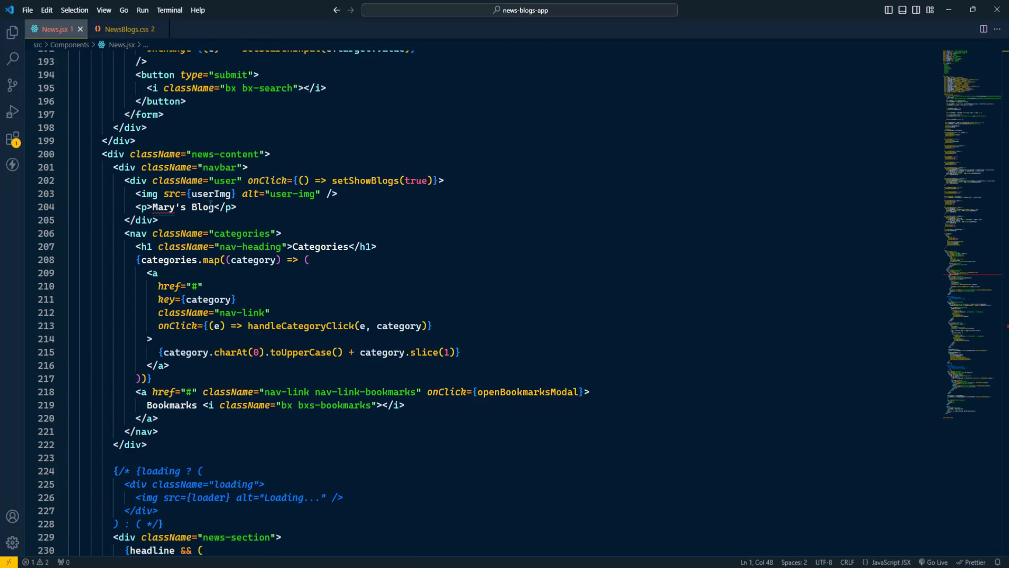
pyautogui.scroll(-3)
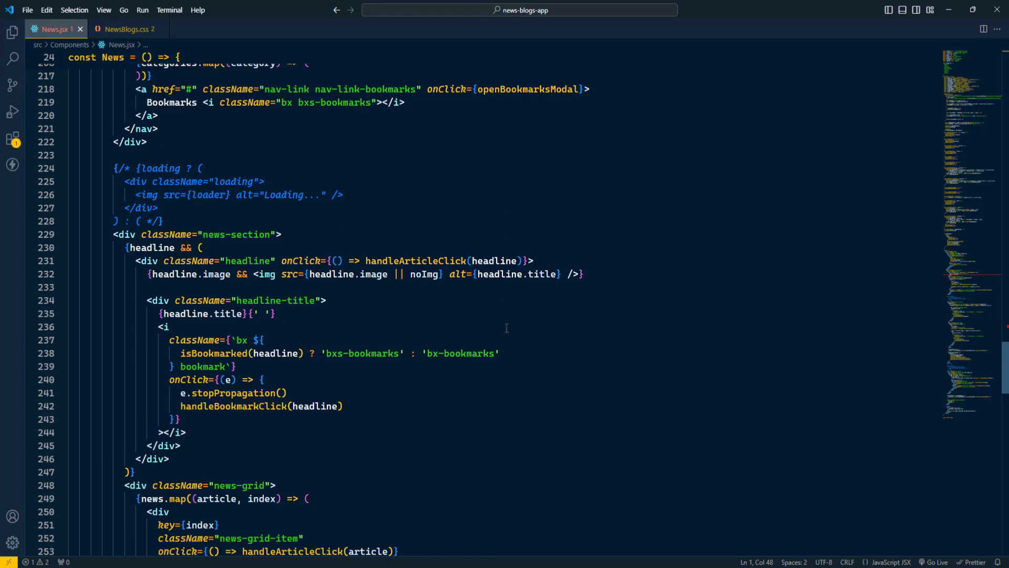
pyautogui.scroll(-3)
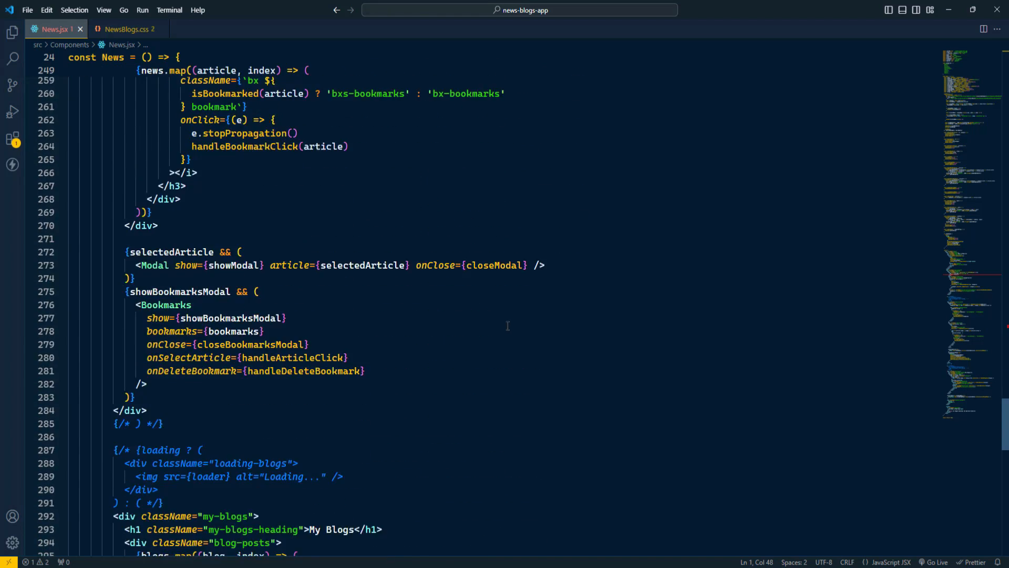
pyautogui.scroll(-3)
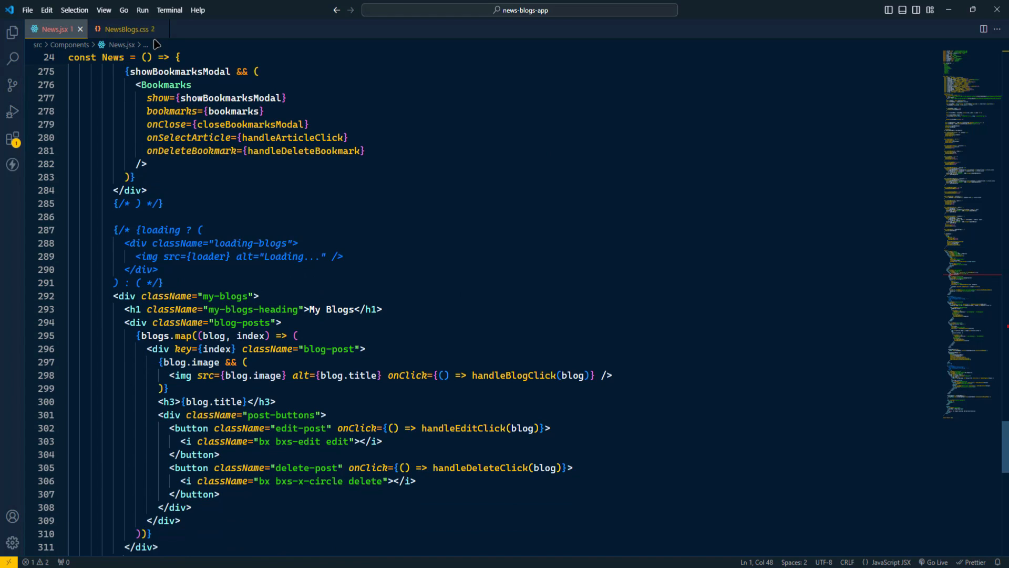
pyautogui.click(128, 30)
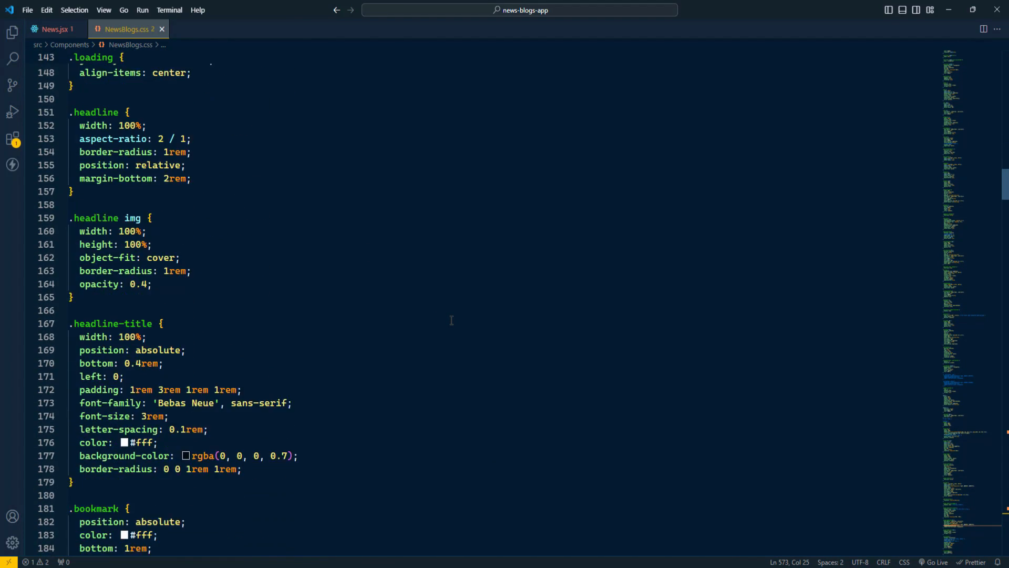
pyautogui.scroll(-3)
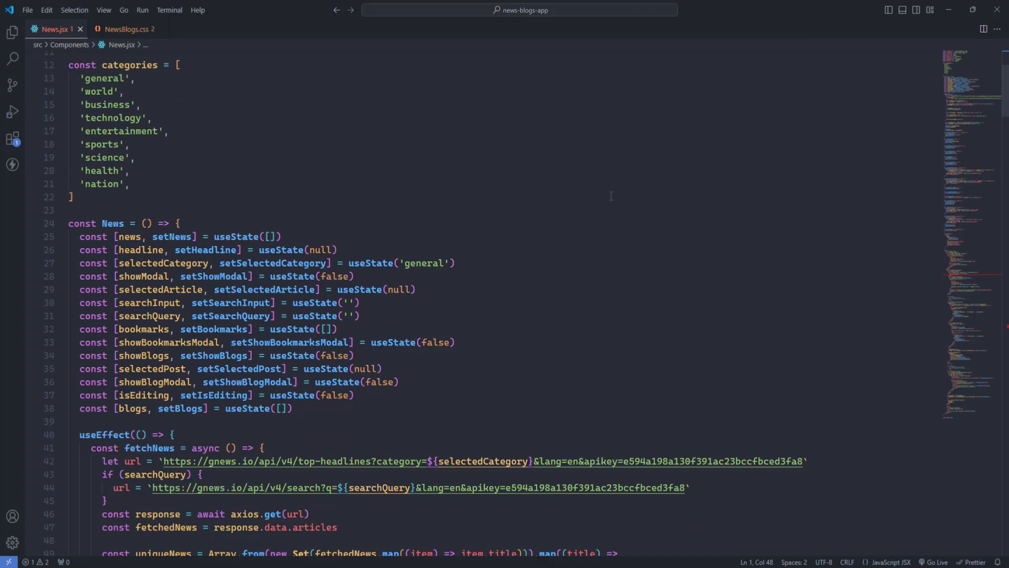
# Step: Scroll News.jsx through its fetch effect, handlers and search-bar/navbar markup in the grey theme
pyautogui.scroll(-3)
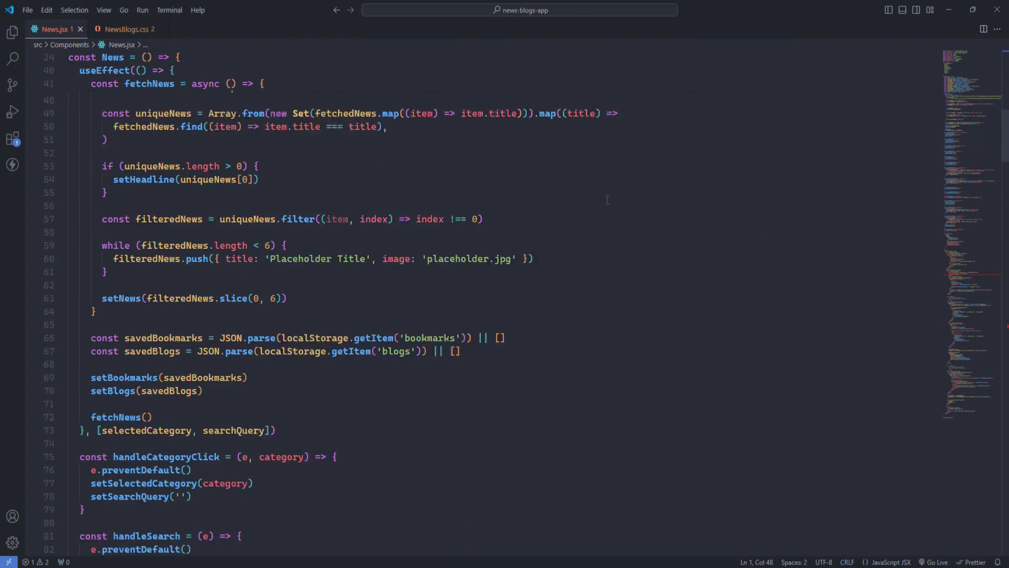
pyautogui.scroll(-3)
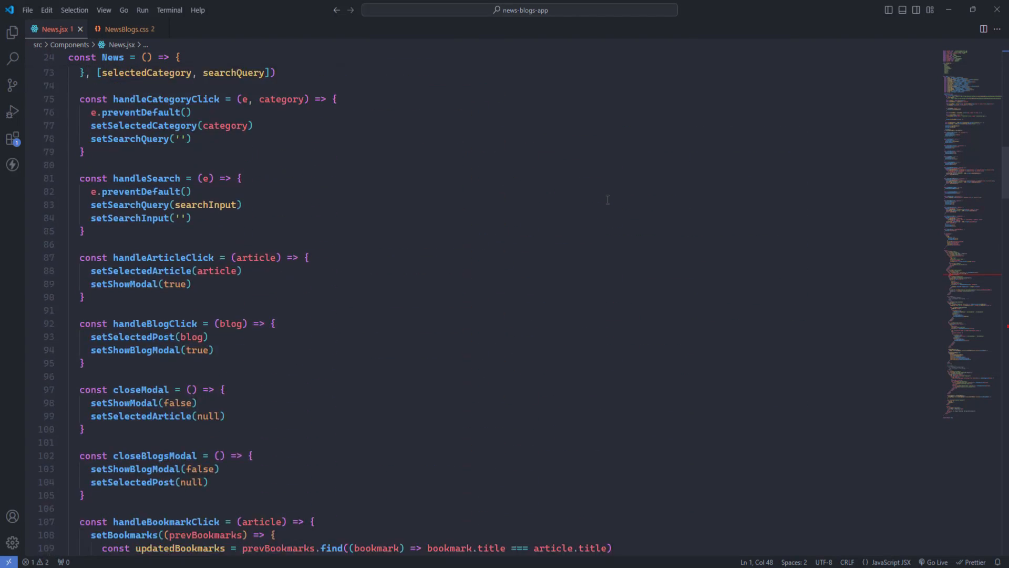
pyautogui.scroll(-3)
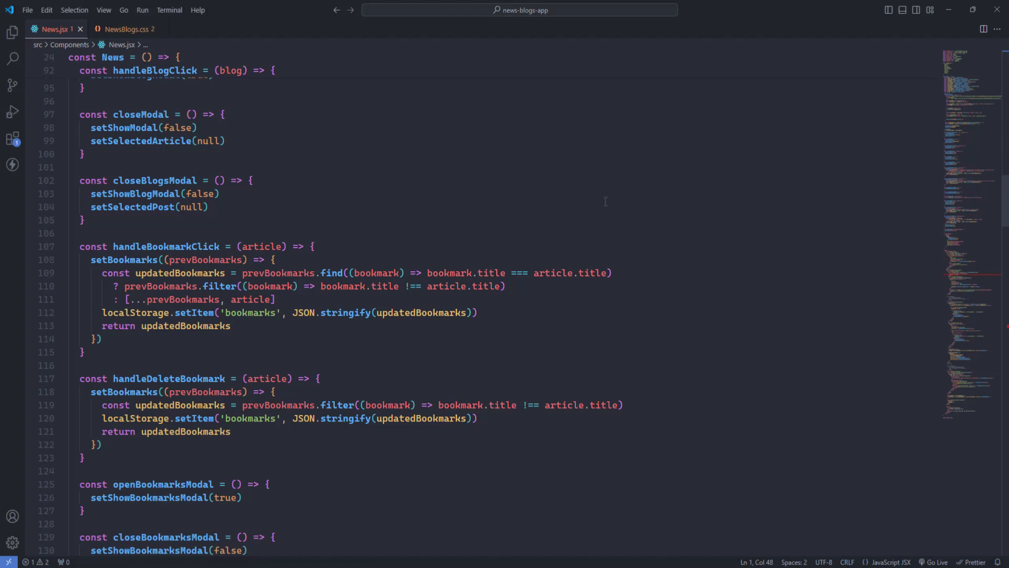
pyautogui.scroll(-3)
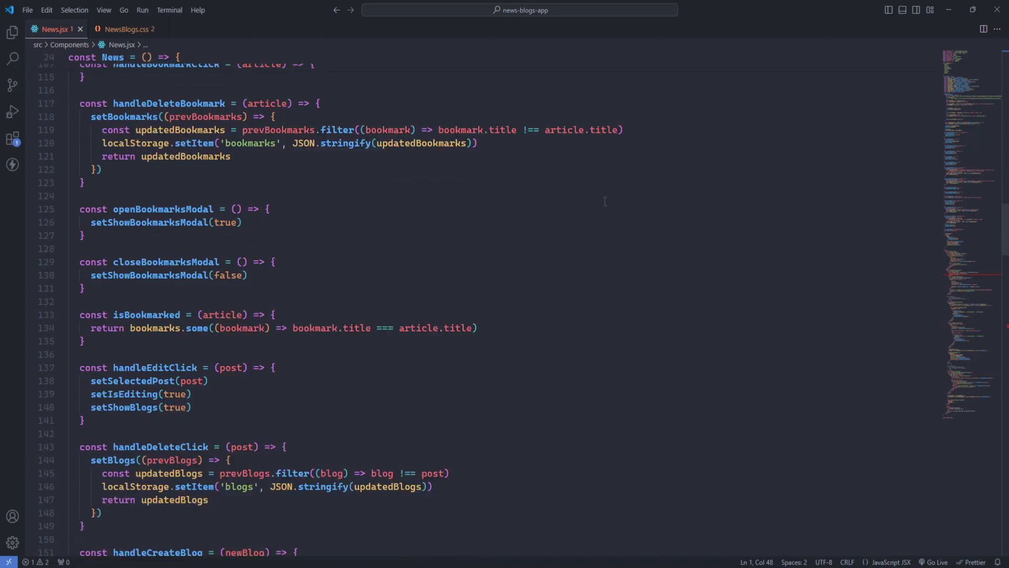
pyautogui.scroll(-3)
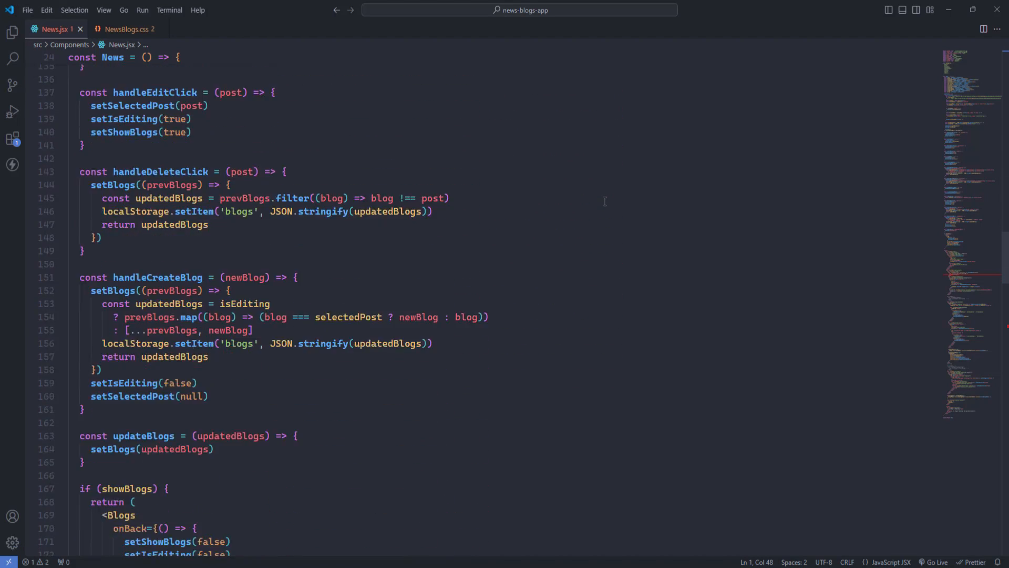
pyautogui.scroll(-3)
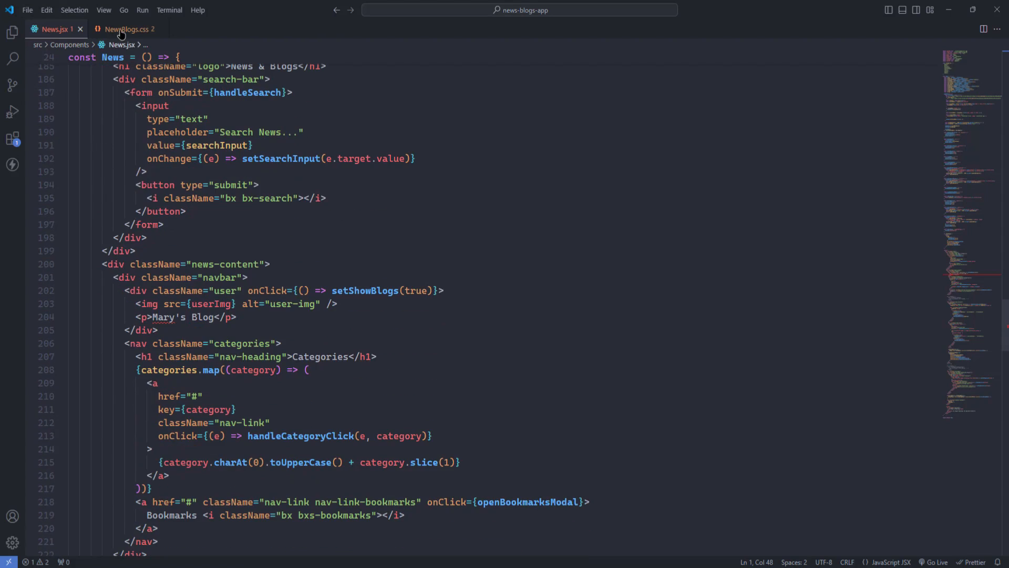
pyautogui.click(125, 29)
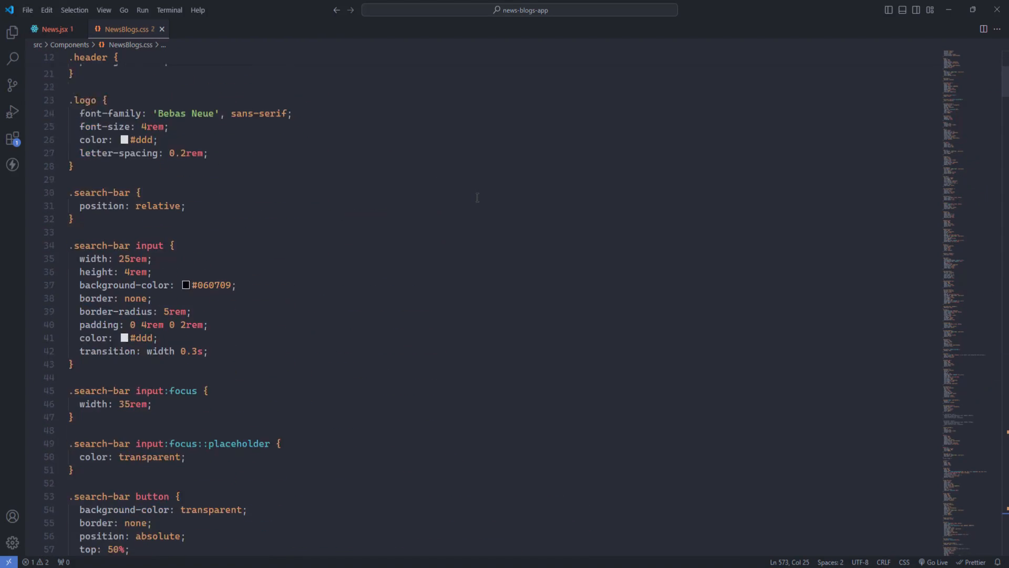
pyautogui.scroll(-3)
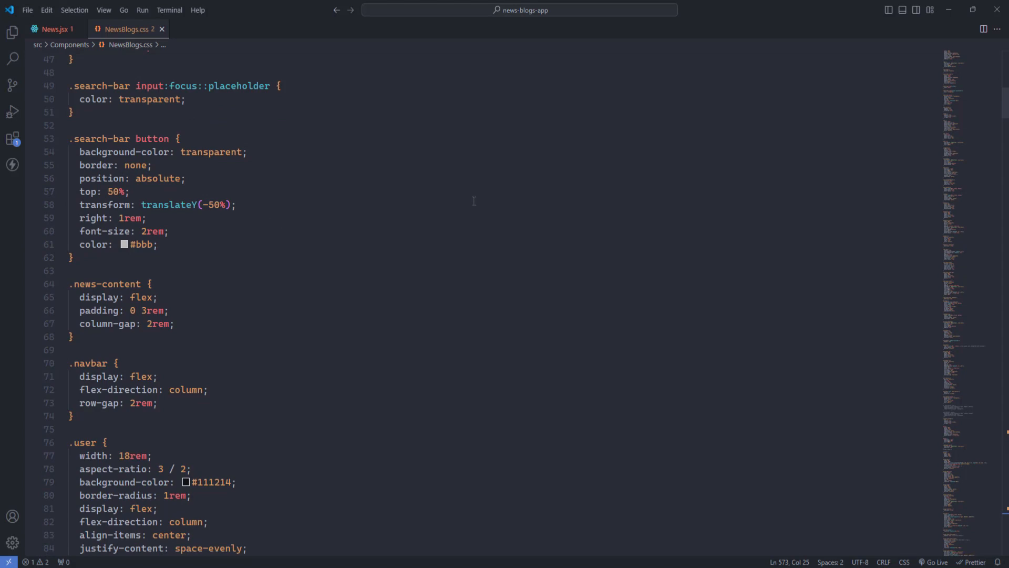
pyautogui.scroll(-3)
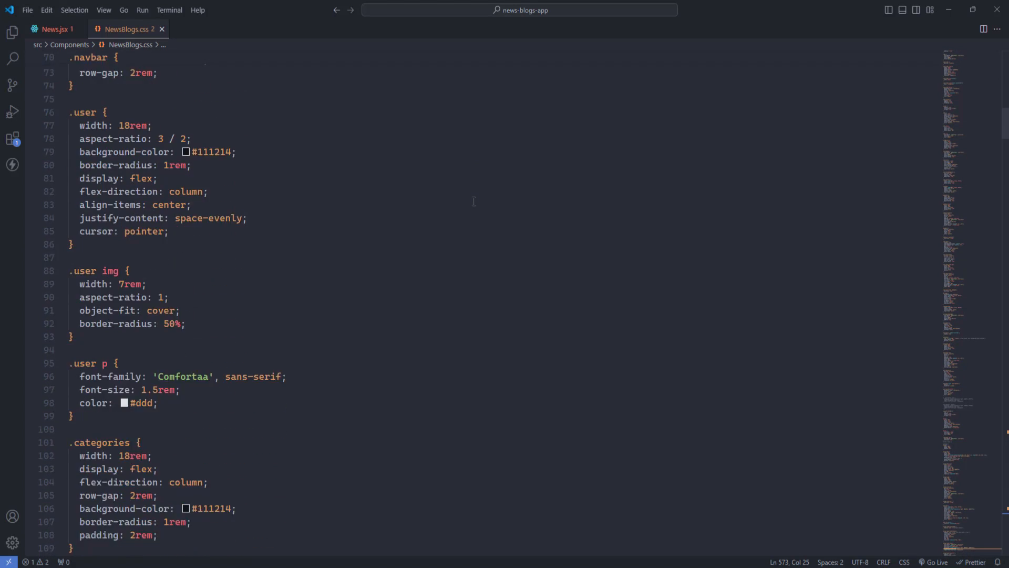
pyautogui.scroll(-3)
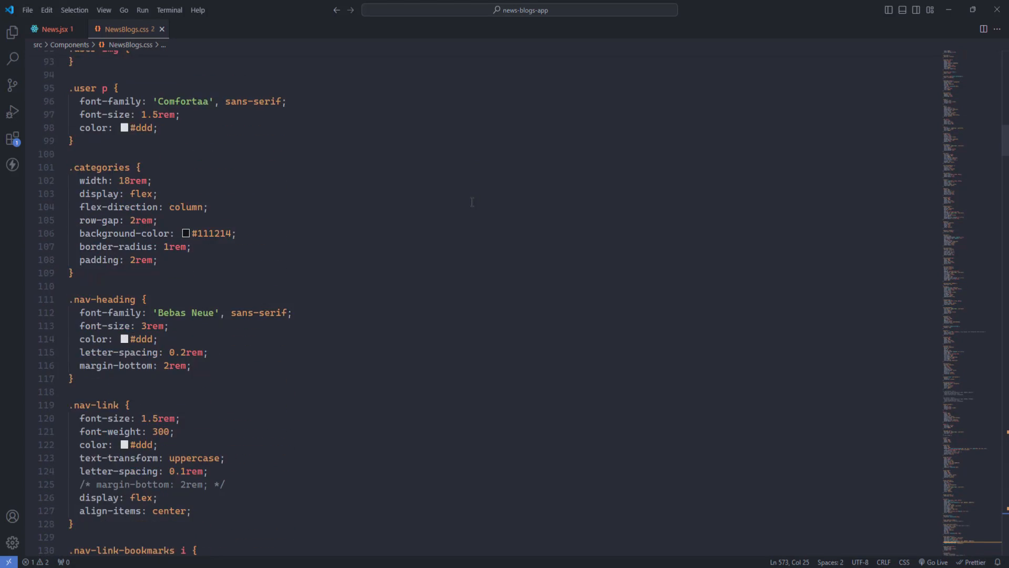
pyautogui.scroll(-3)
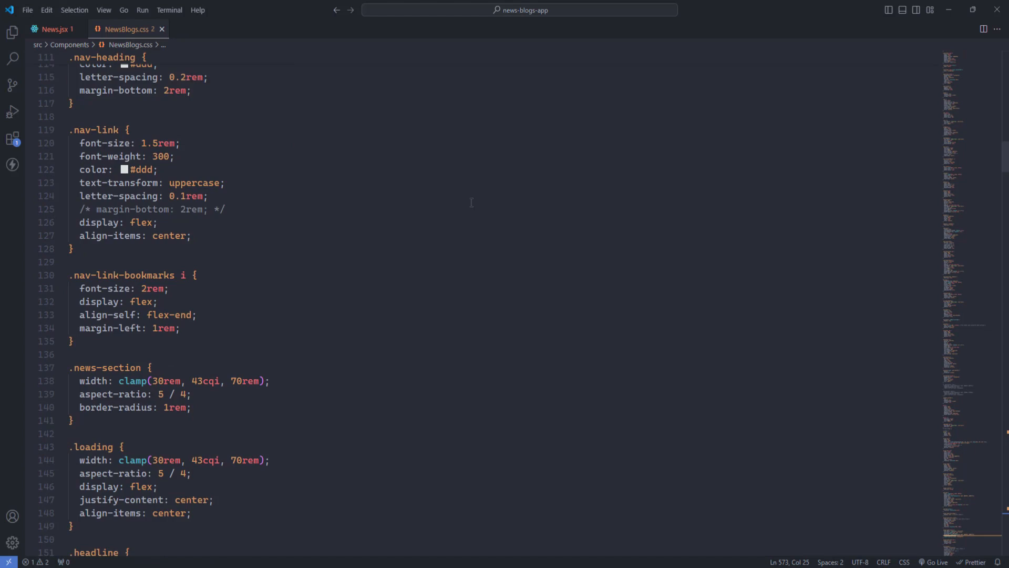
pyautogui.scroll(-3)
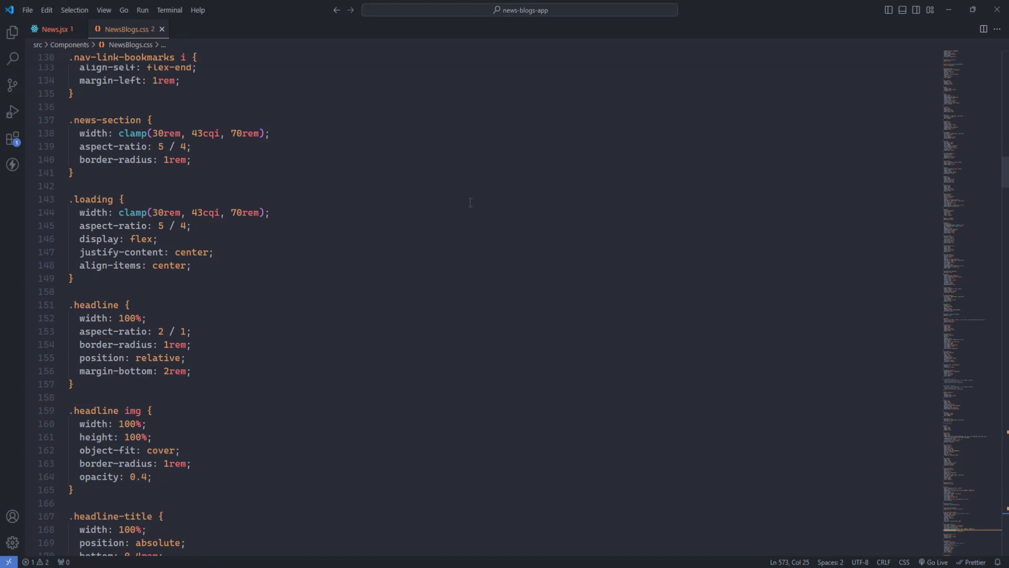
pyautogui.scroll(-3)
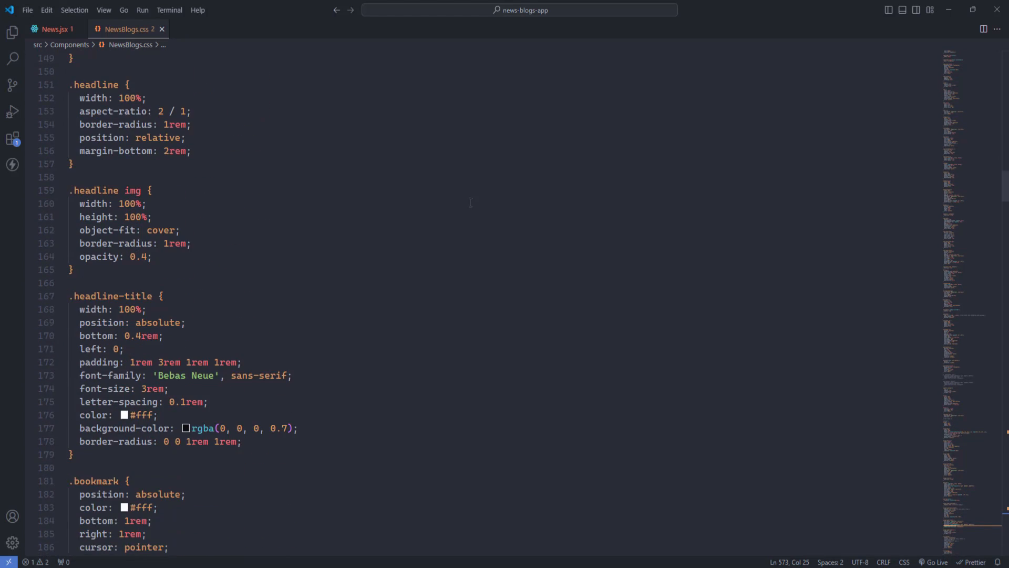
pyautogui.scroll(-3)
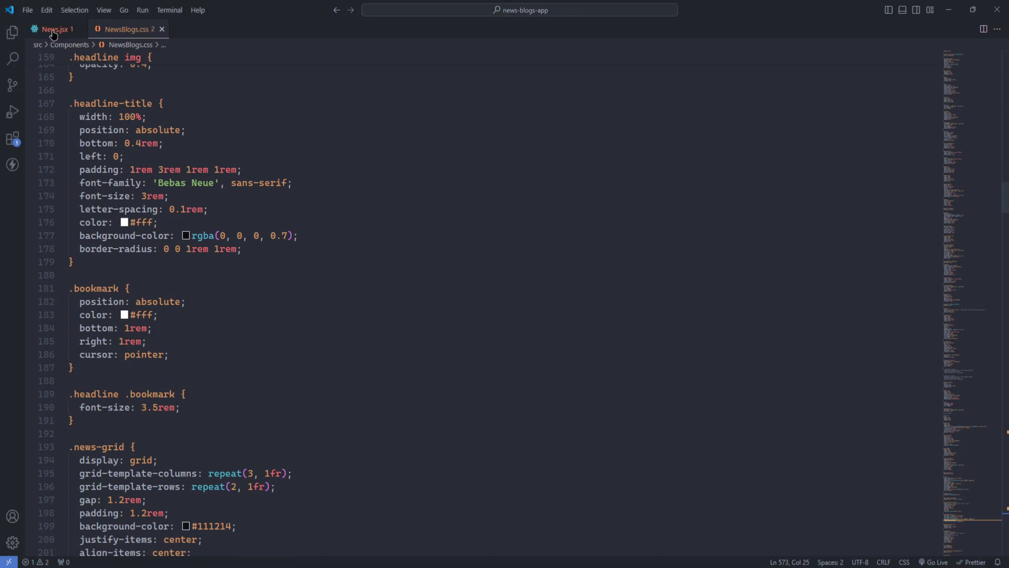
pyautogui.click(53, 29)
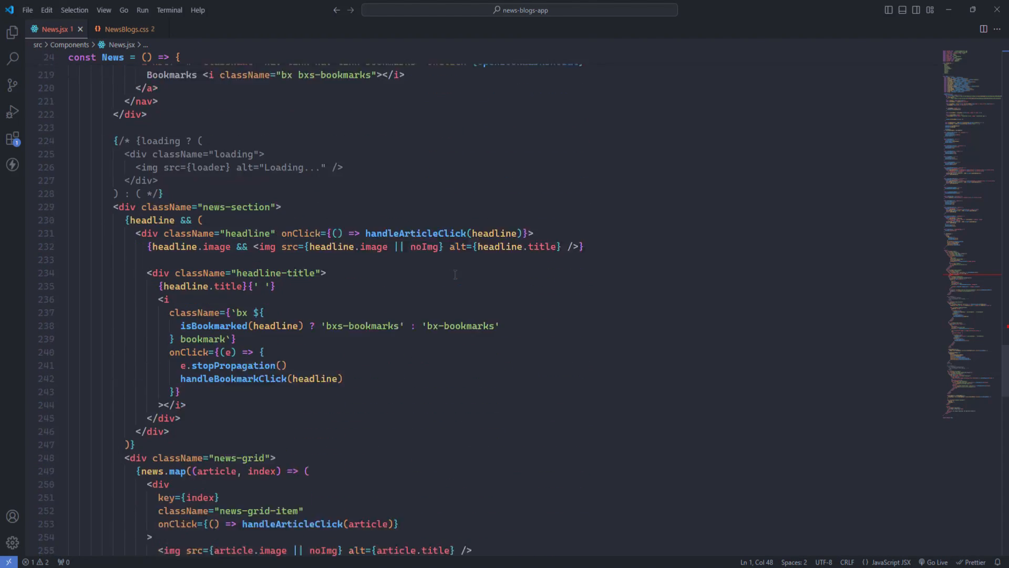
pyautogui.scroll(-3)
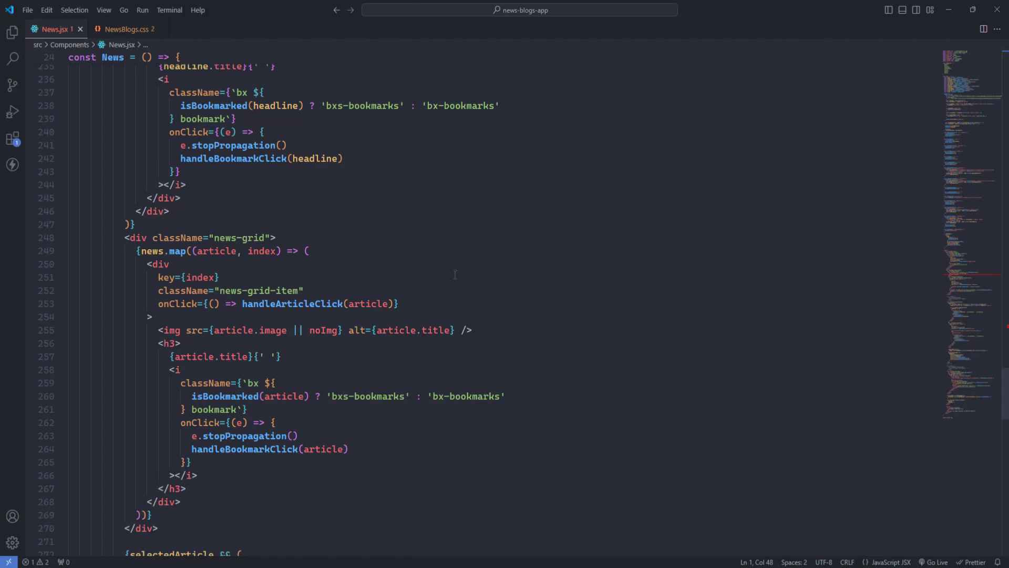
pyautogui.scroll(-3)
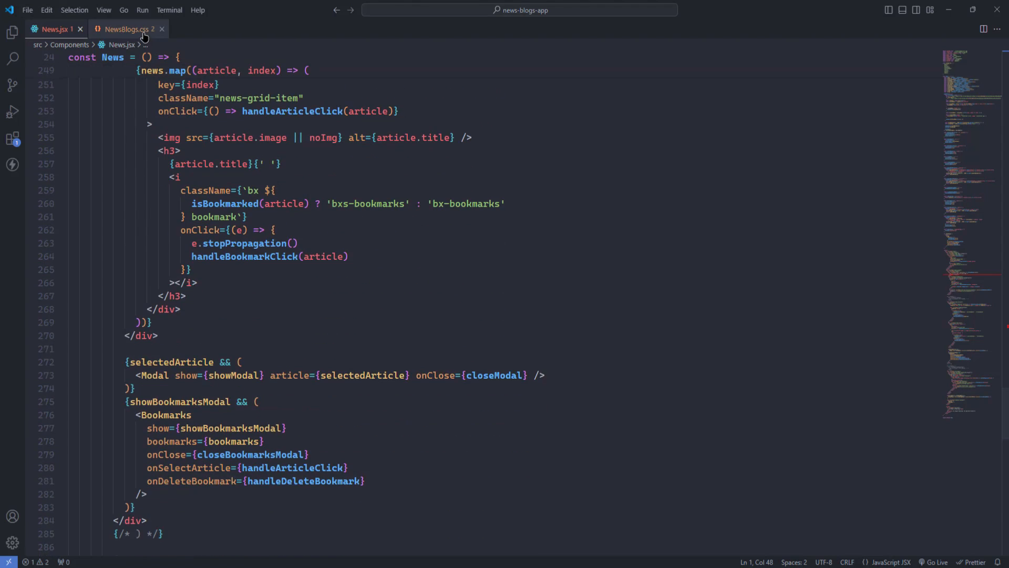
pyautogui.click(126, 29)
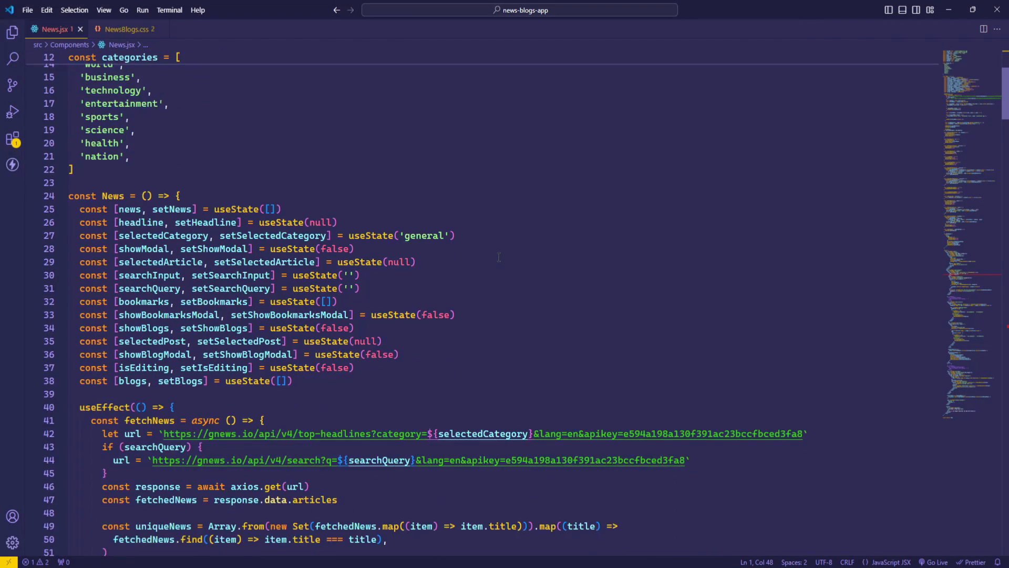
# Step: Scroll through the open file's imports, state hooks and header-to-Bookmarks markup under the purple theme
pyautogui.scroll(-3)
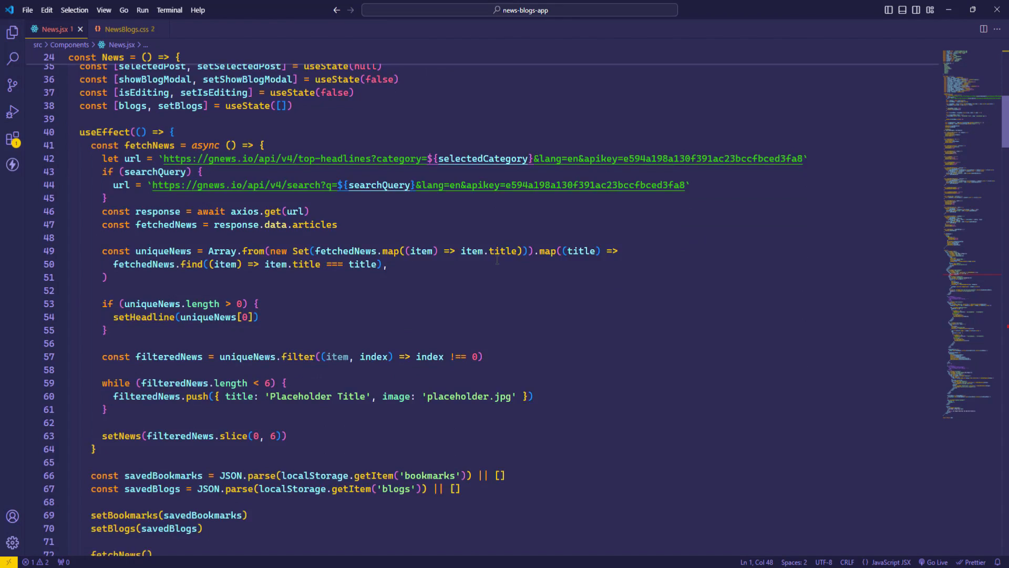
pyautogui.scroll(-3)
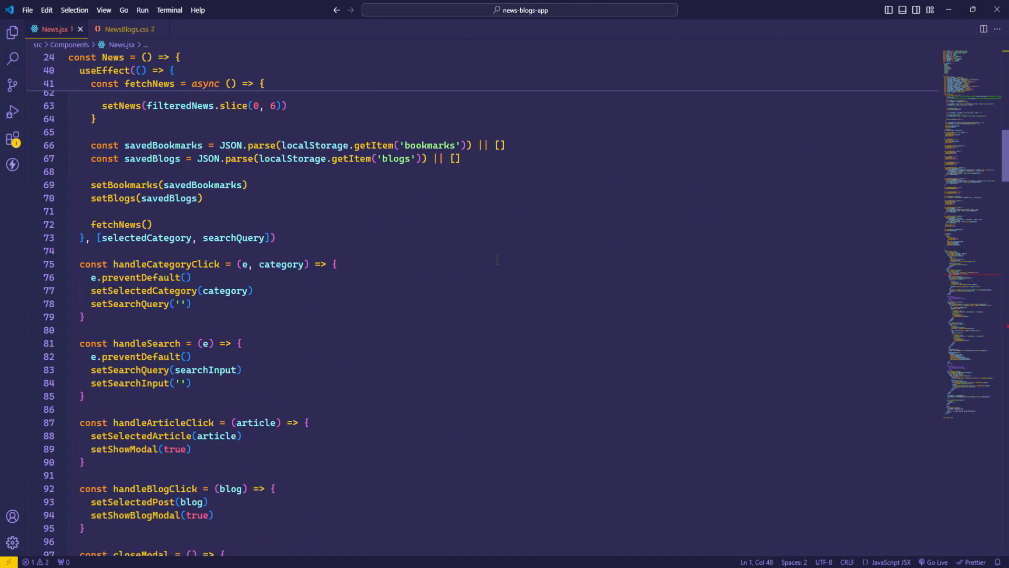
pyautogui.scroll(-3)
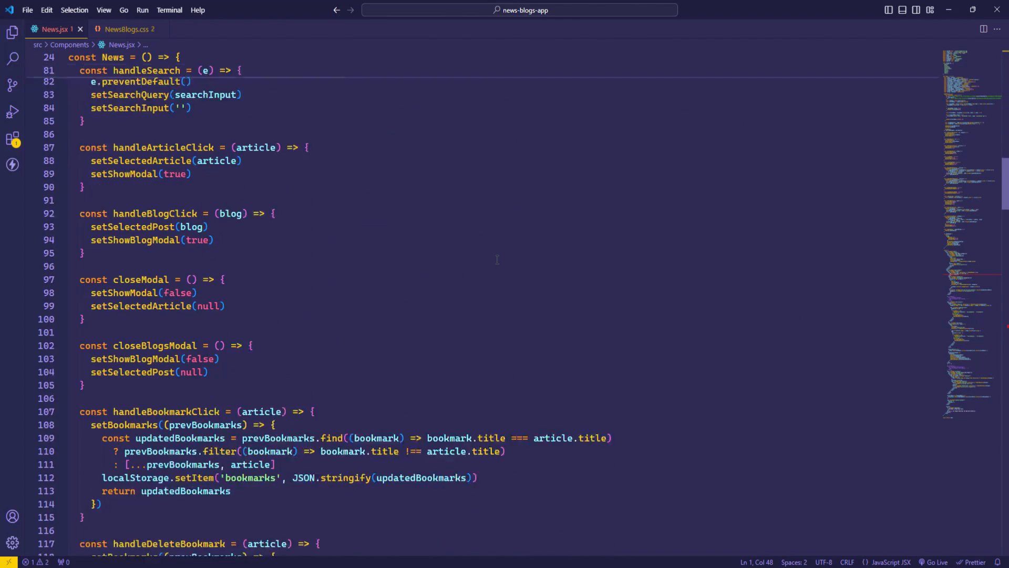
pyautogui.scroll(-3)
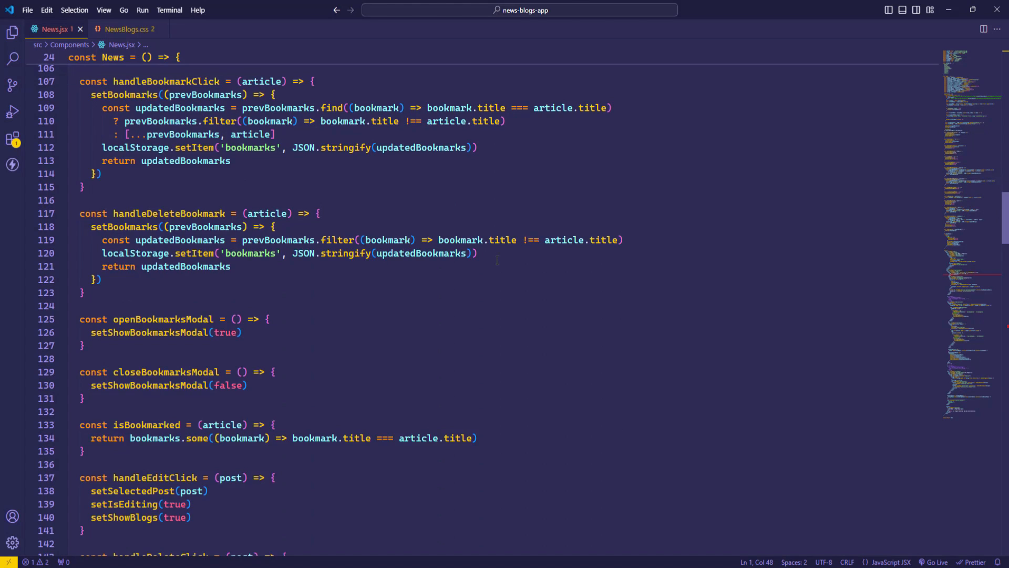
pyautogui.scroll(-3)
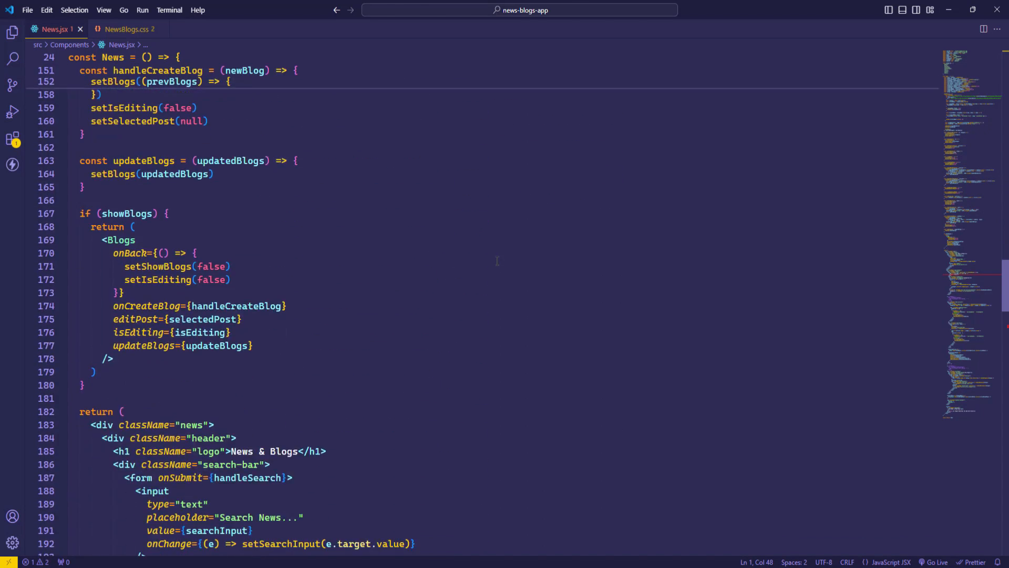
pyautogui.scroll(-3)
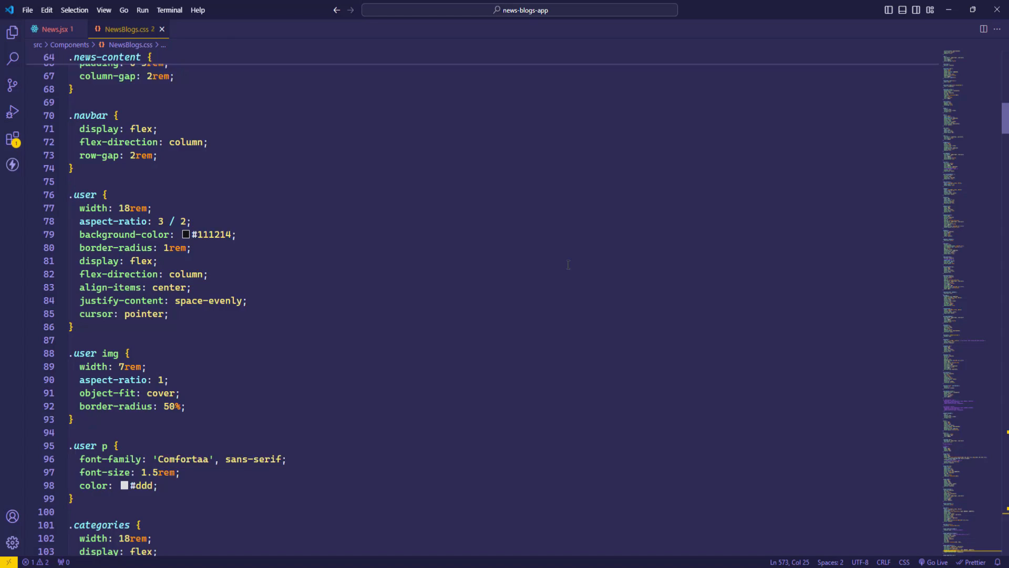
pyautogui.scroll(-3)
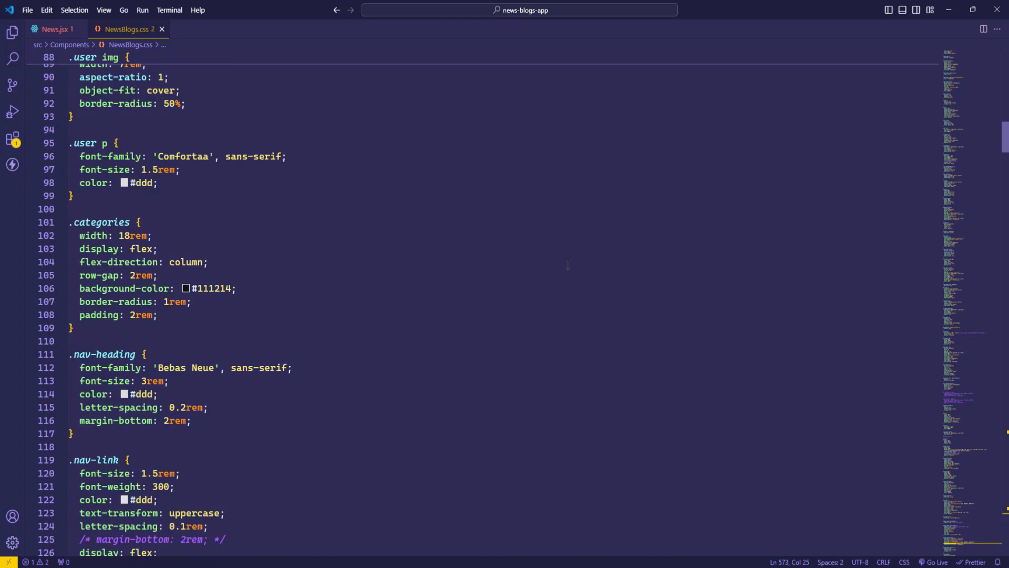
pyautogui.scroll(-3)
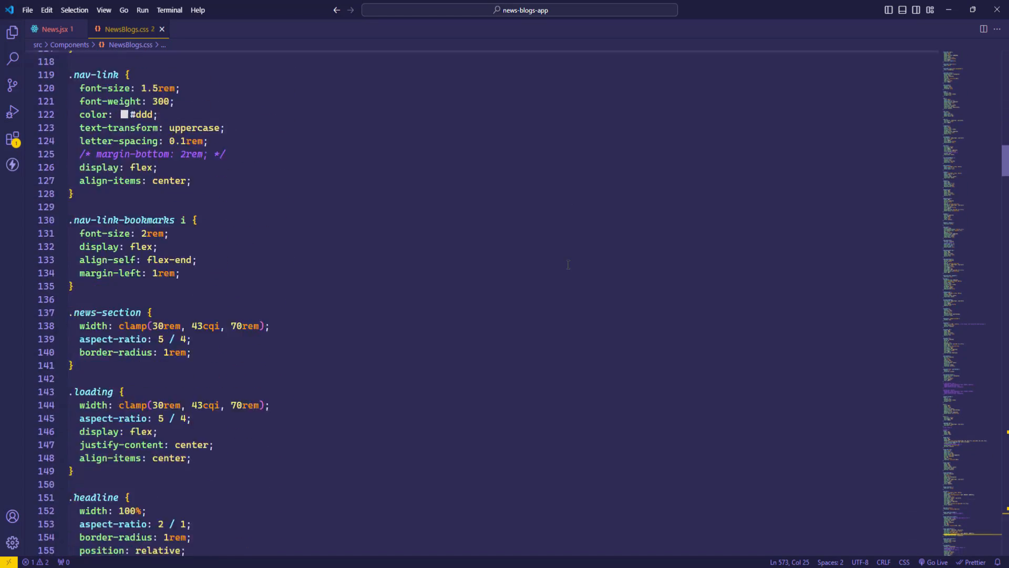
# Step: Revisit News.jsx briefly, then show NewsBlogs.css user, categories, nav and headline rules
pyautogui.click(53, 29)
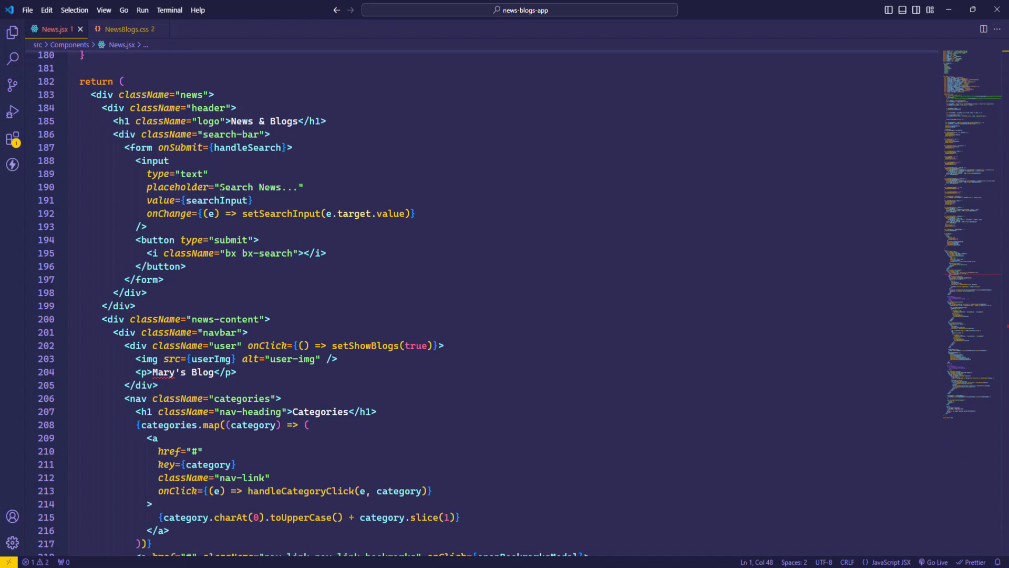
pyautogui.scroll(-3)
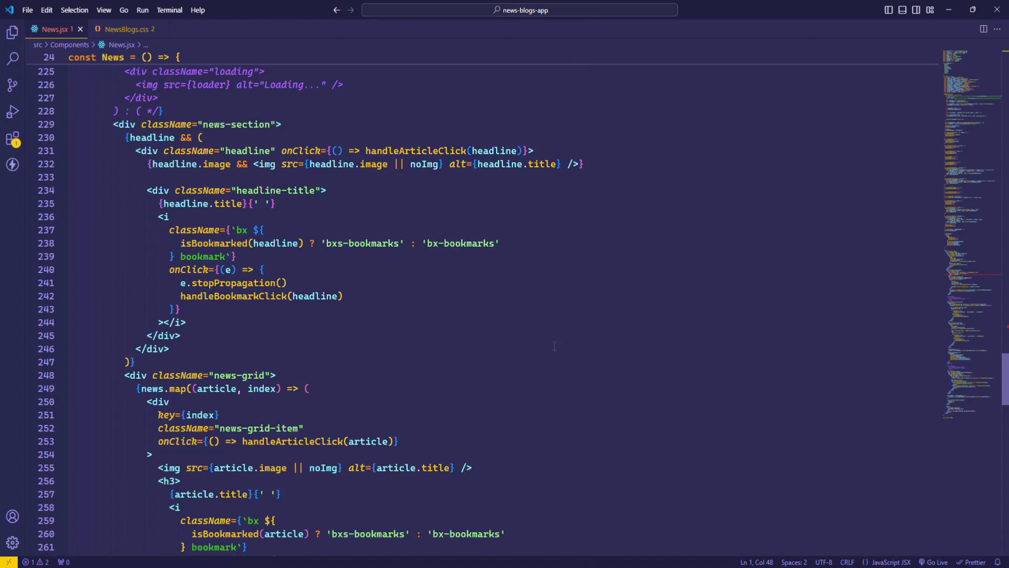
pyautogui.scroll(-3)
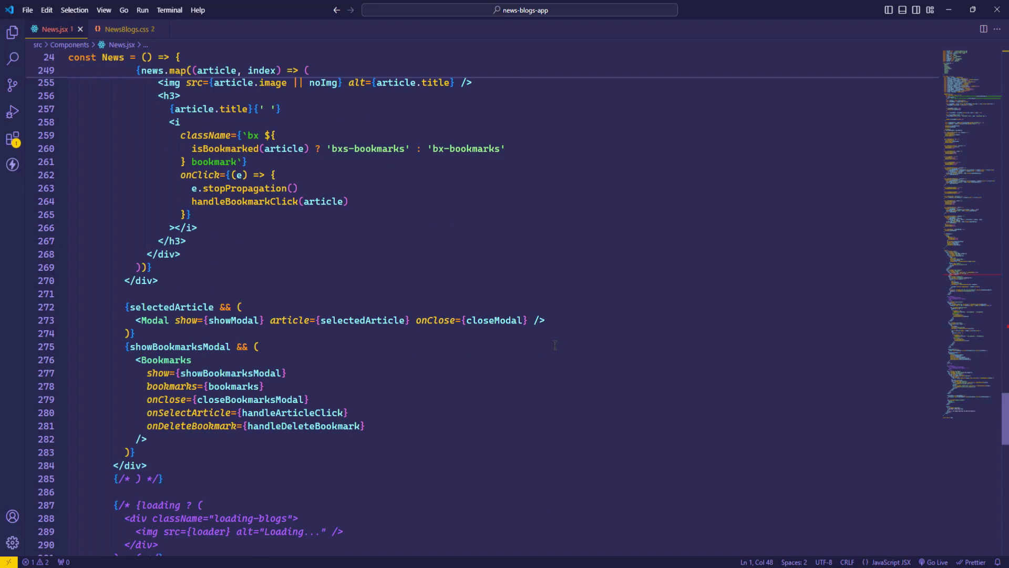
pyautogui.click(126, 29)
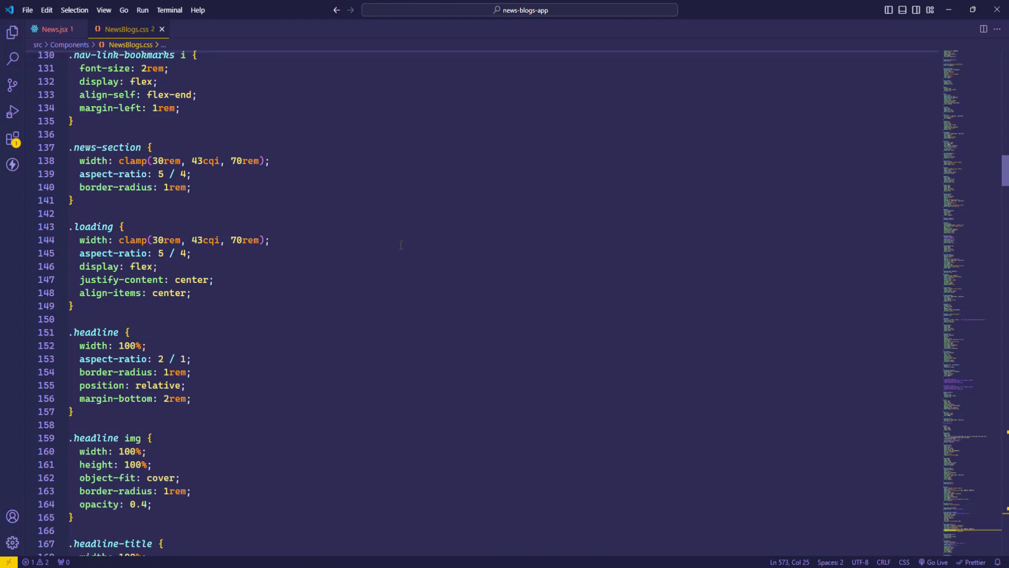
pyautogui.scroll(-3)
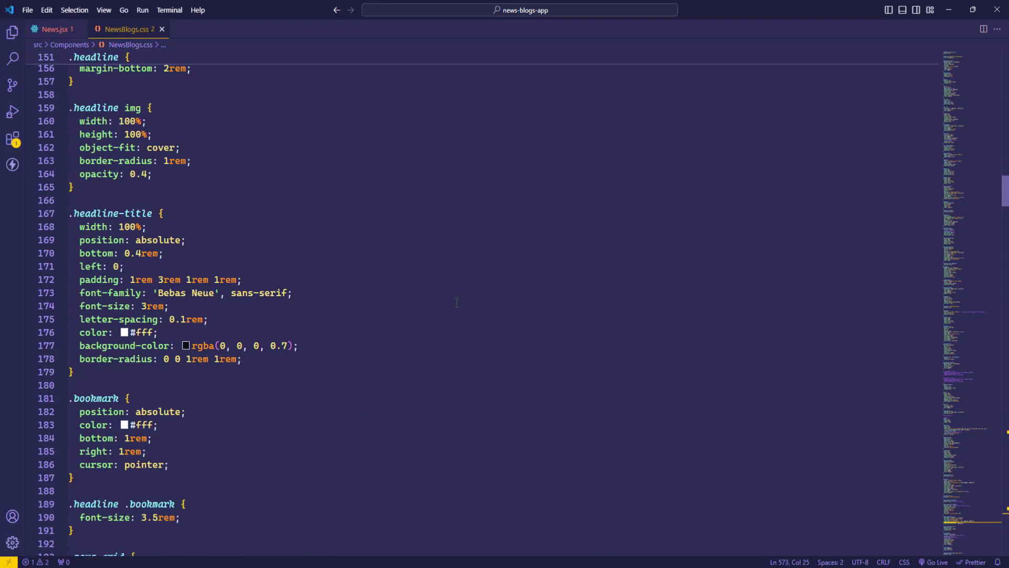
pyautogui.scroll(-3)
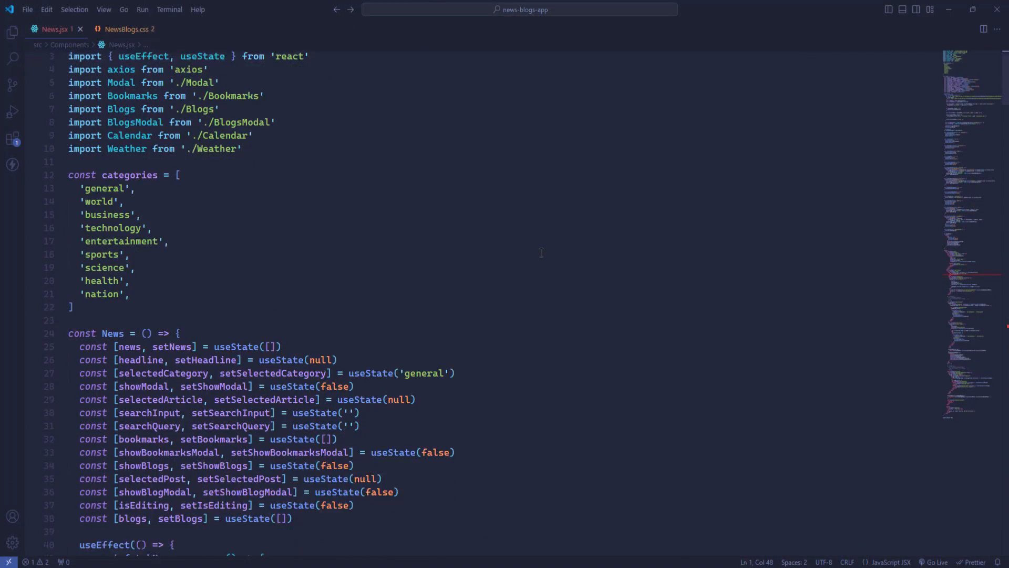
# Step: Scroll News.jsx's imports and state hooks under the darker navy theme
pyautogui.scroll(-3)
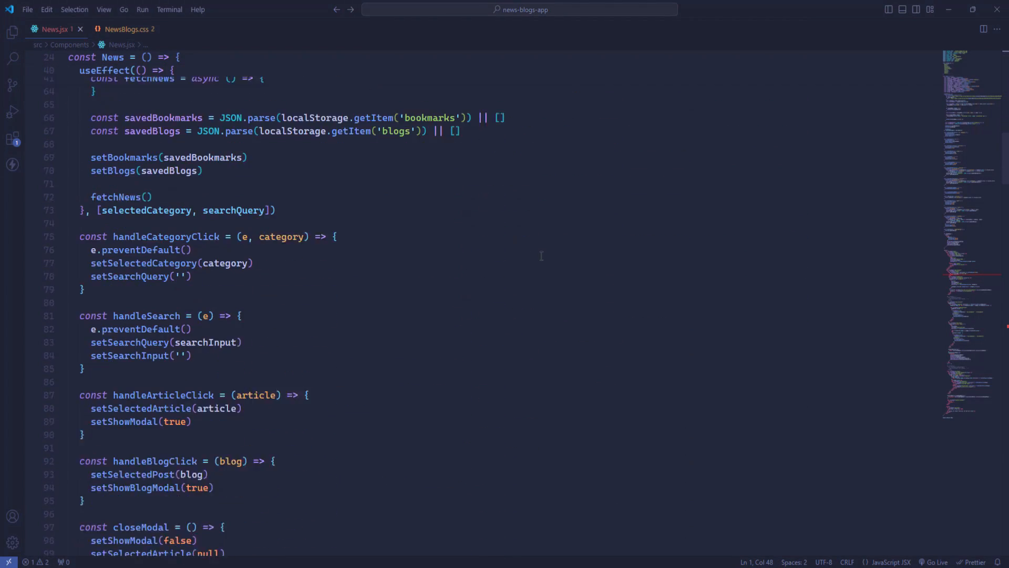
pyautogui.scroll(-3)
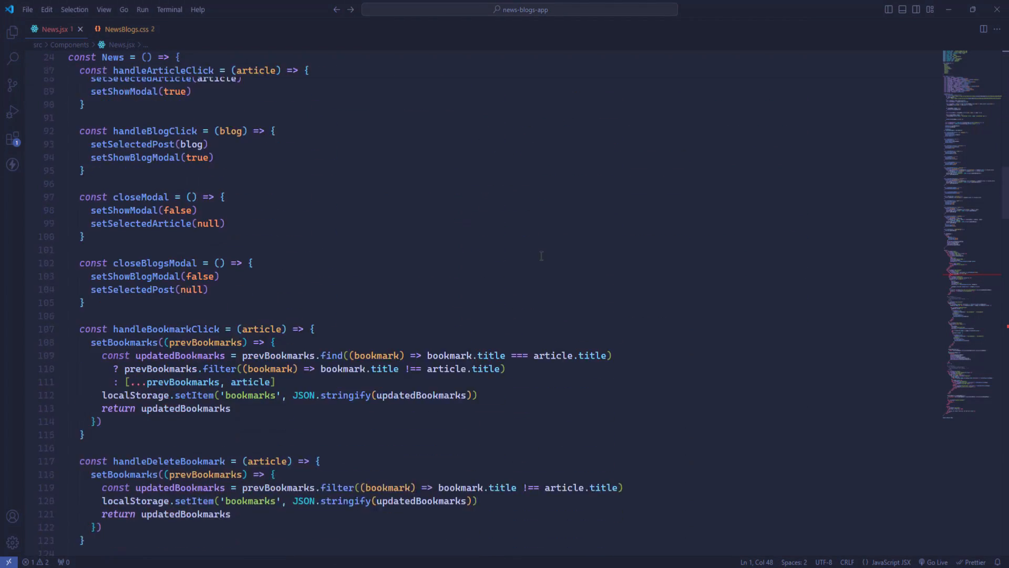
pyautogui.scroll(-3)
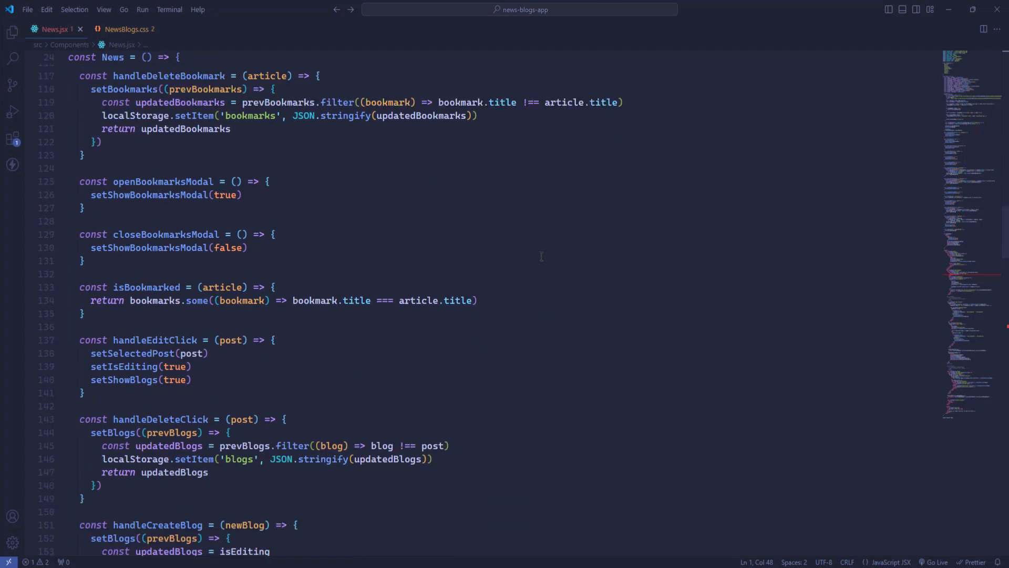
pyautogui.scroll(-3)
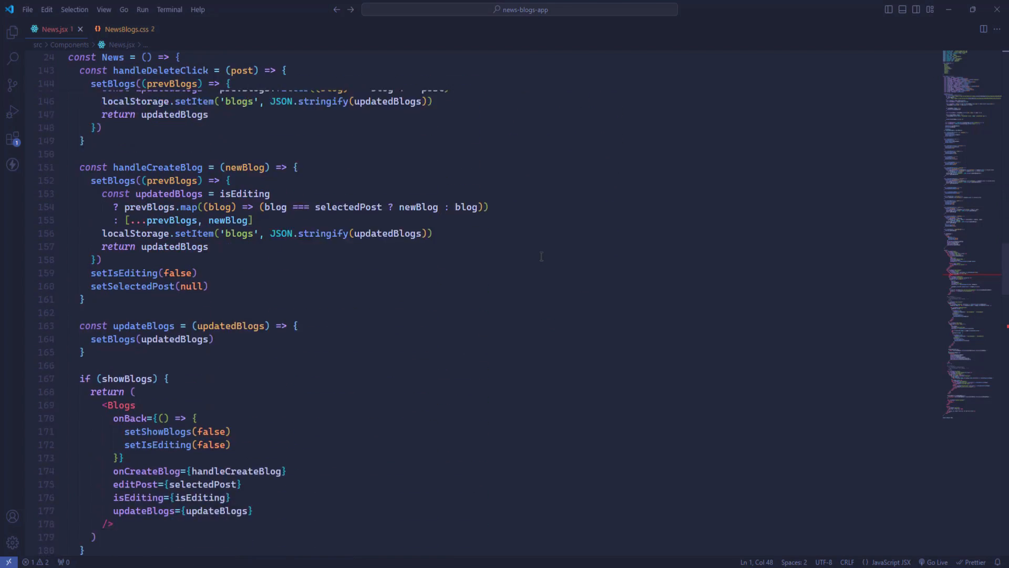
pyautogui.scroll(-3)
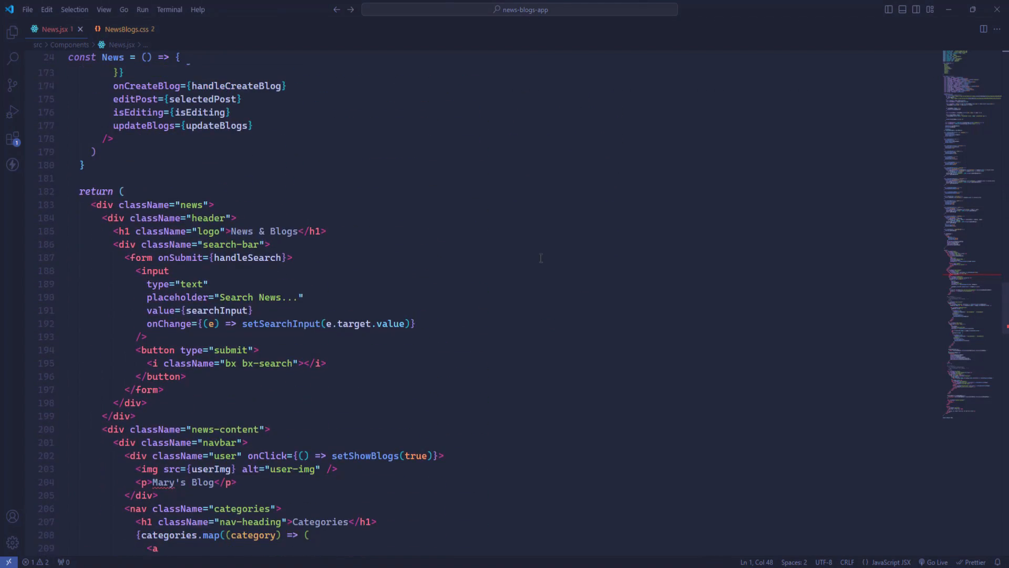
# Step: View NewsBlogs.css user, categories and headline-bookmark rules in the new theme
pyautogui.click(125, 30)
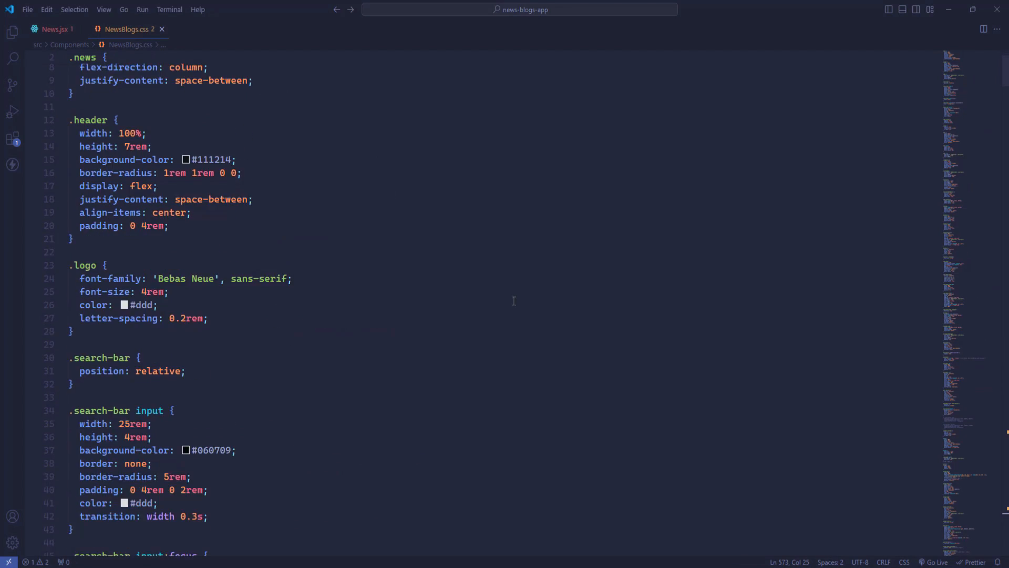
pyautogui.scroll(-3)
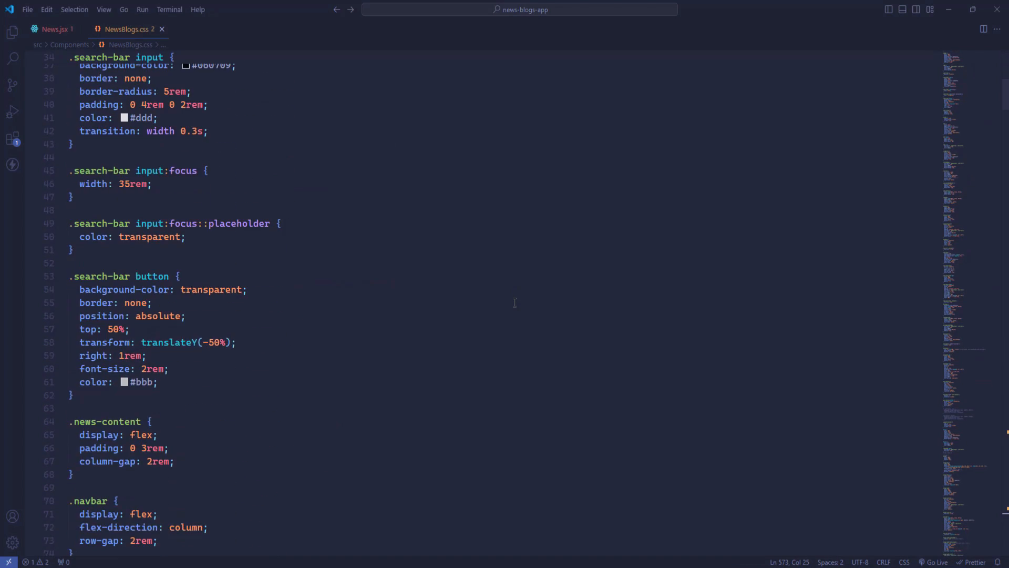
pyautogui.scroll(-3)
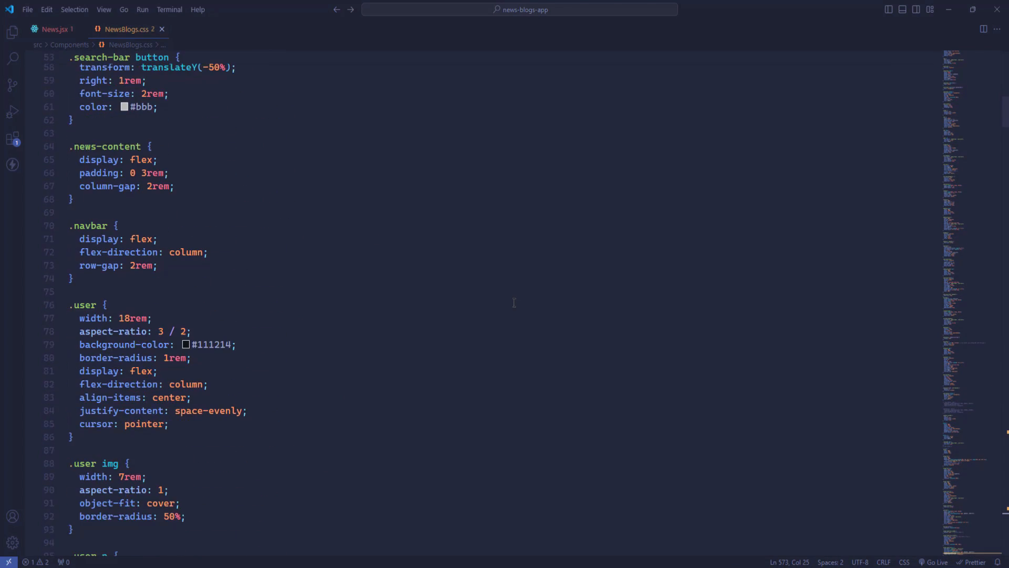
pyautogui.scroll(-3)
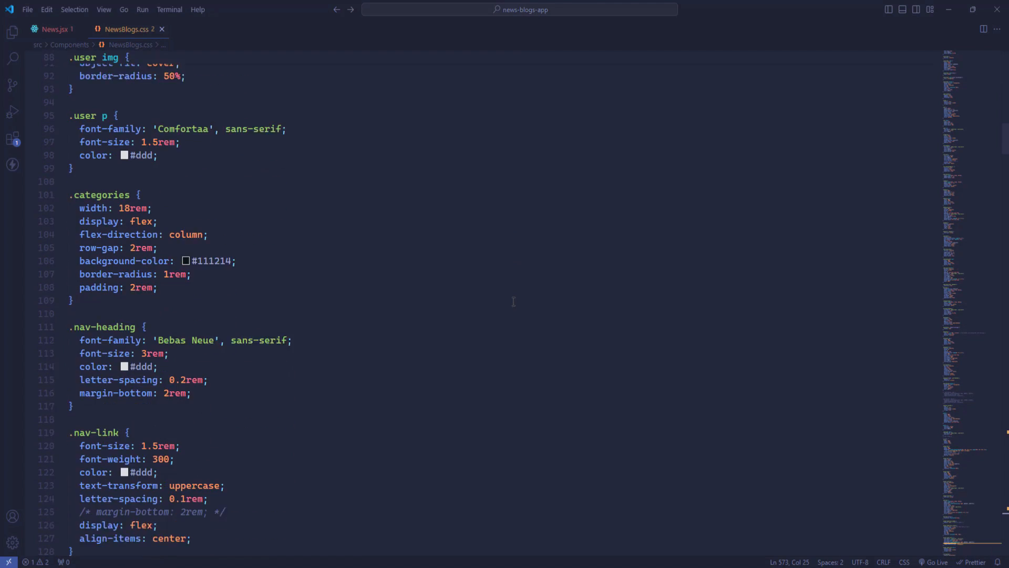
# Step: Scroll News.jsx's header-to-My-Blogs markup, then bring NewsBlogs.css up again
pyautogui.click(51, 30)
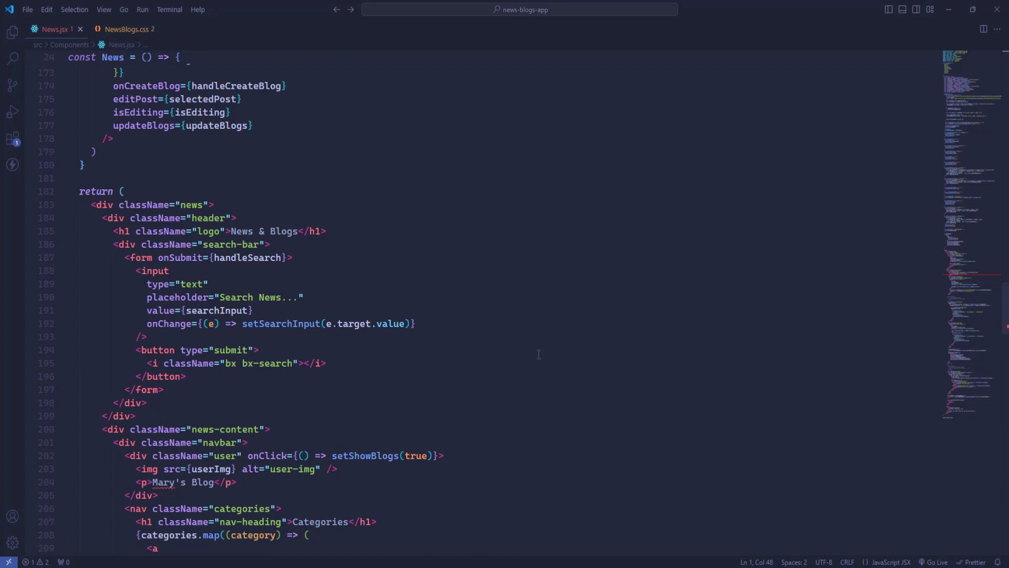
pyautogui.scroll(-3)
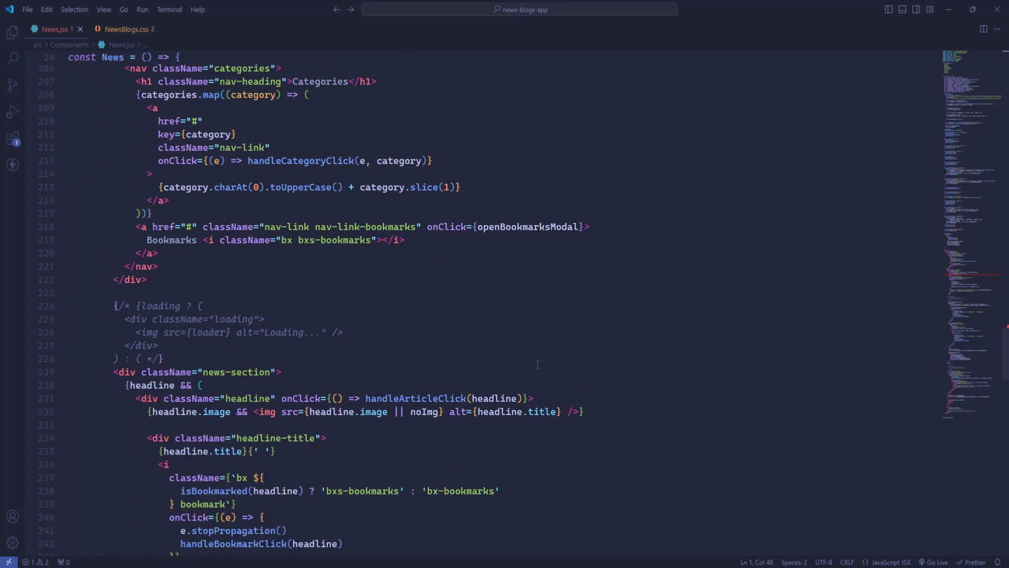
pyautogui.scroll(-3)
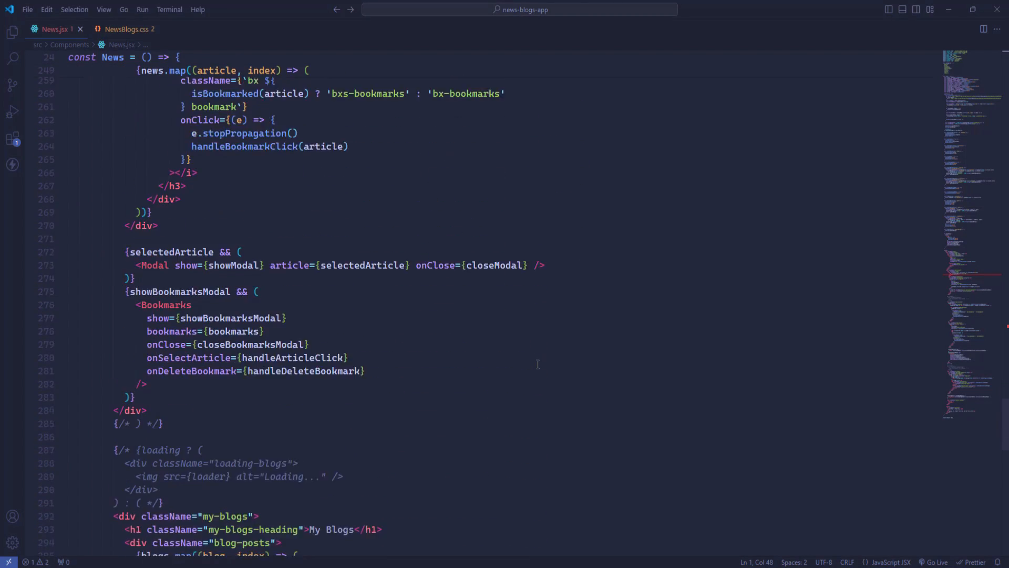
pyautogui.scroll(-3)
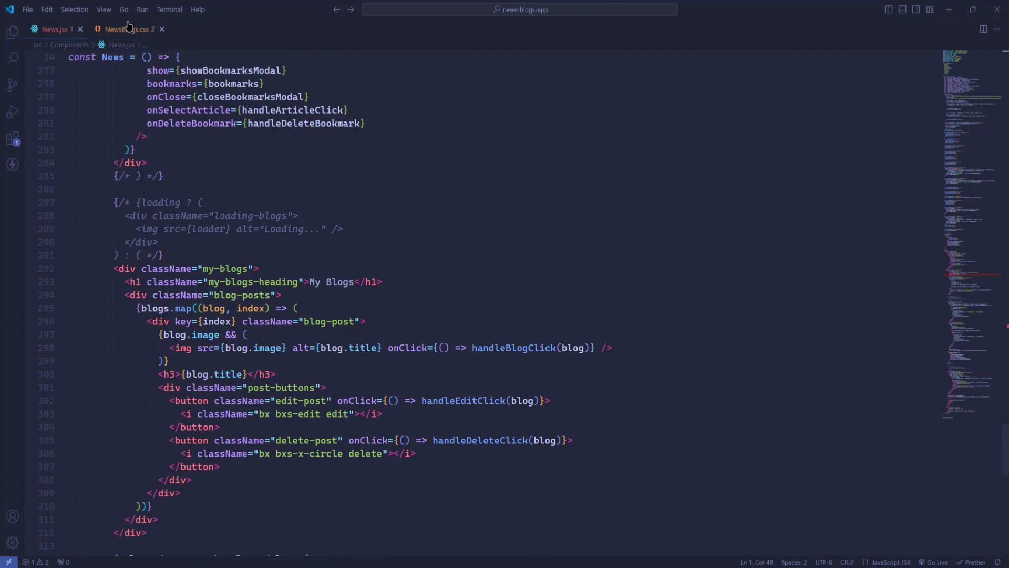
pyautogui.click(125, 29)
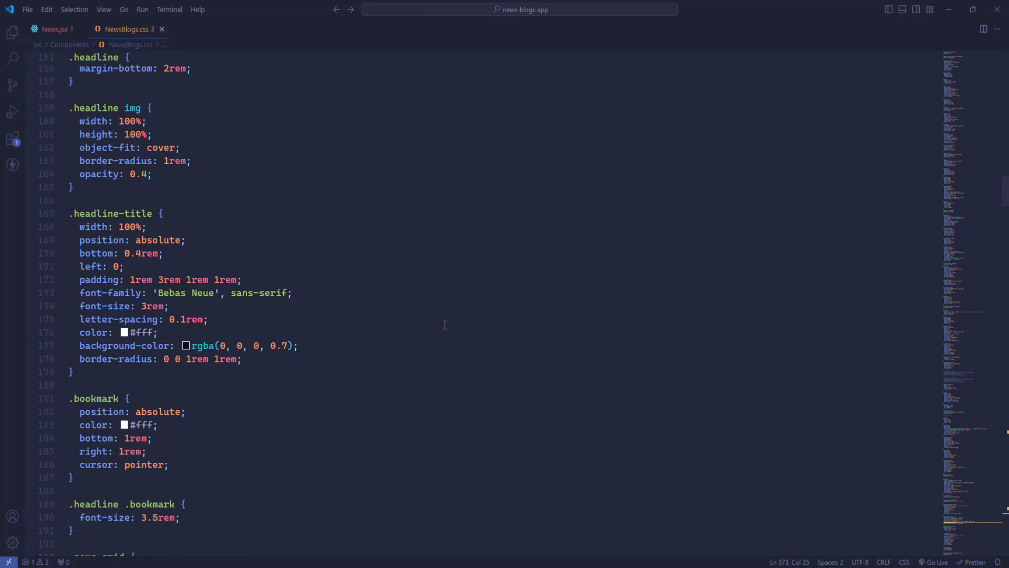
pyautogui.scroll(-3)
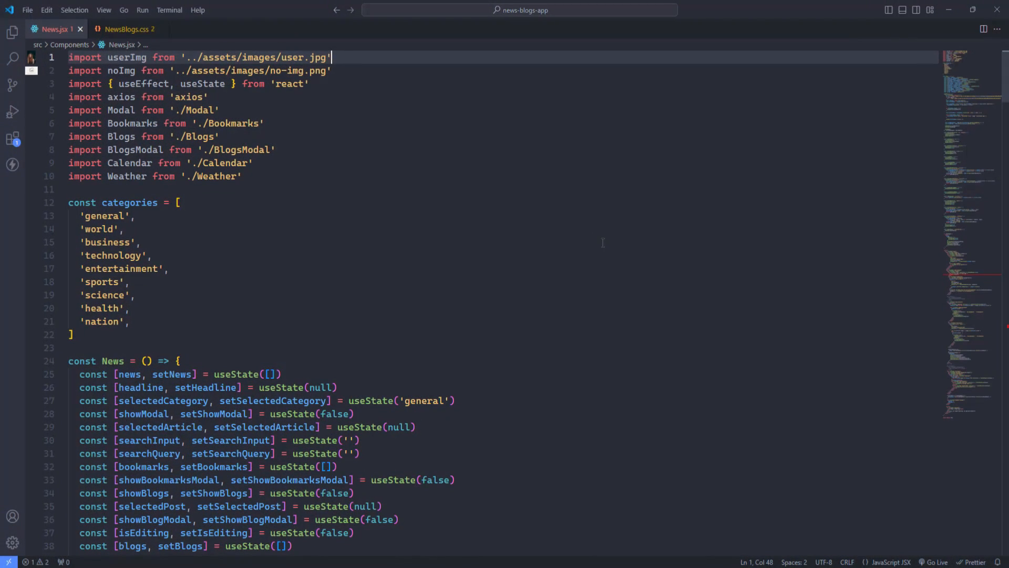
# Step: Scroll News.jsx through its imports and state hooks
pyautogui.scroll(-3)
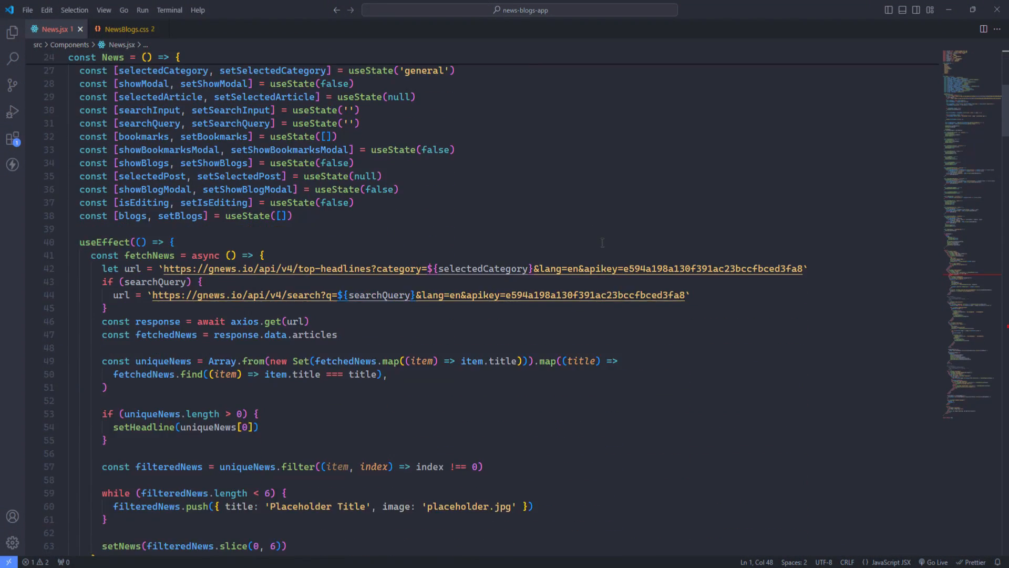
pyautogui.scroll(-3)
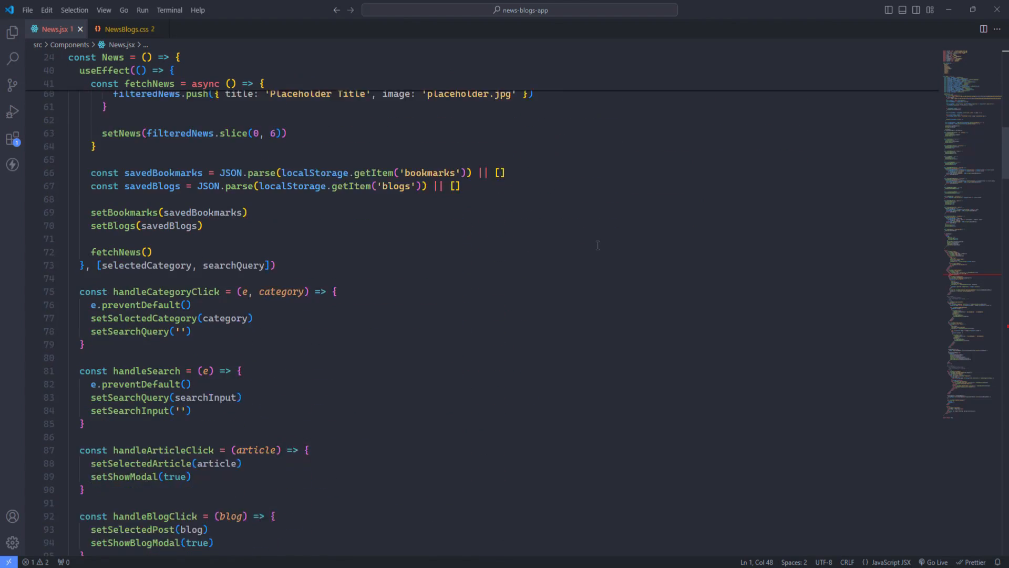
pyautogui.scroll(-3)
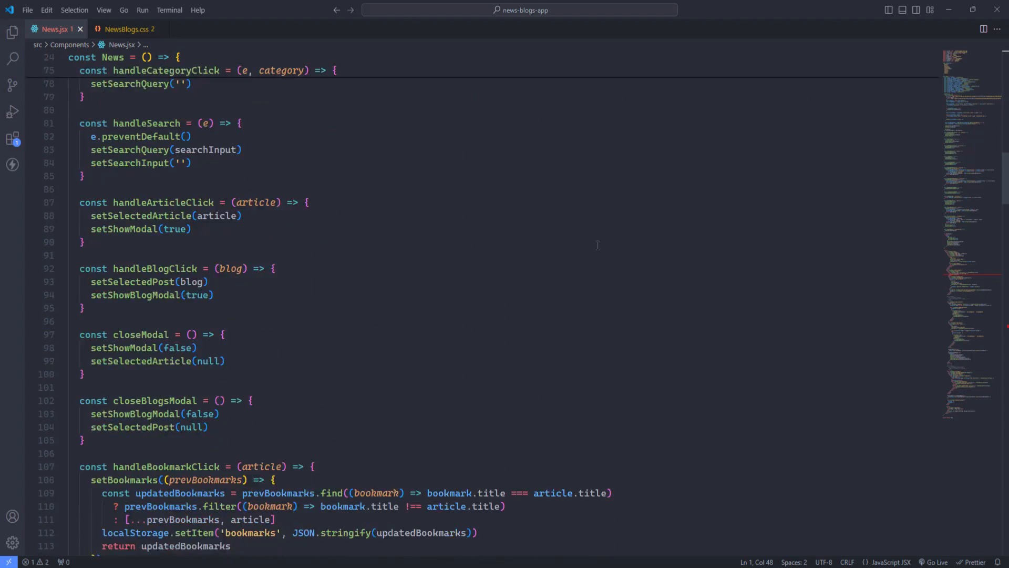
pyautogui.scroll(-3)
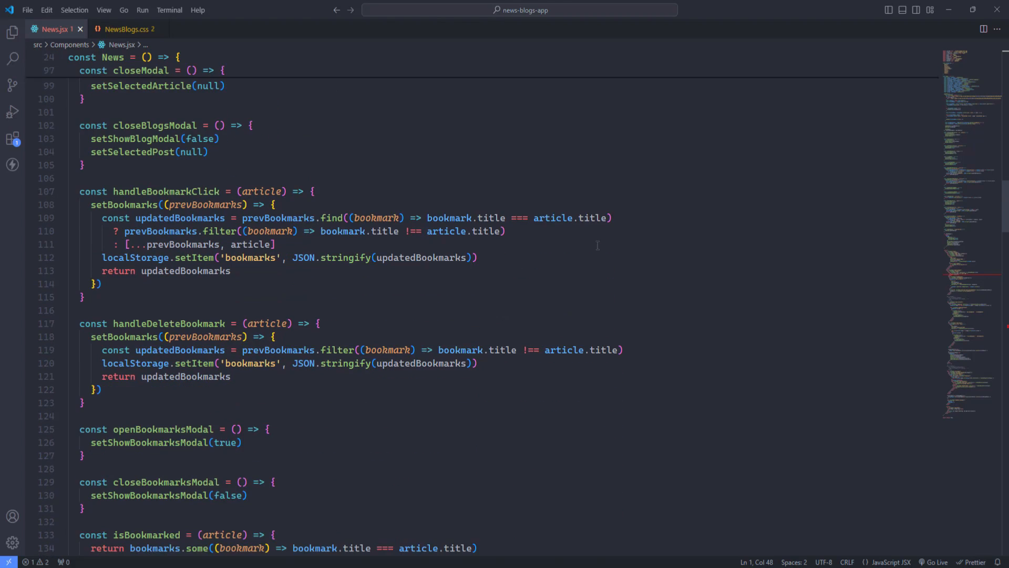
pyautogui.scroll(-3)
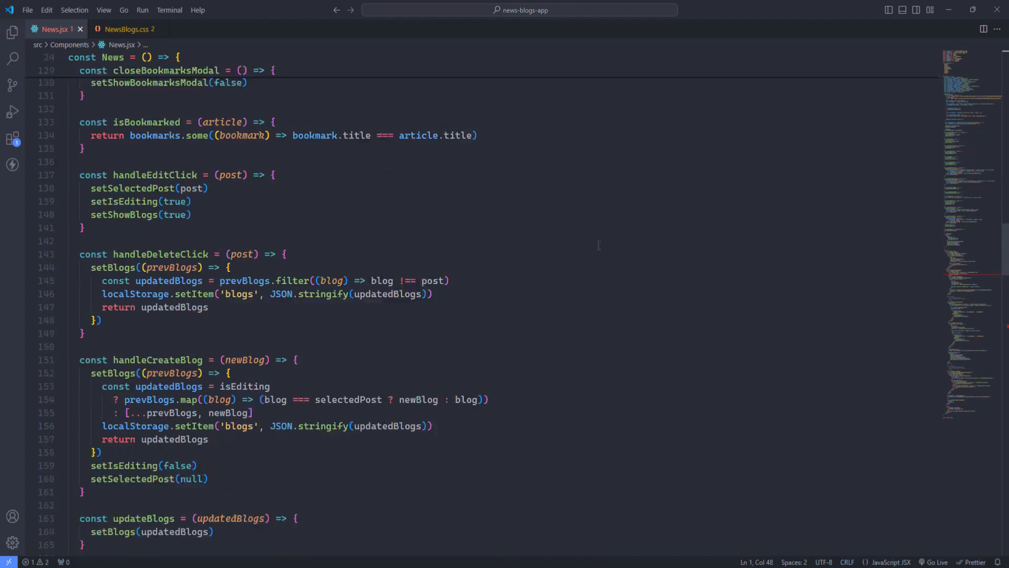
pyautogui.scroll(-3)
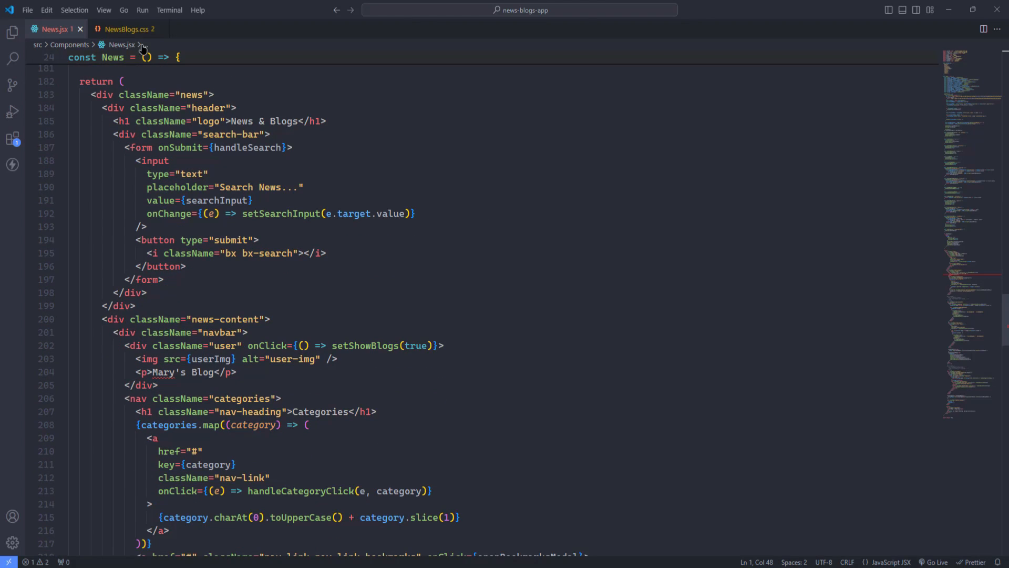
# Step: Glance at NewsBlogs.css navbar, user and nav-link rules, then scroll News.jsx's navbar-to-footer markup
pyautogui.click(127, 30)
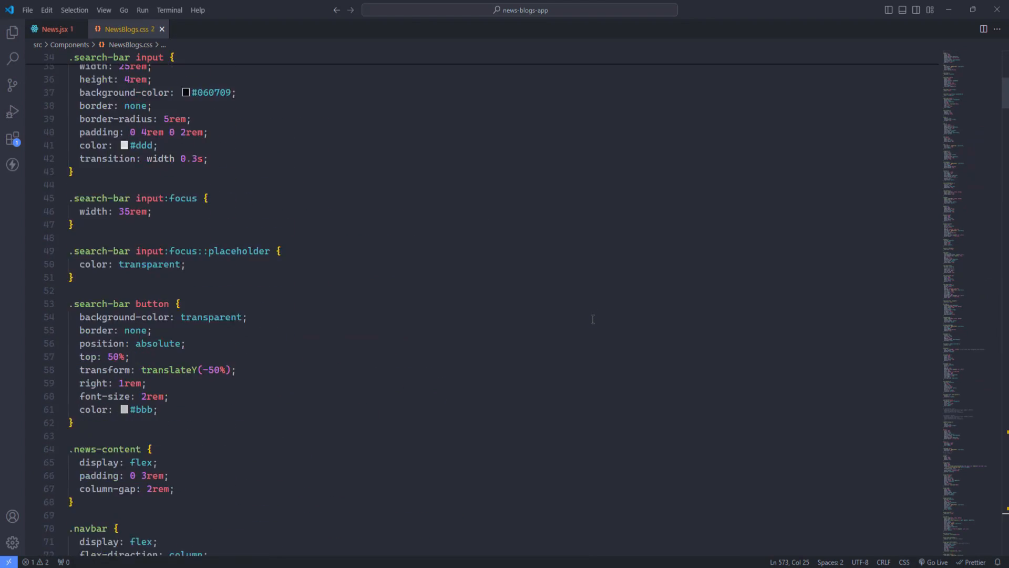
pyautogui.scroll(-3)
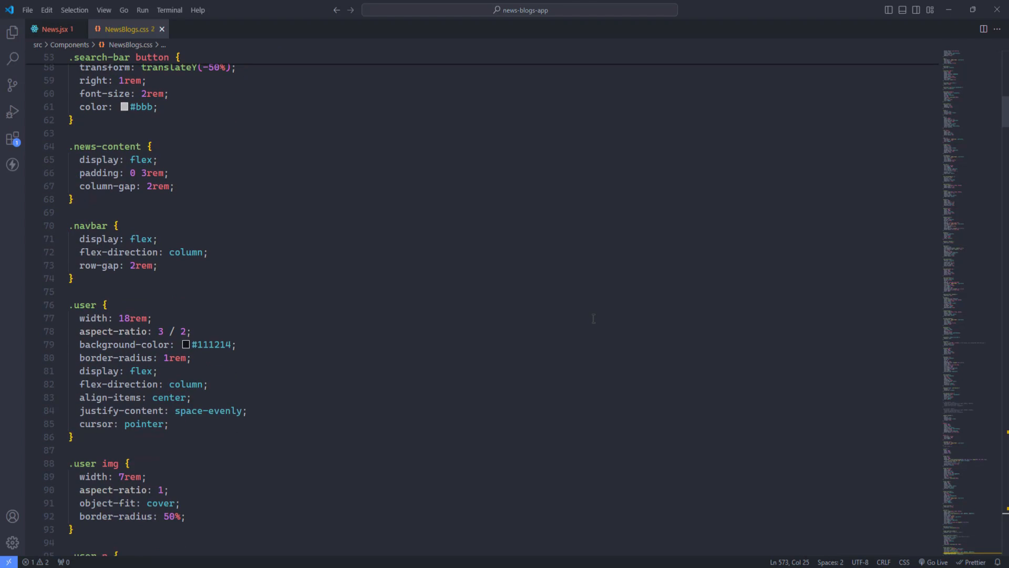
pyautogui.scroll(-3)
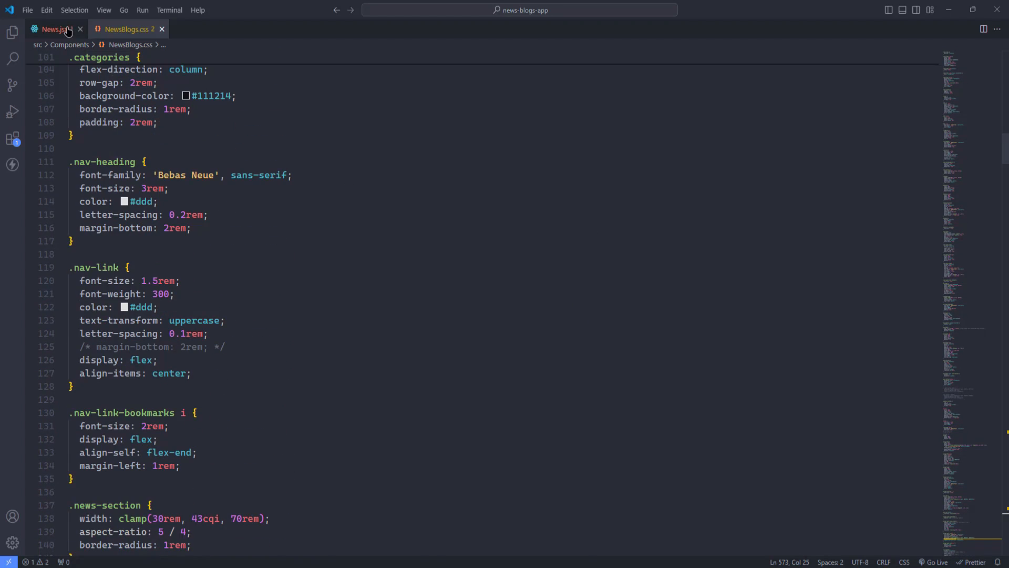
pyautogui.click(51, 30)
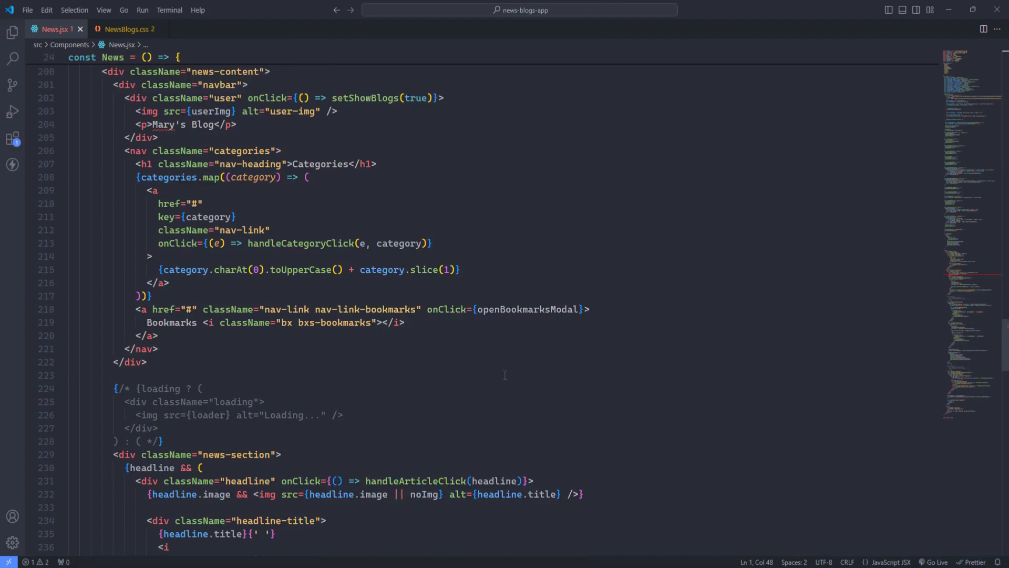
pyautogui.scroll(-3)
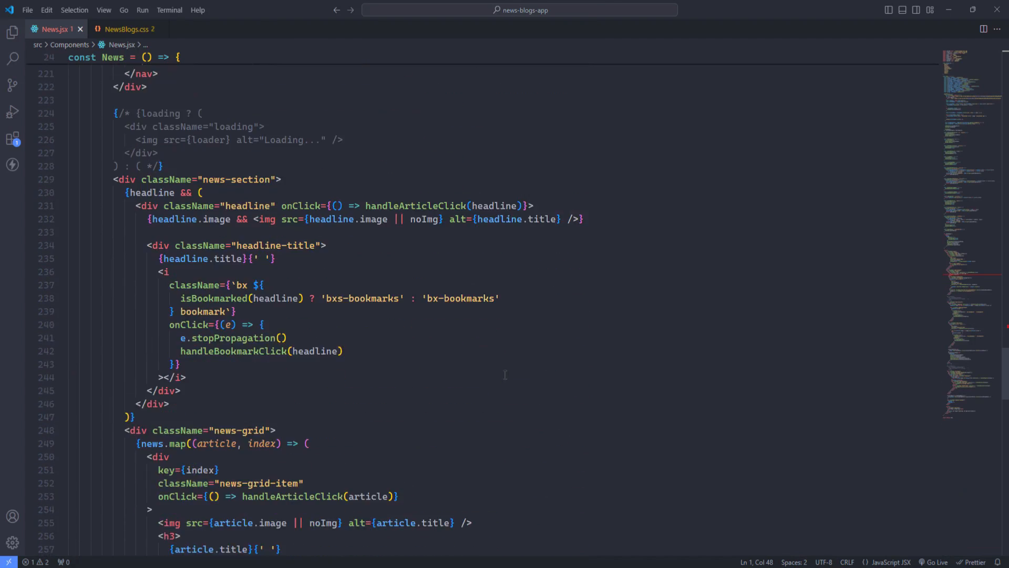
pyautogui.scroll(-3)
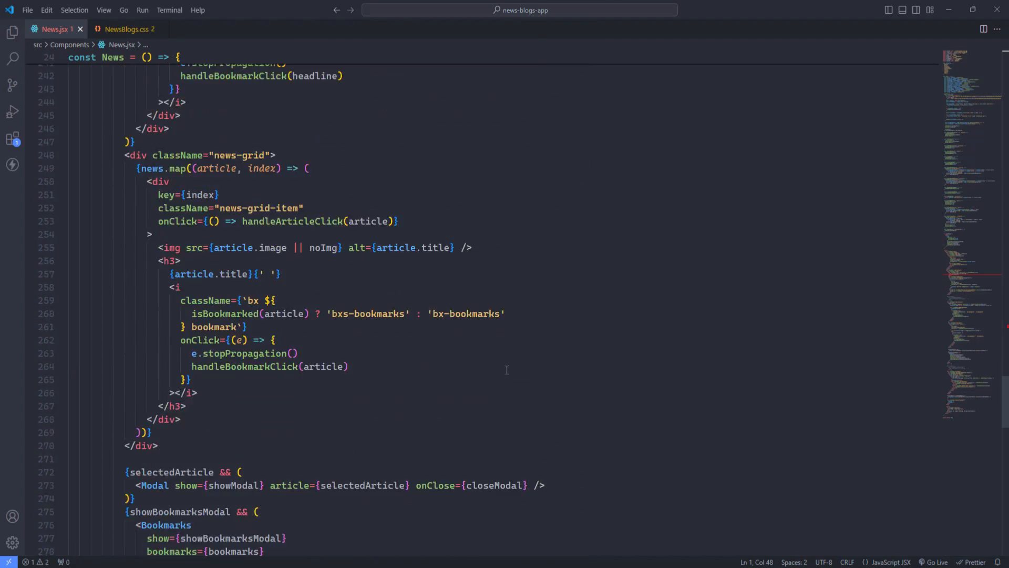
pyautogui.scroll(-3)
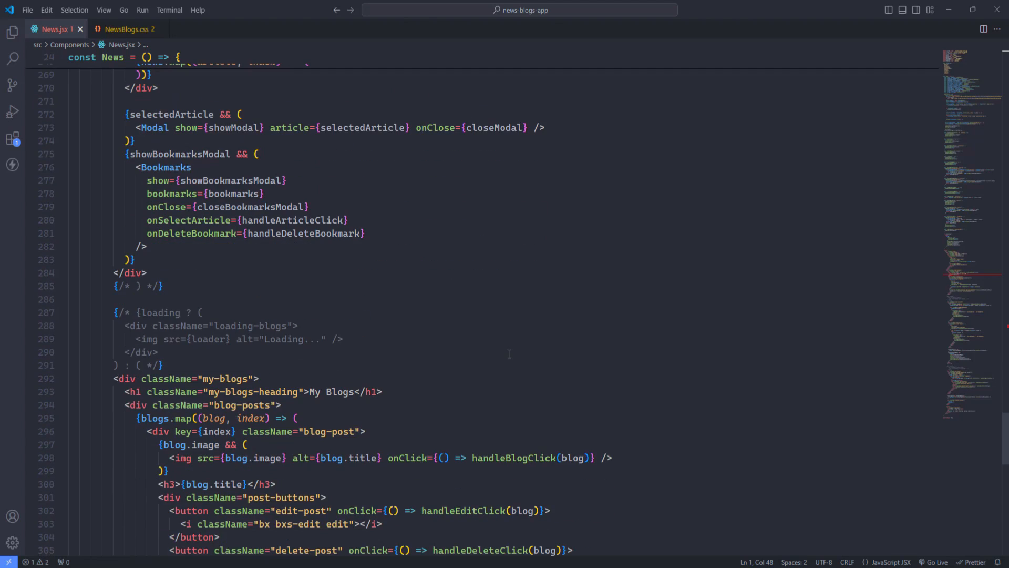
pyautogui.scroll(-3)
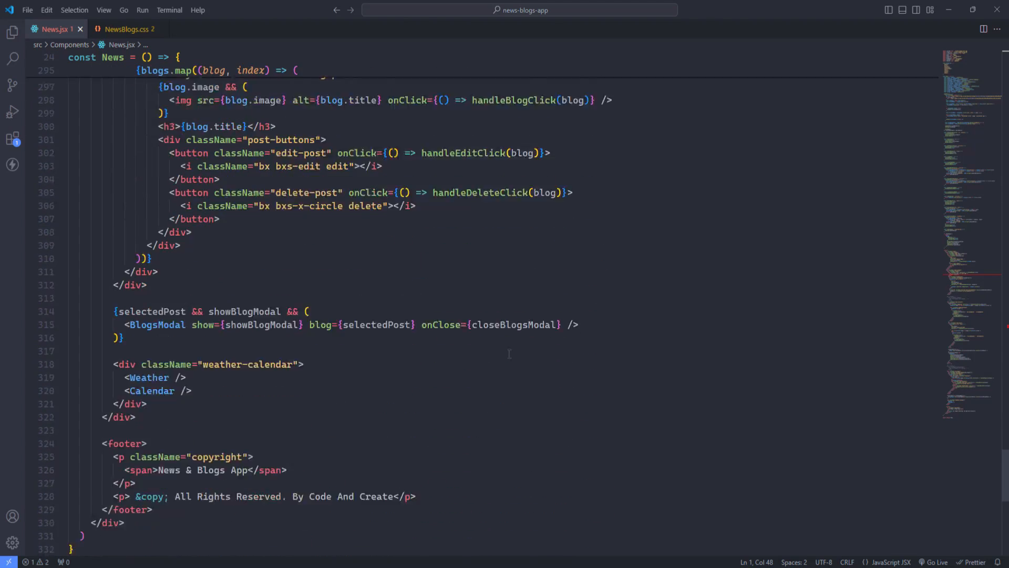
pyautogui.scroll(-3)
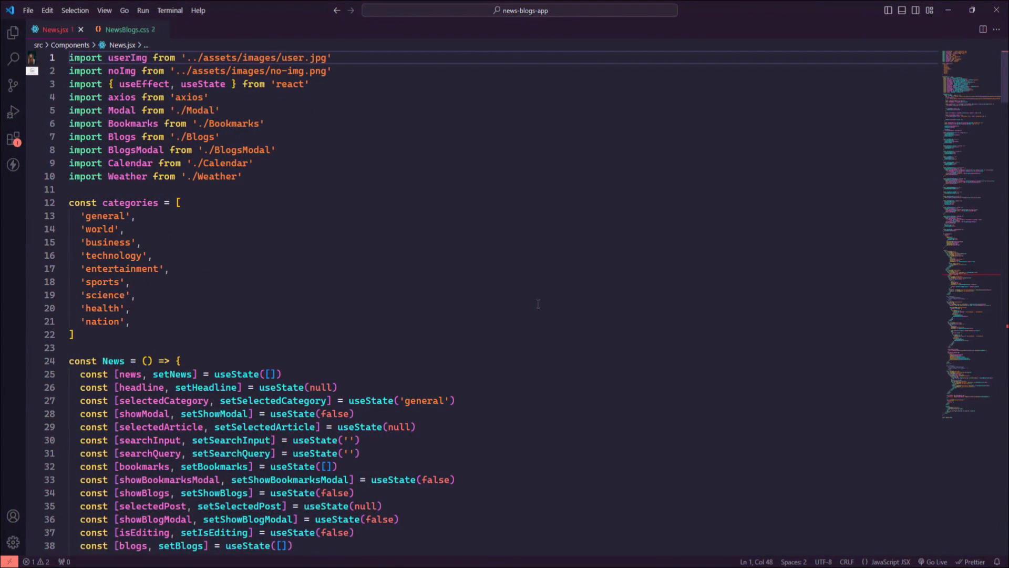
# Step: Scroll News.jsx's headline-to-footer markup under the purple theme
pyautogui.scroll(-3)
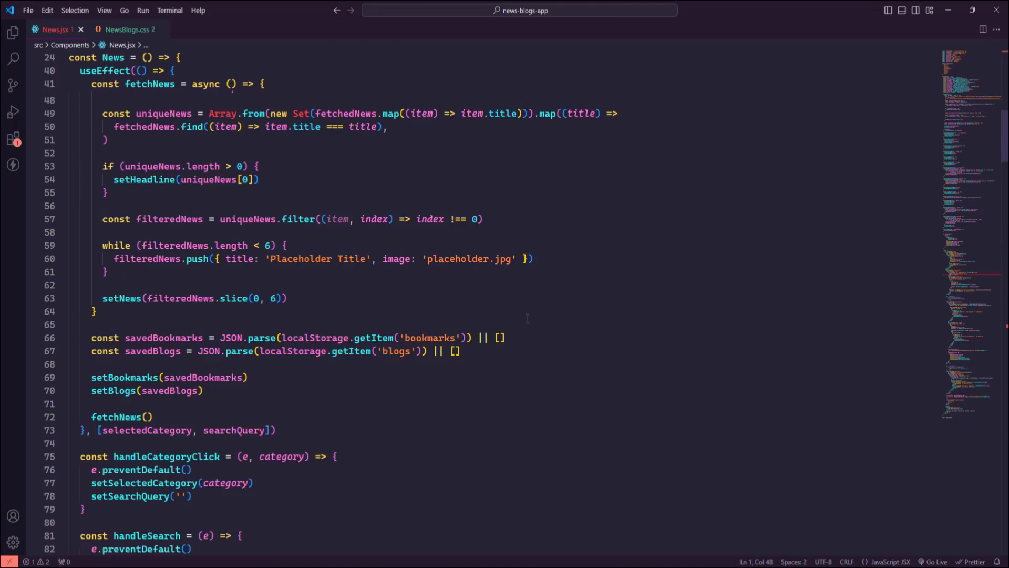
pyautogui.scroll(-3)
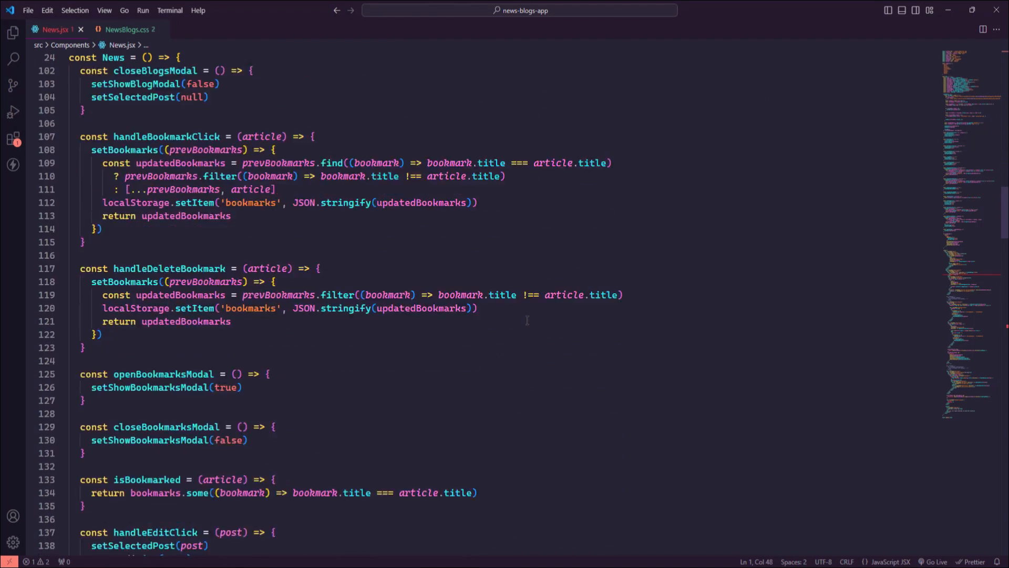
pyautogui.scroll(-3)
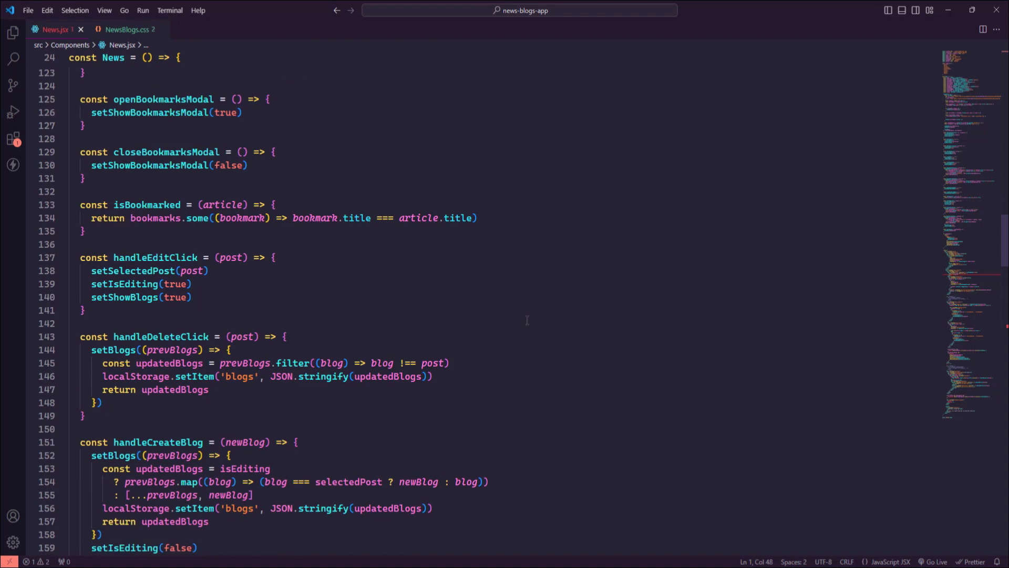
pyautogui.scroll(-3)
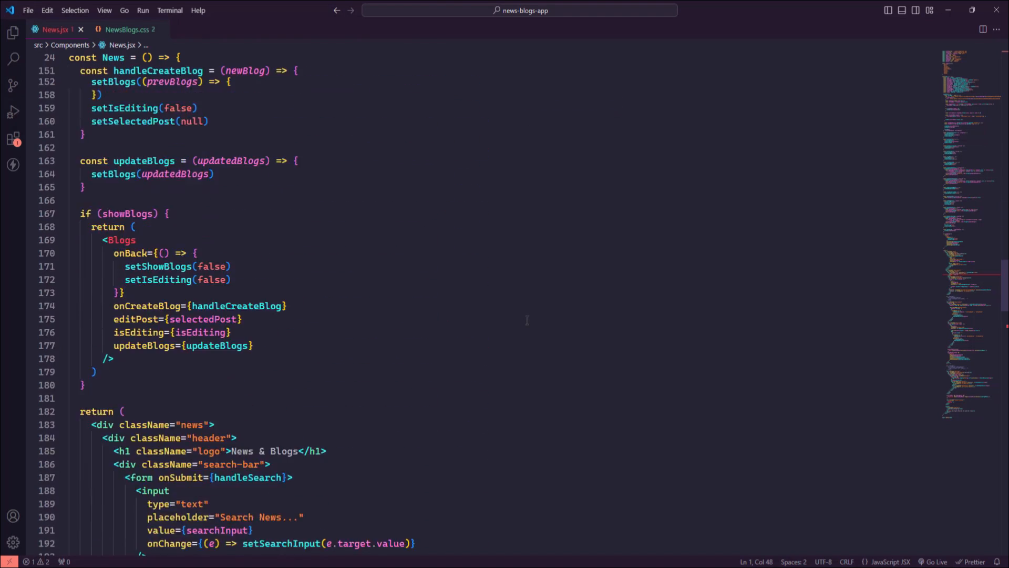
pyautogui.scroll(-3)
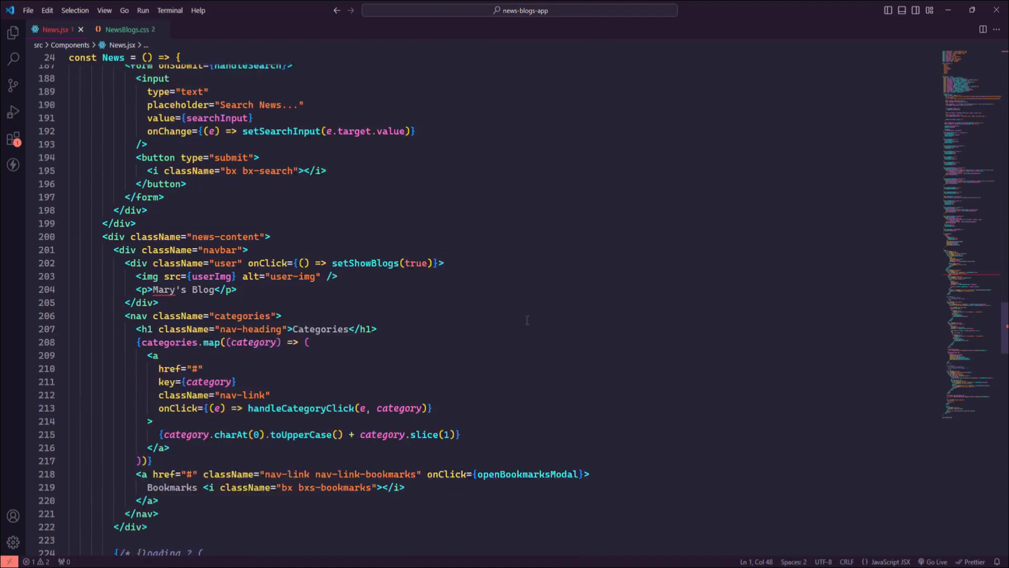
pyautogui.scroll(-3)
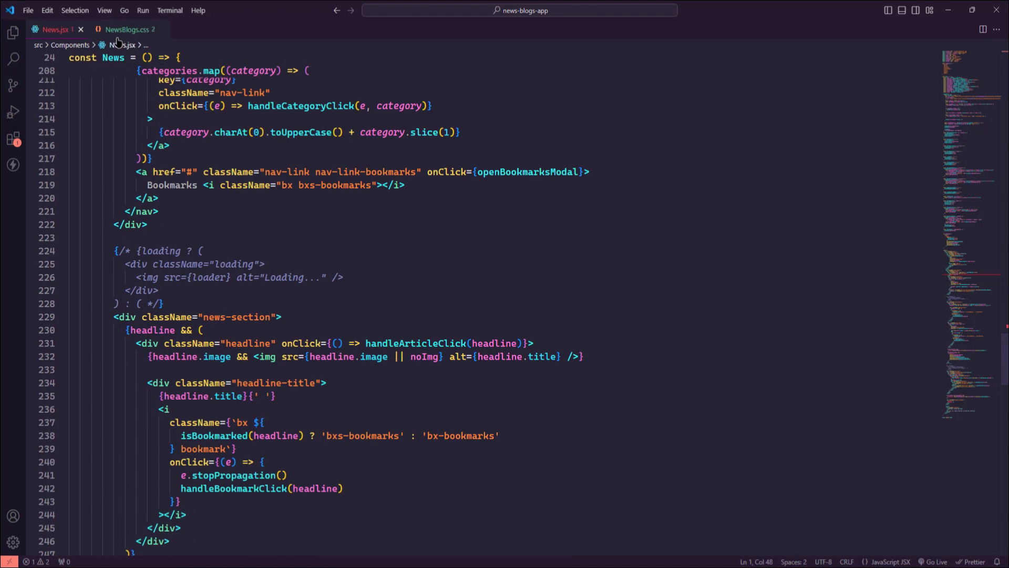
# Step: Browse the first NewsBlogs.css rules
pyautogui.click(127, 30)
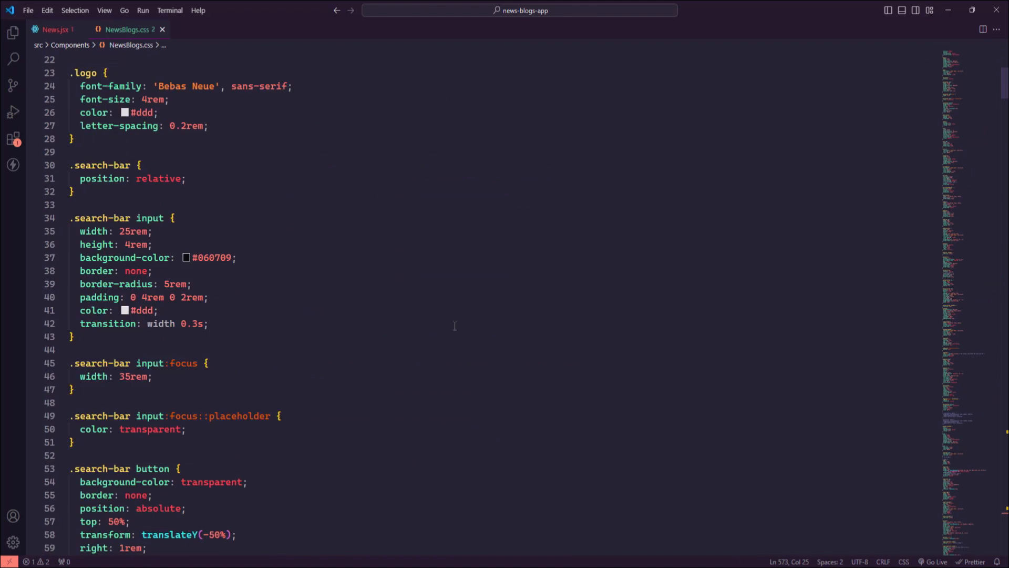
pyautogui.scroll(-3)
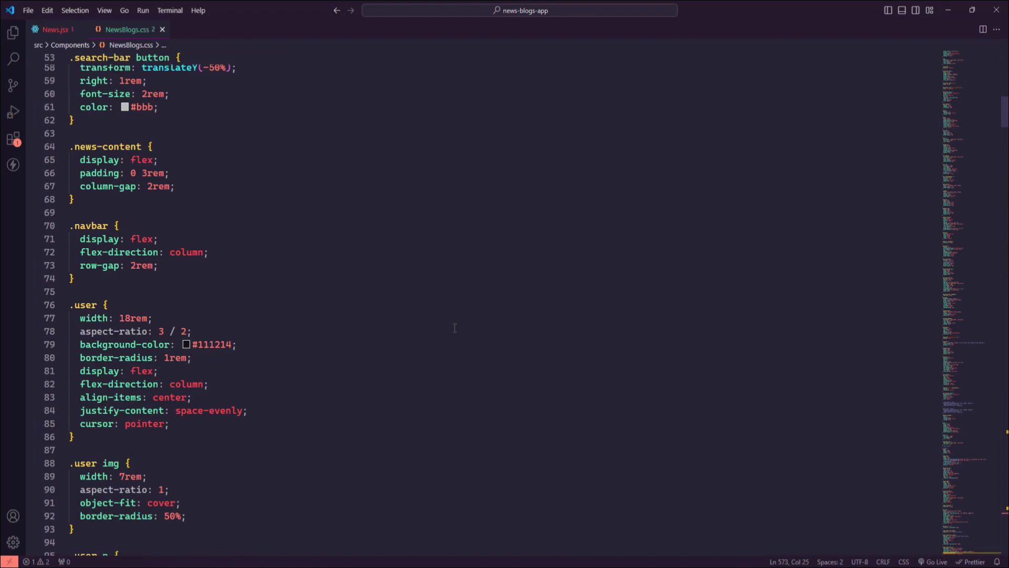
pyautogui.scroll(-3)
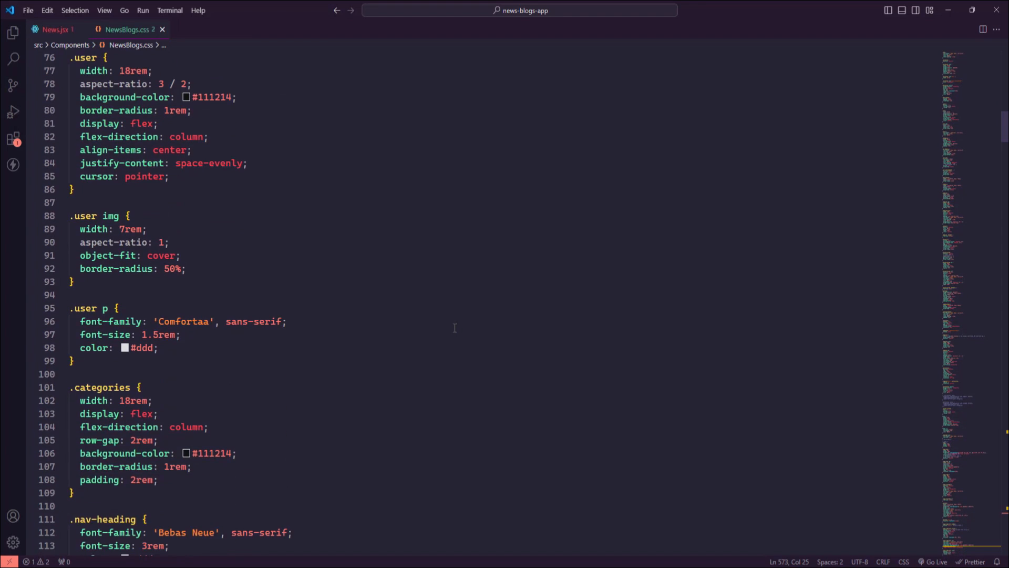
pyautogui.scroll(-3)
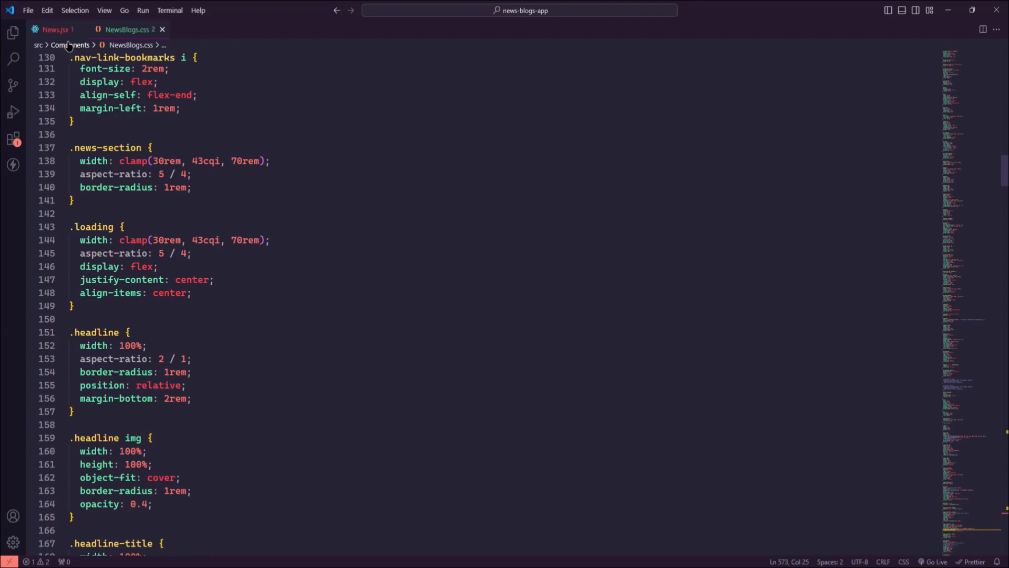
# Step: Revisit News.jsx, then scroll NewsBlogs.css through its headline, news grid and My Blogs rules
pyautogui.click(57, 29)
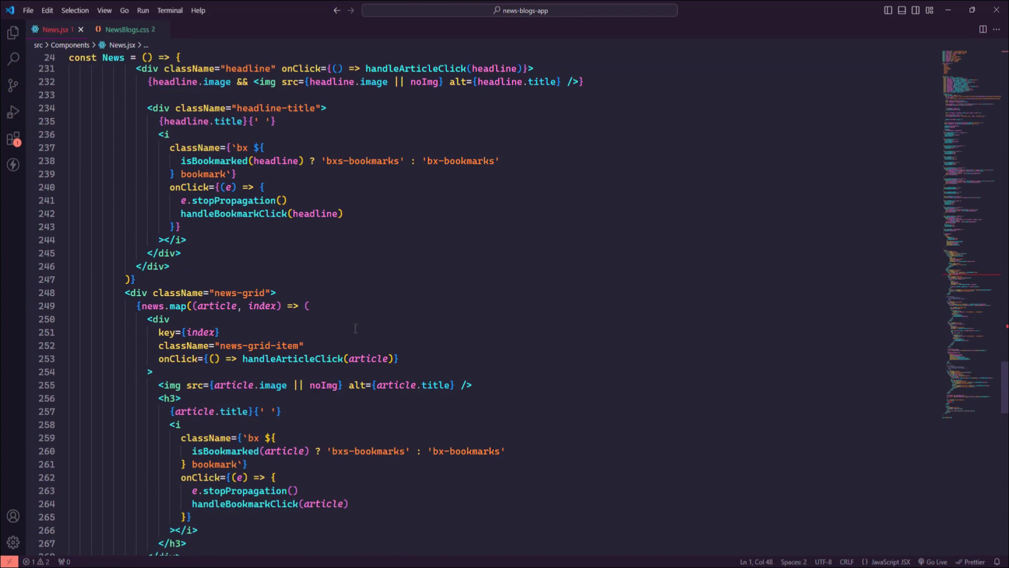
pyautogui.scroll(-3)
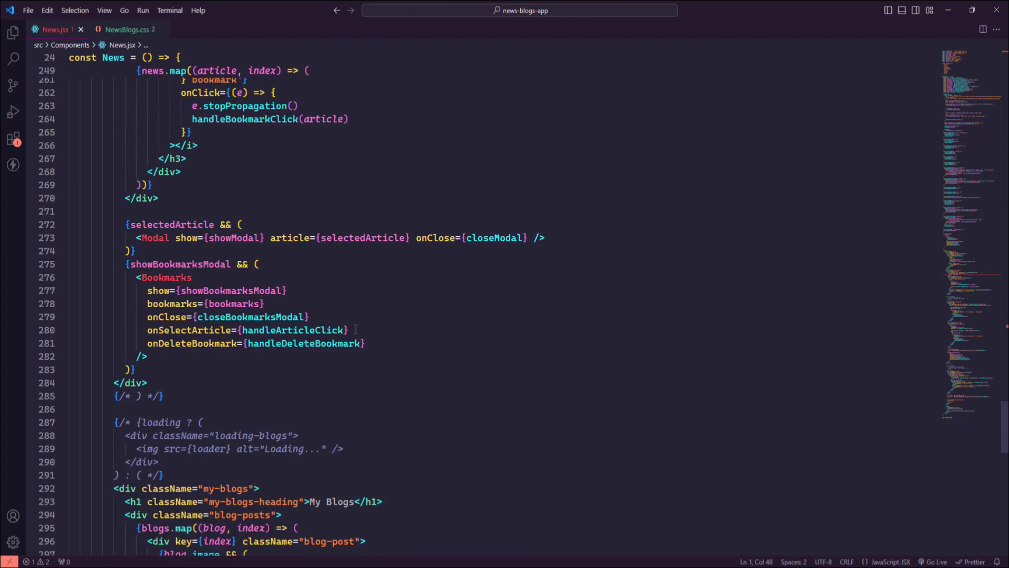
pyautogui.scroll(-3)
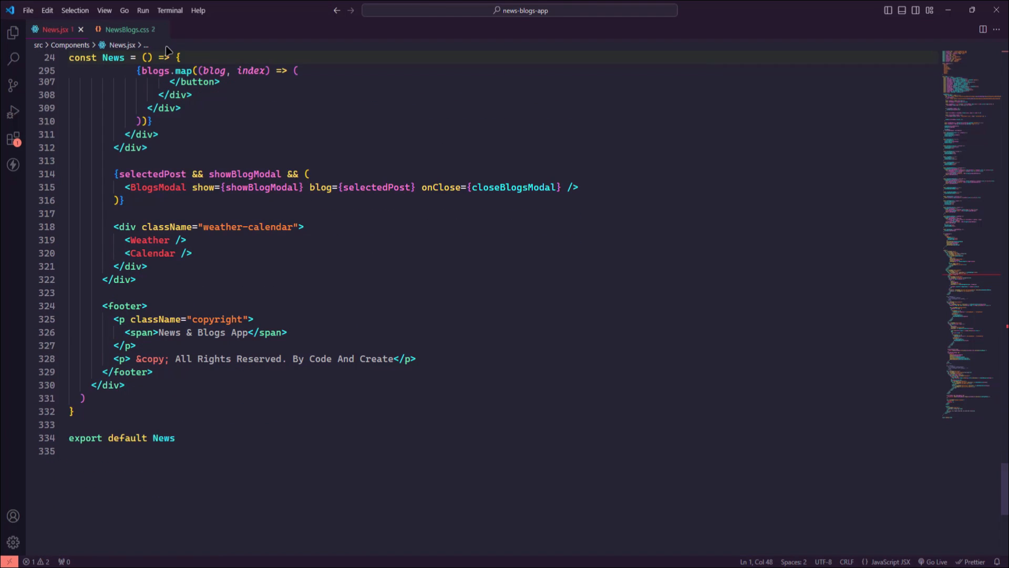
pyautogui.click(127, 30)
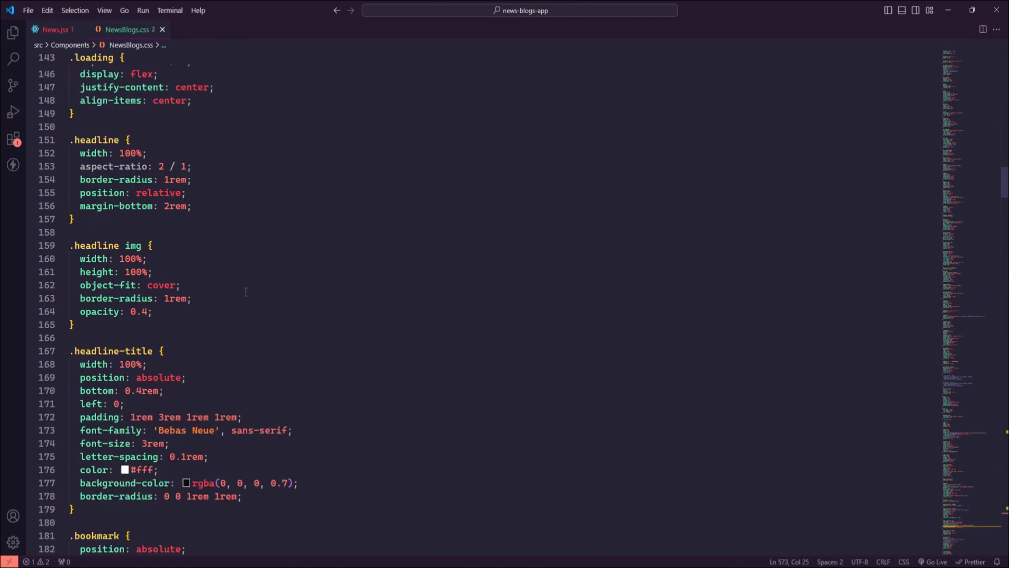
pyautogui.scroll(-3)
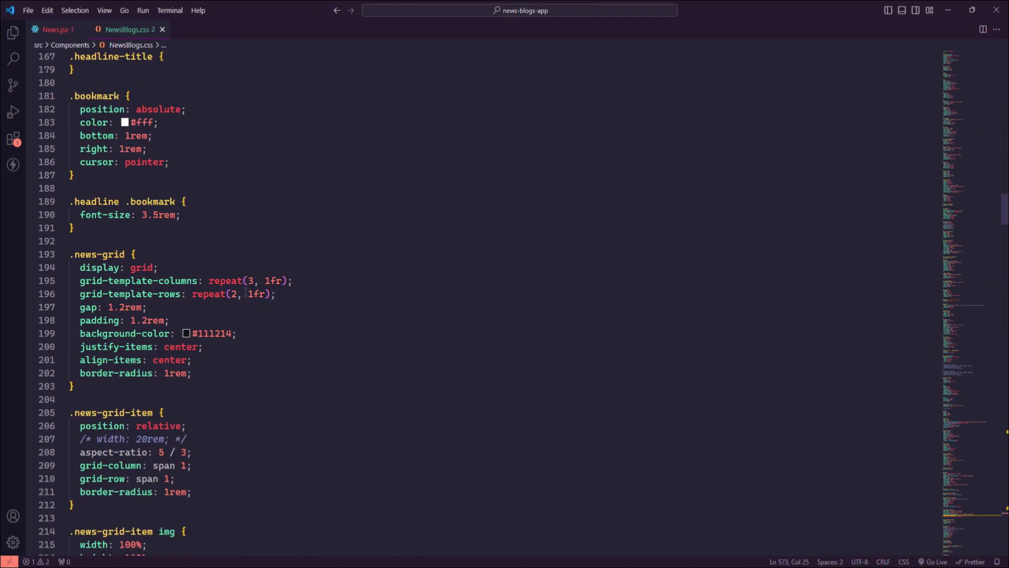
pyautogui.scroll(-3)
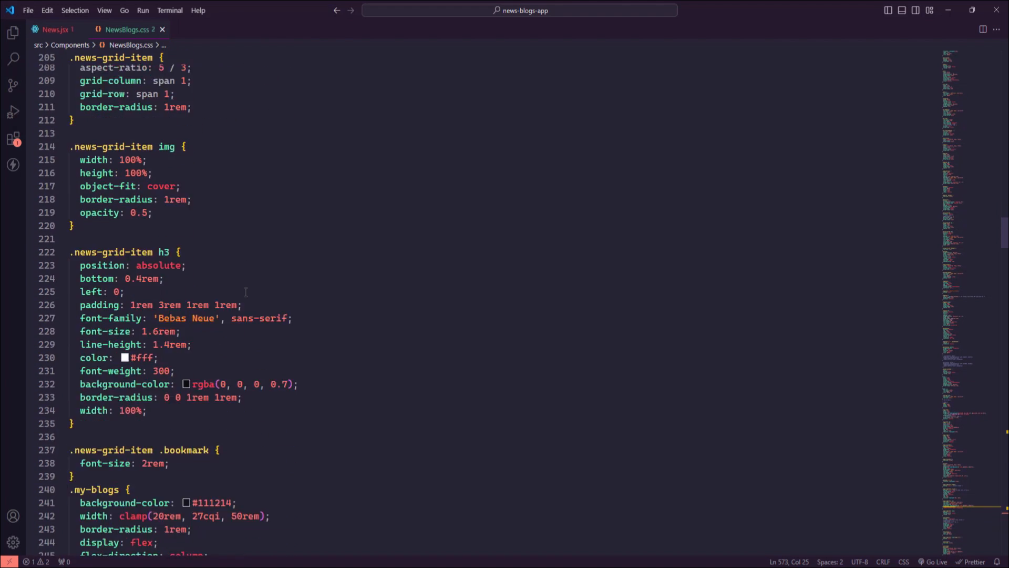
pyautogui.scroll(-3)
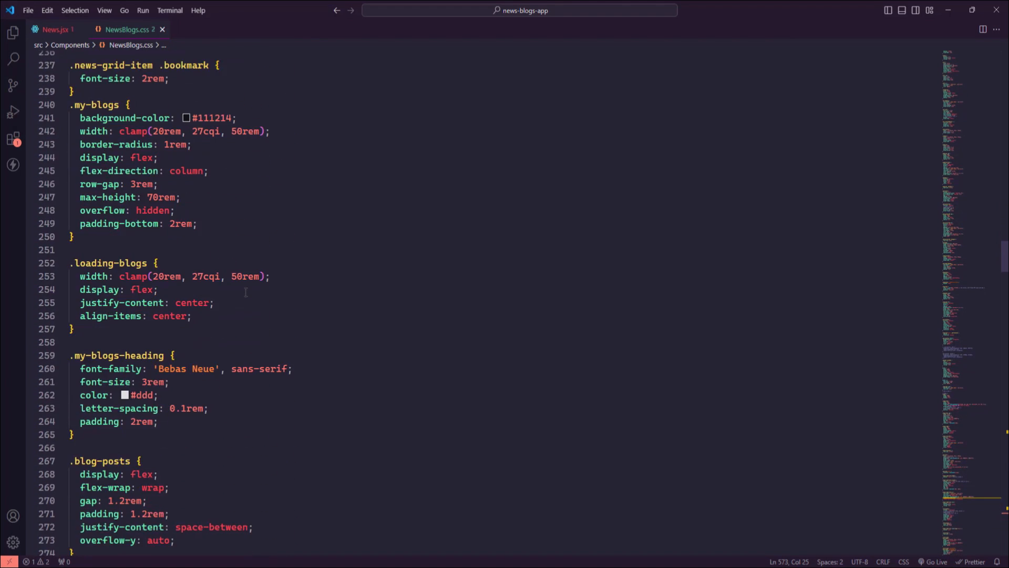